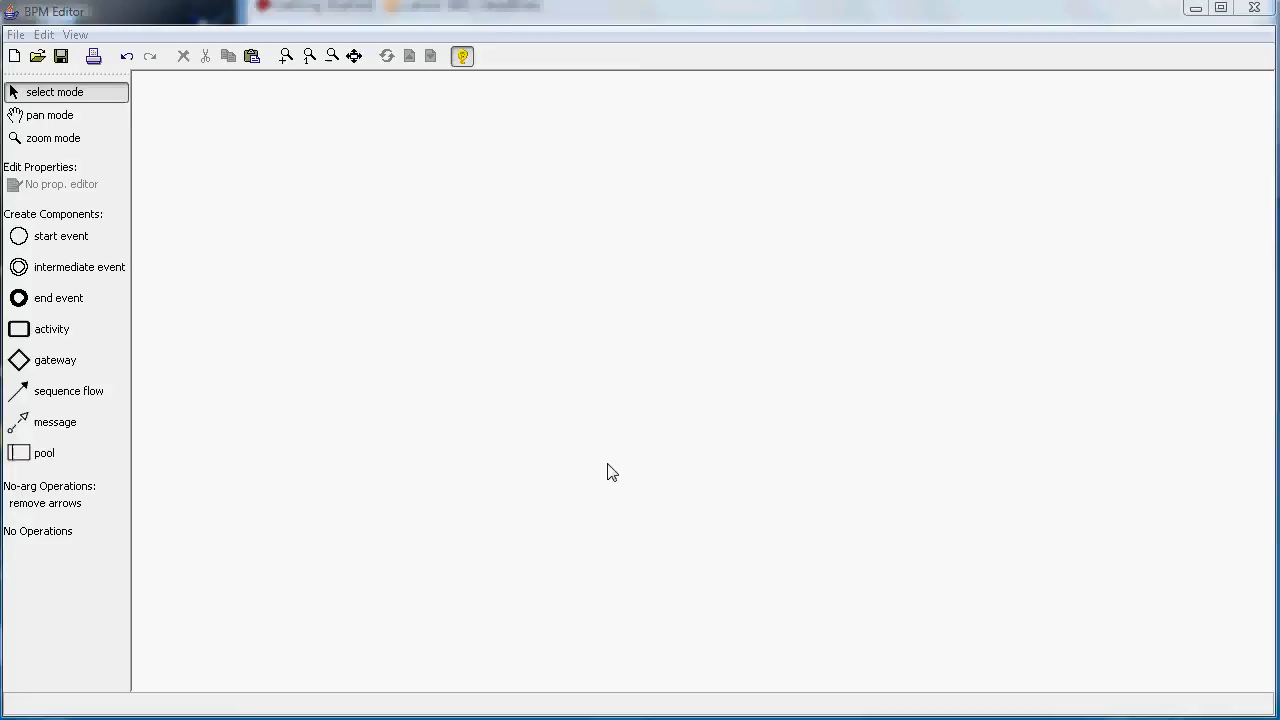
mouse_move(80, 380)
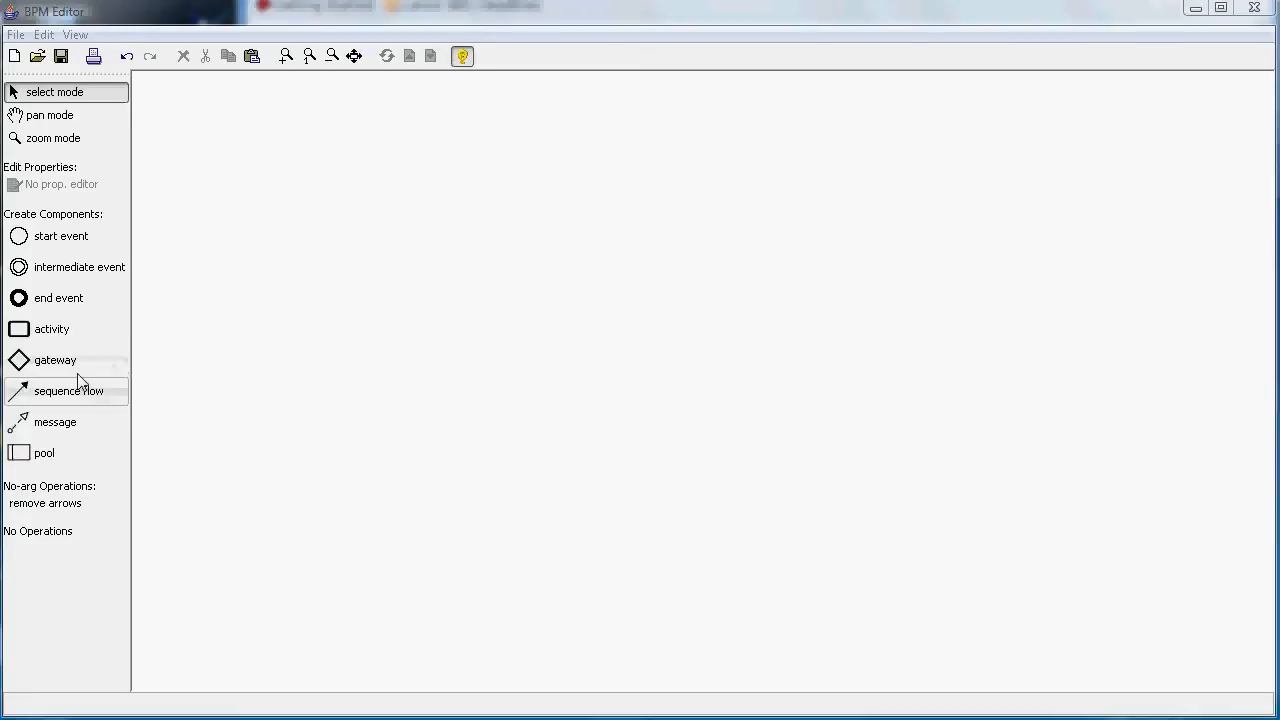
Place the pool's end event, an upper intermediate event, and an activity right of the start event.
left_click(44, 452)
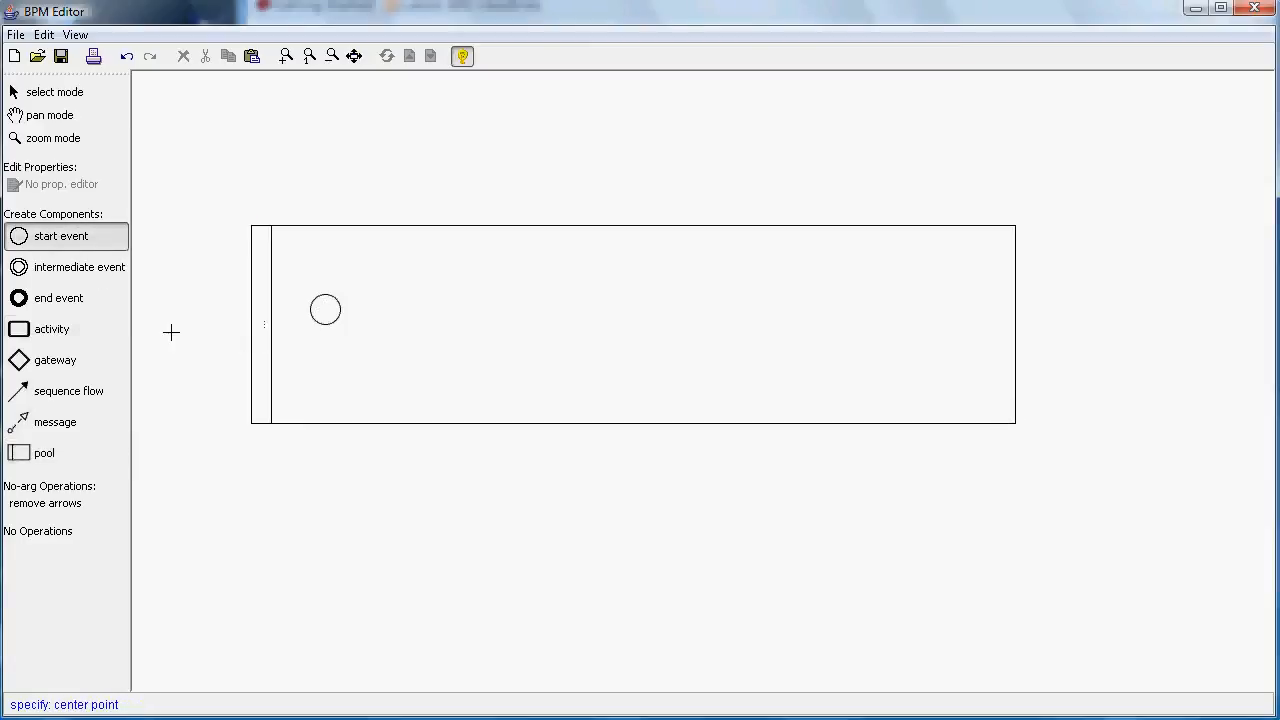
left_click(58, 298)
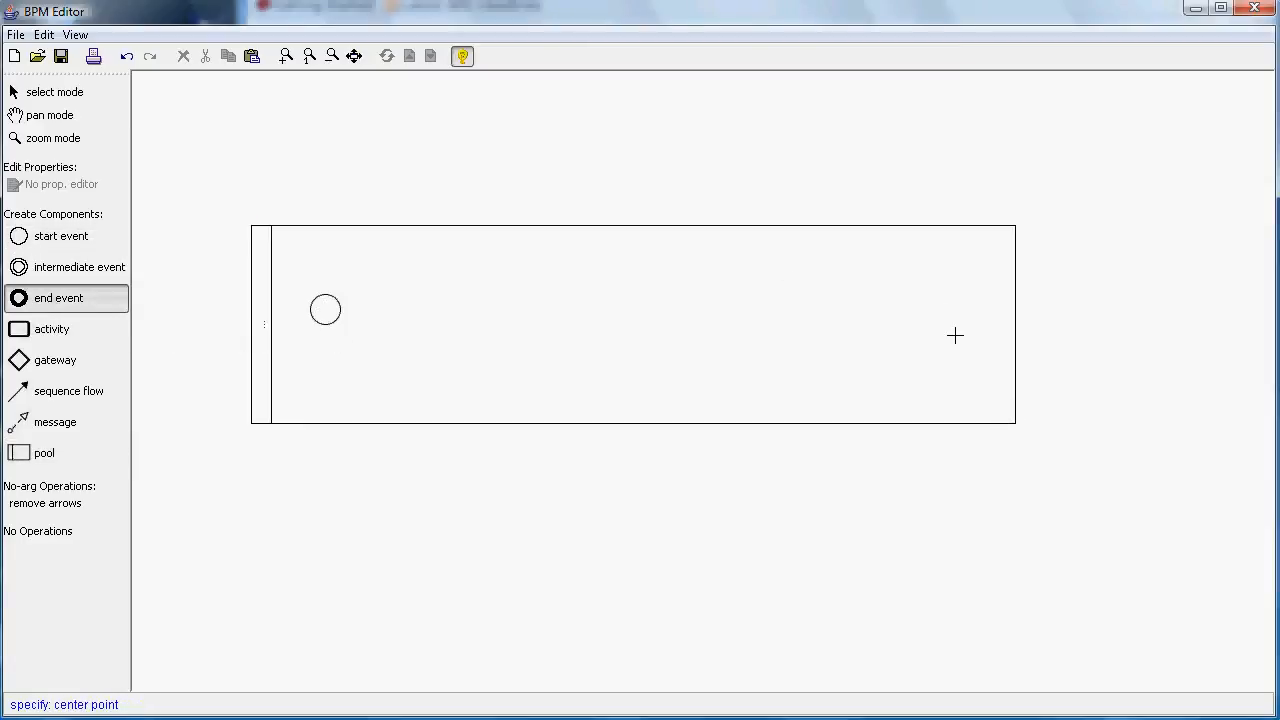
left_click(954, 336)
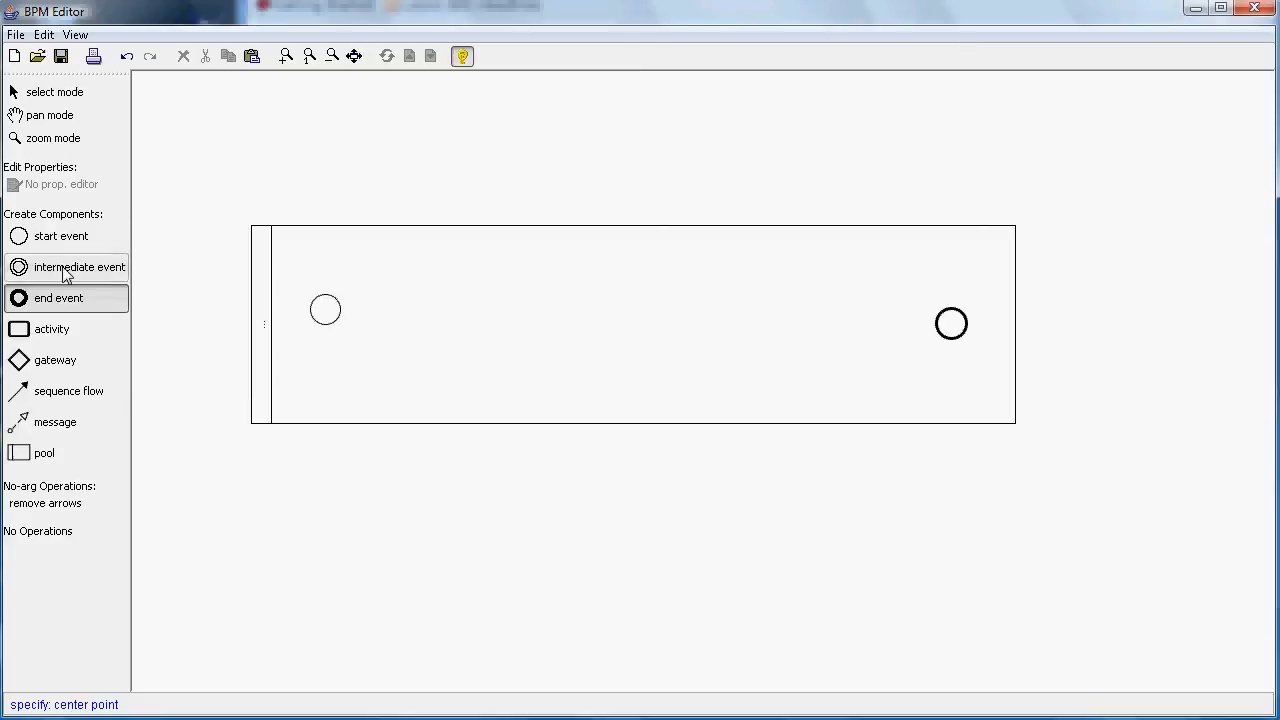
left_click(620, 250)
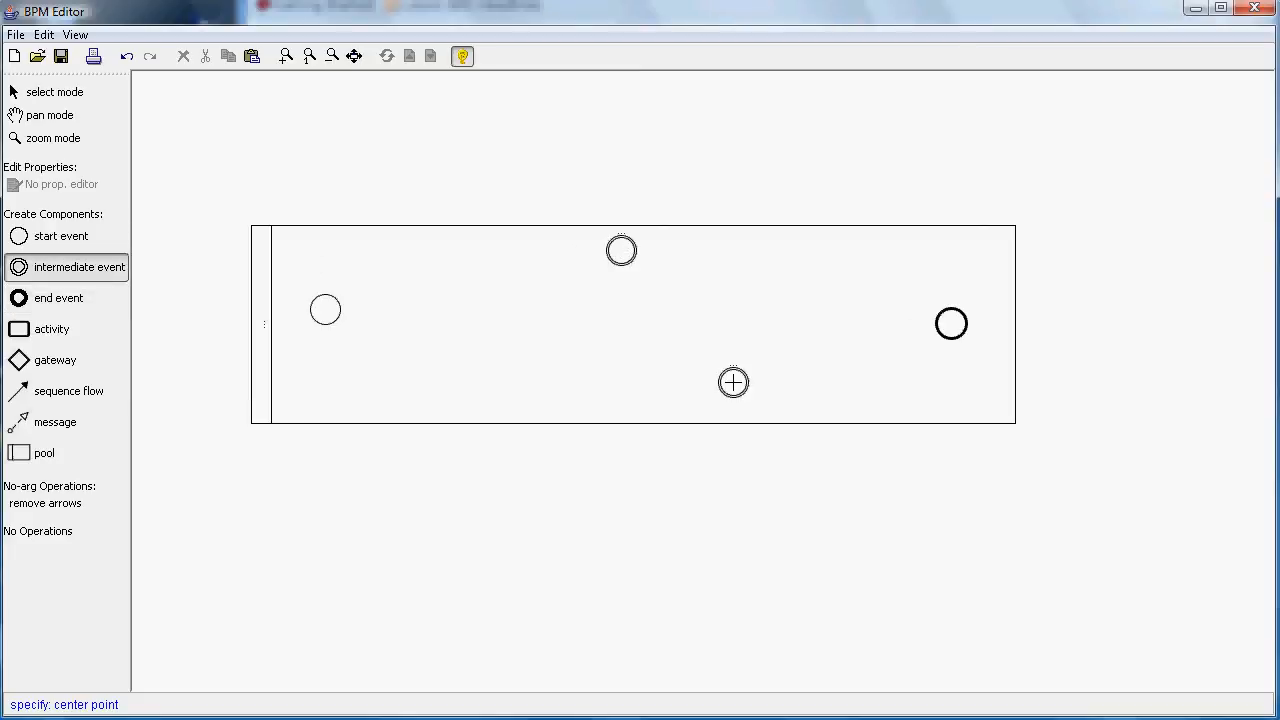
left_click(52, 328)
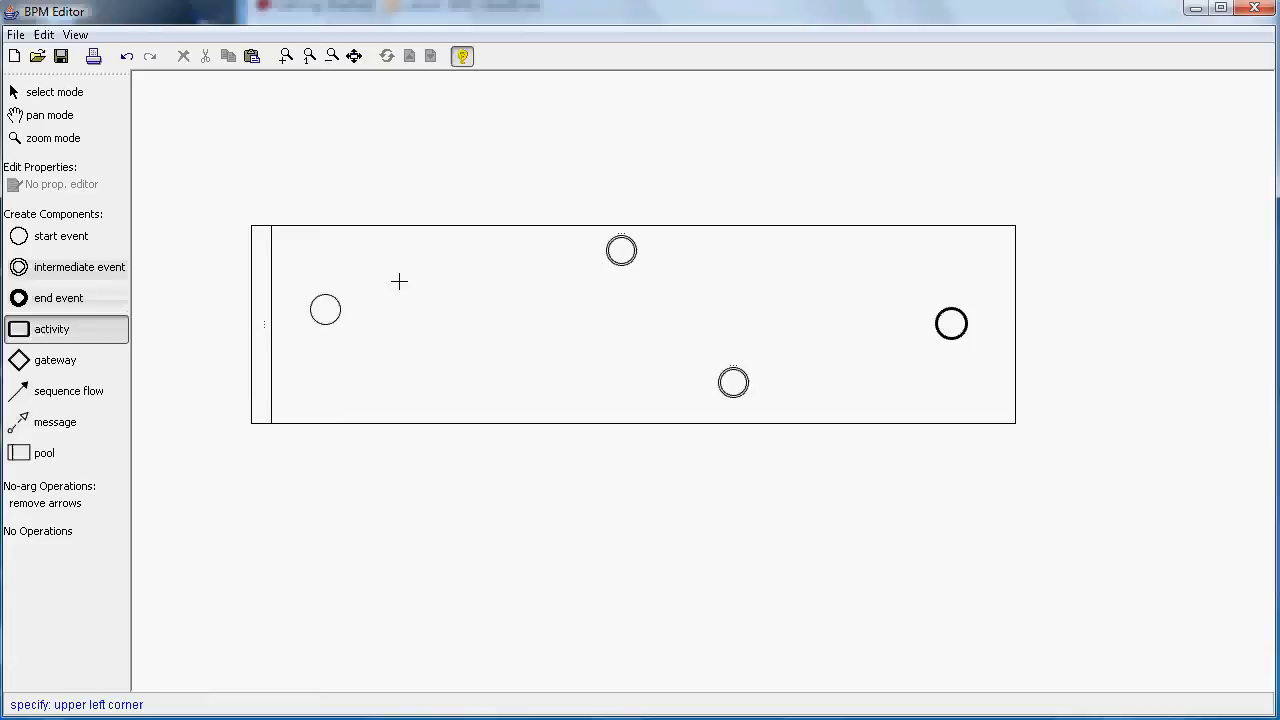
left_click(400, 280)
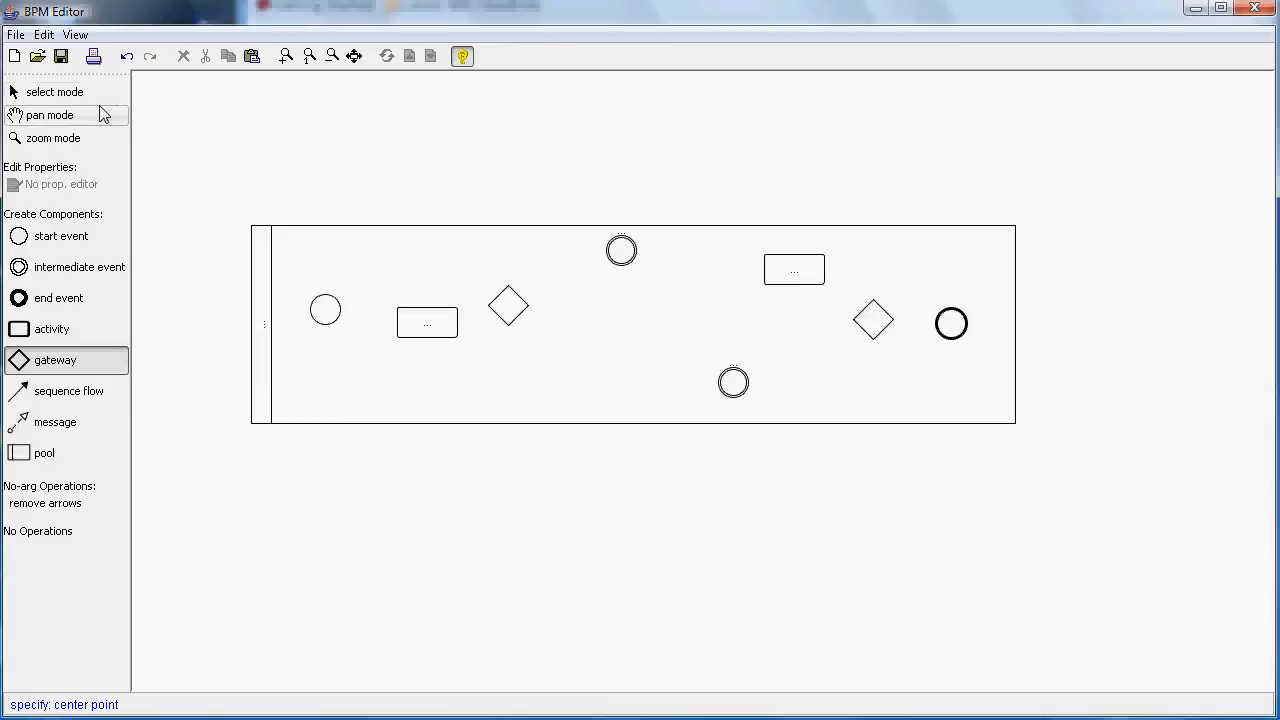
Draw sequence flows from the start event through the first activity and gateway into the upper and lower branch events.
left_click(56, 92)
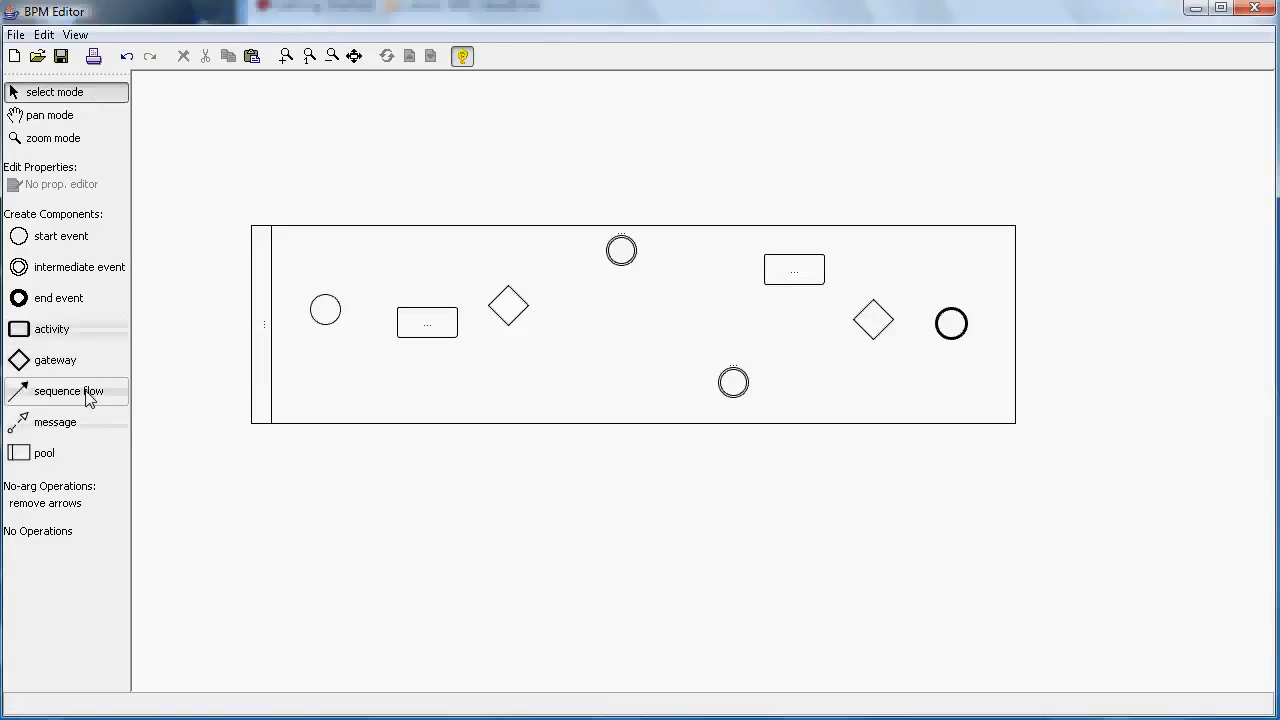
left_click(68, 390)
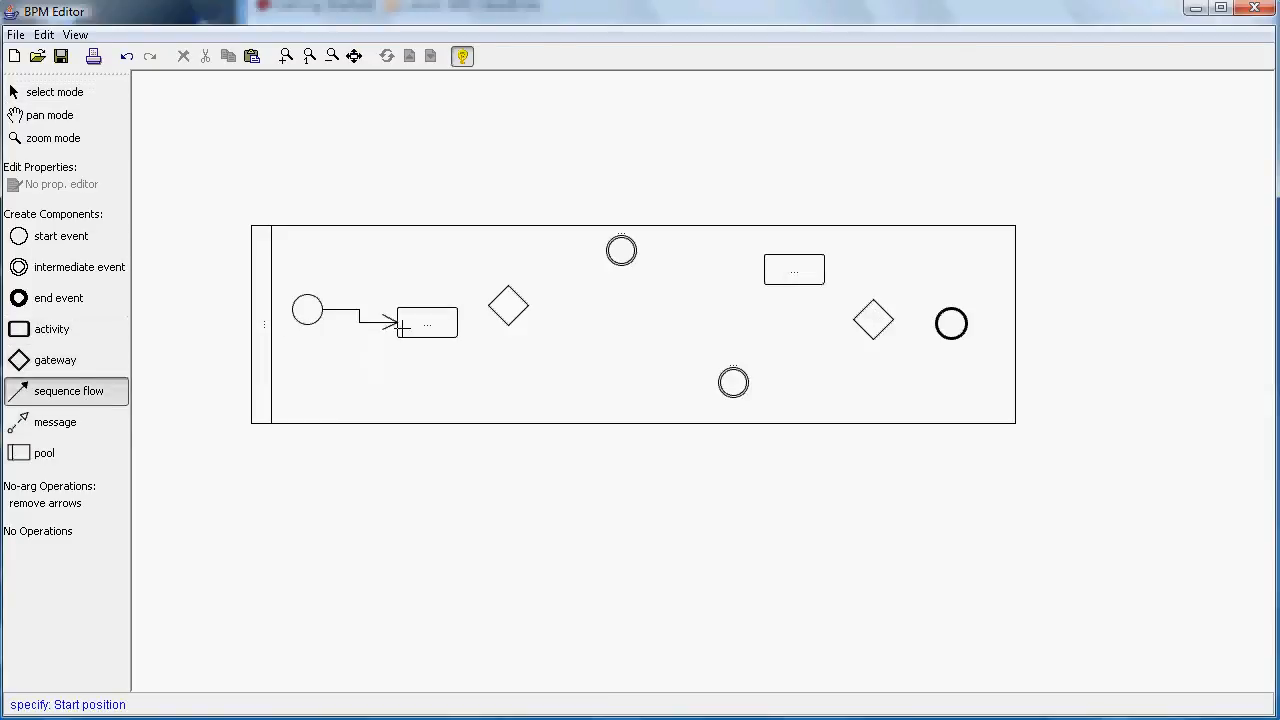
left_click(508, 304)
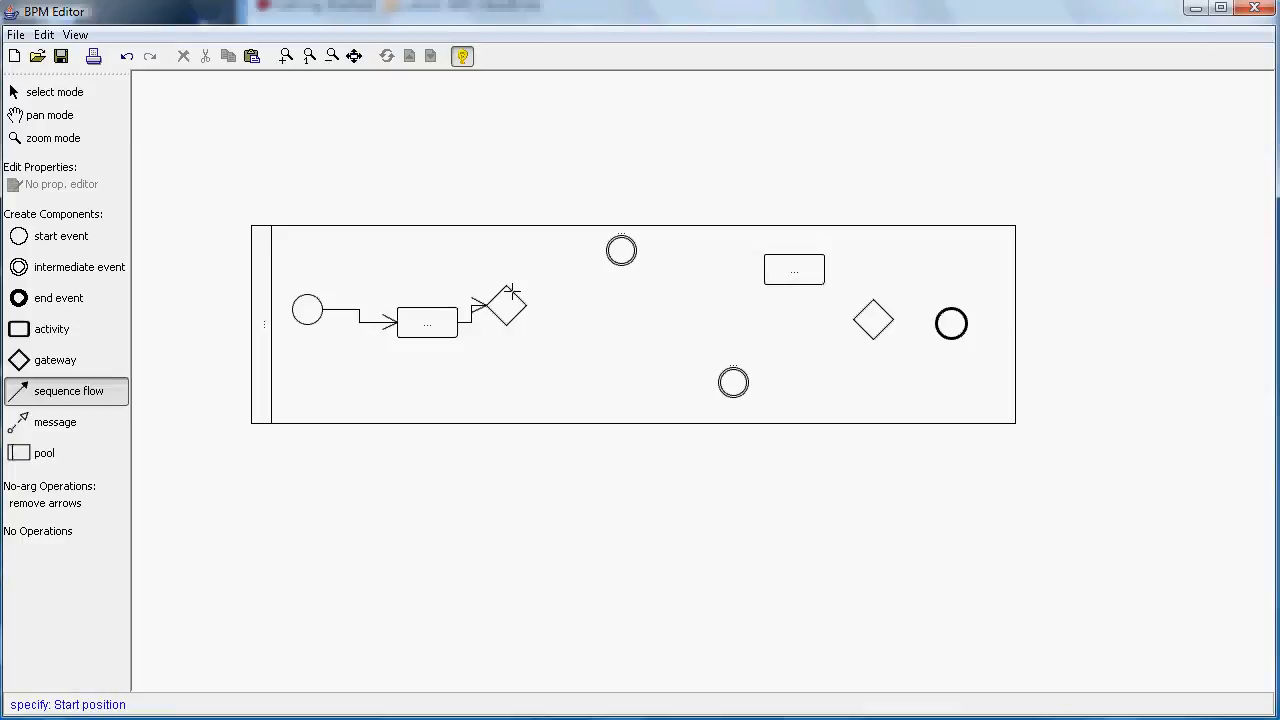
left_click(620, 250)
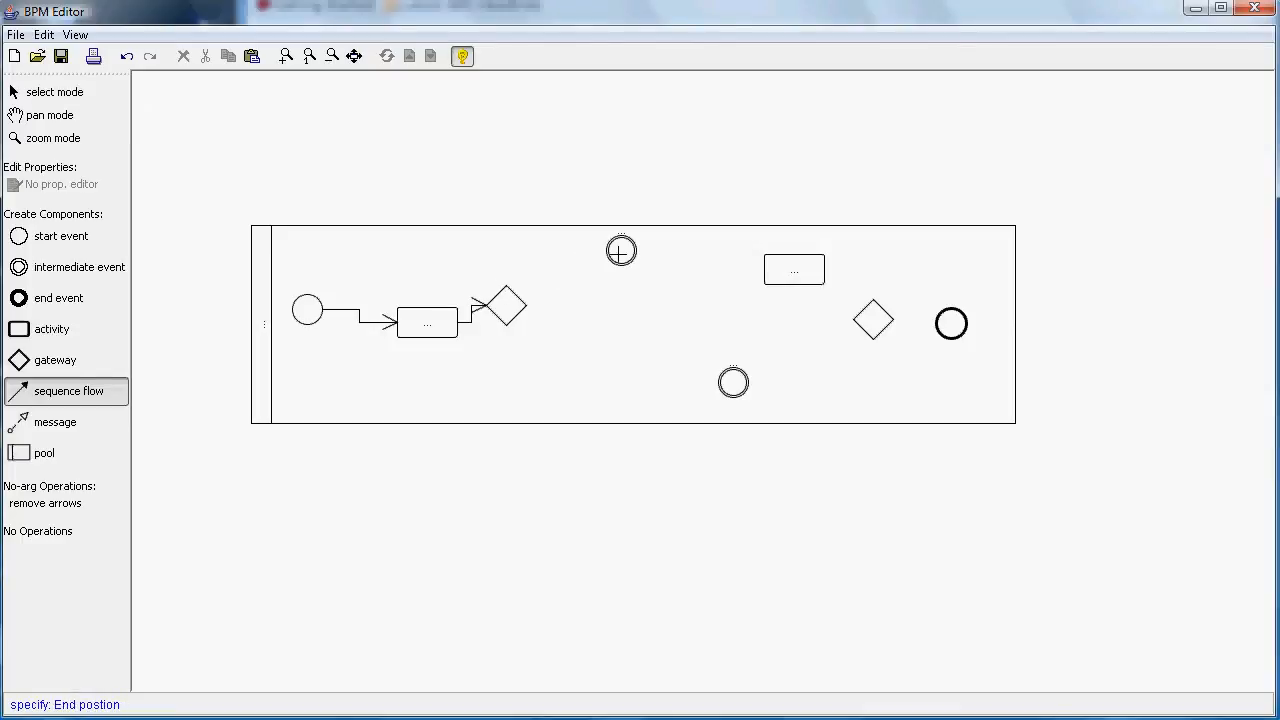
left_click(794, 270)
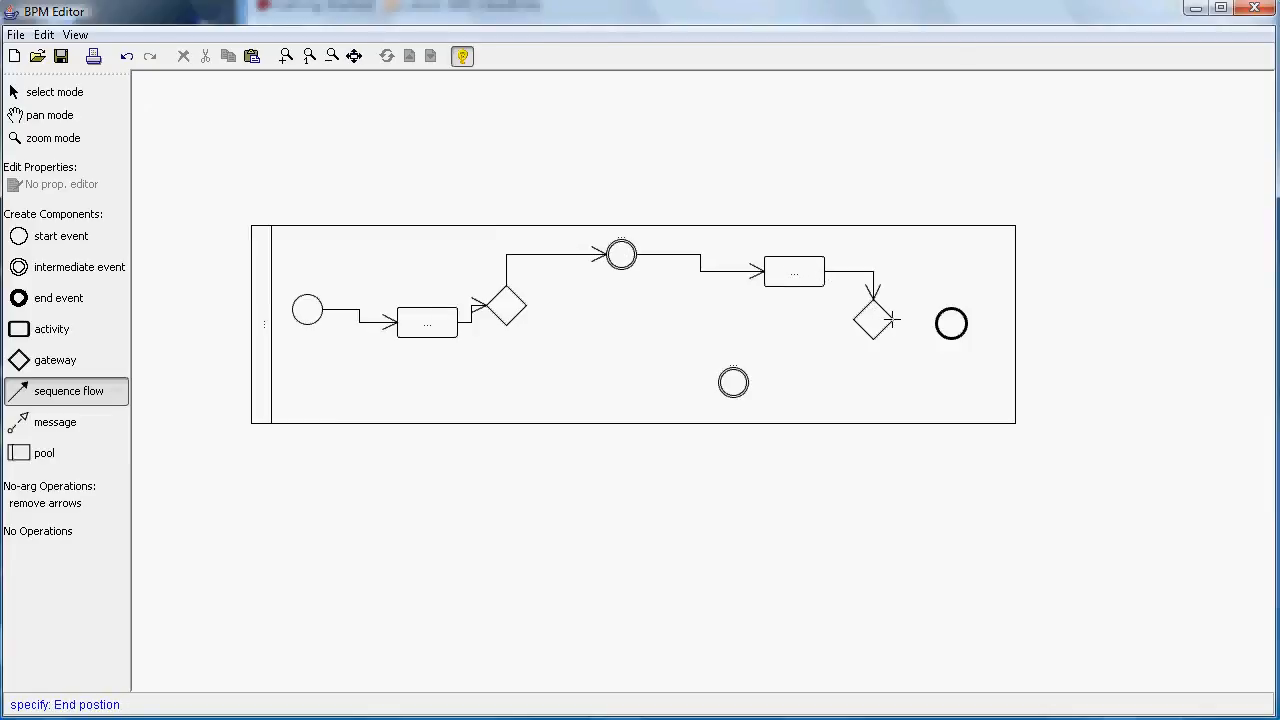
left_click(950, 324)
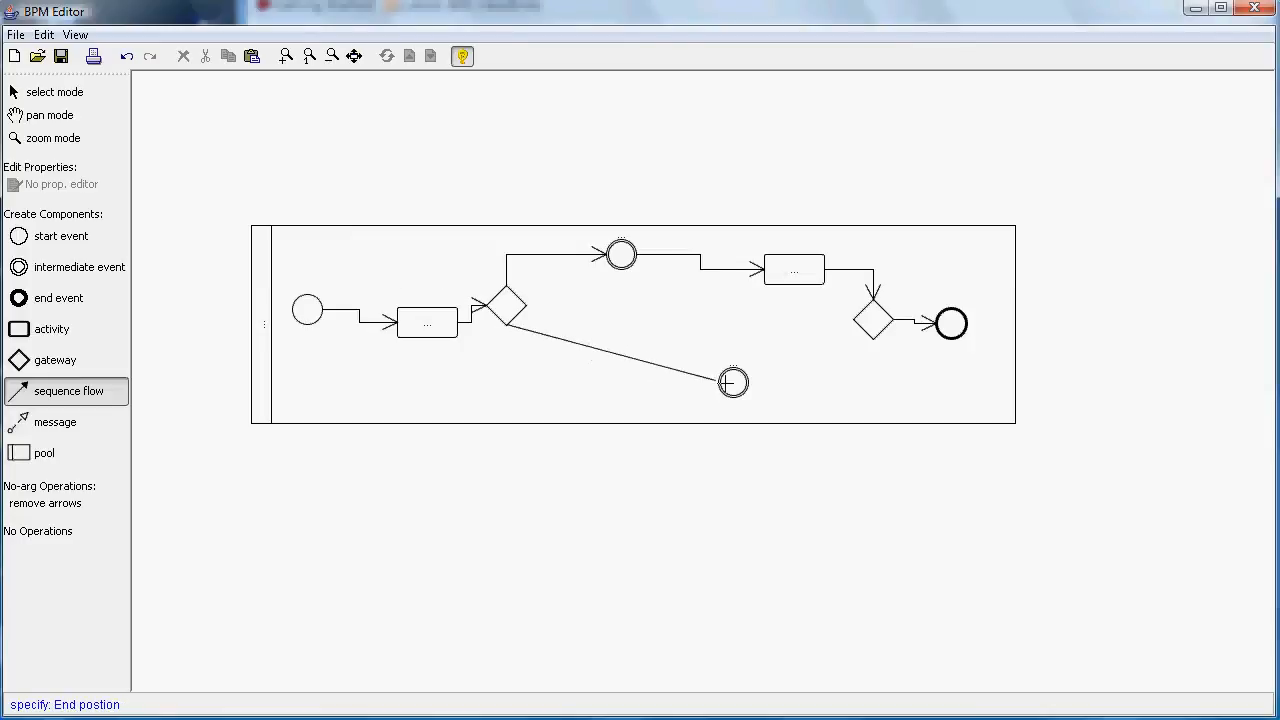
left_click(870, 340)
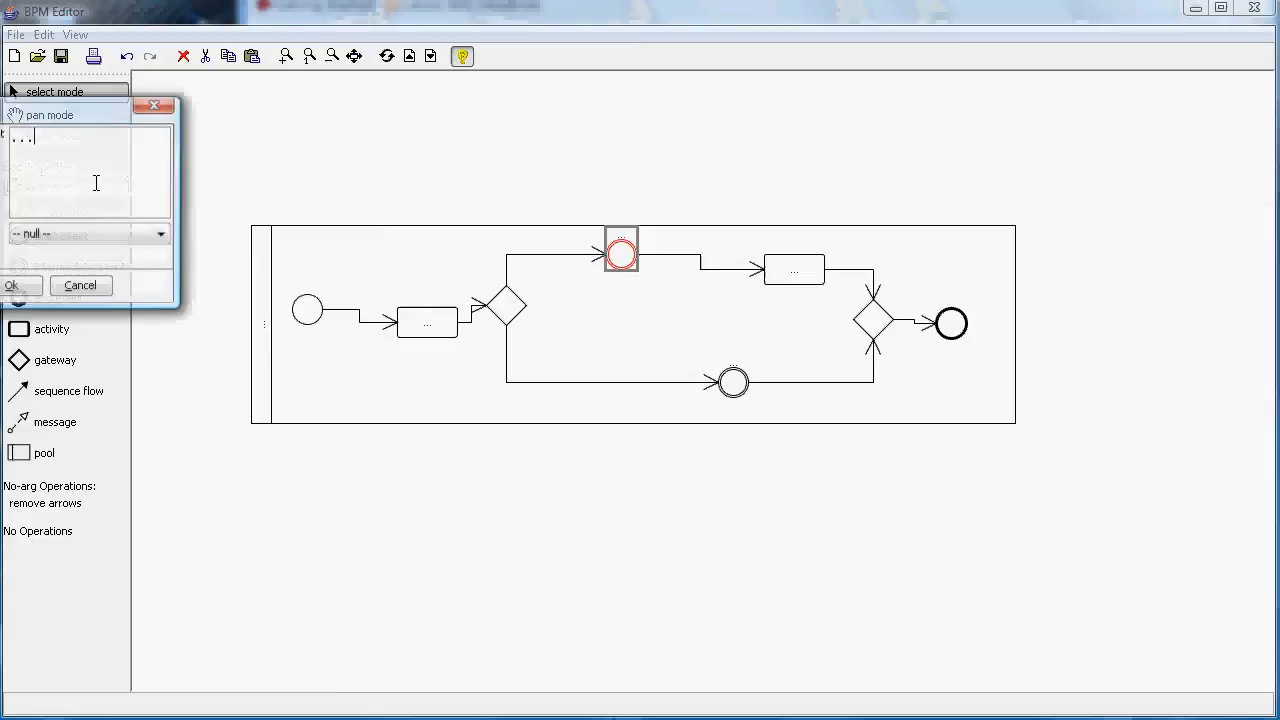
Set the upper intermediate event to timer type and the lower one to message type.
left_click(160, 232)
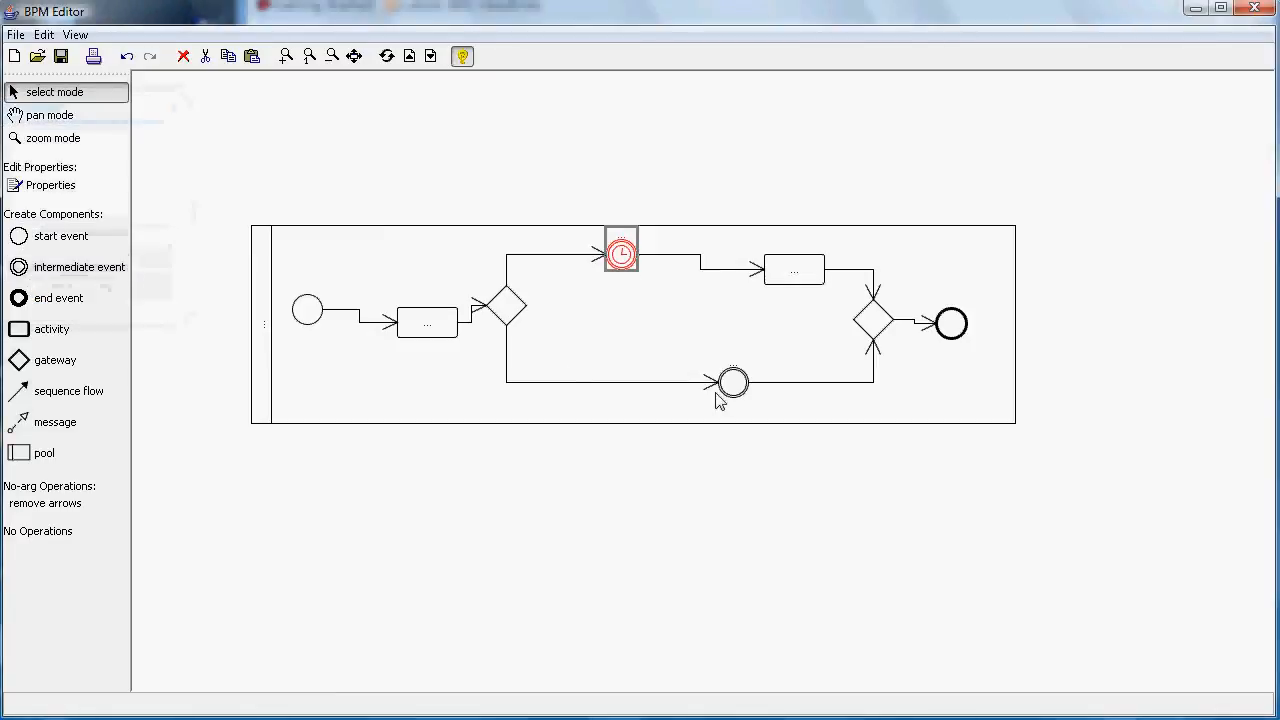
left_click(732, 380)
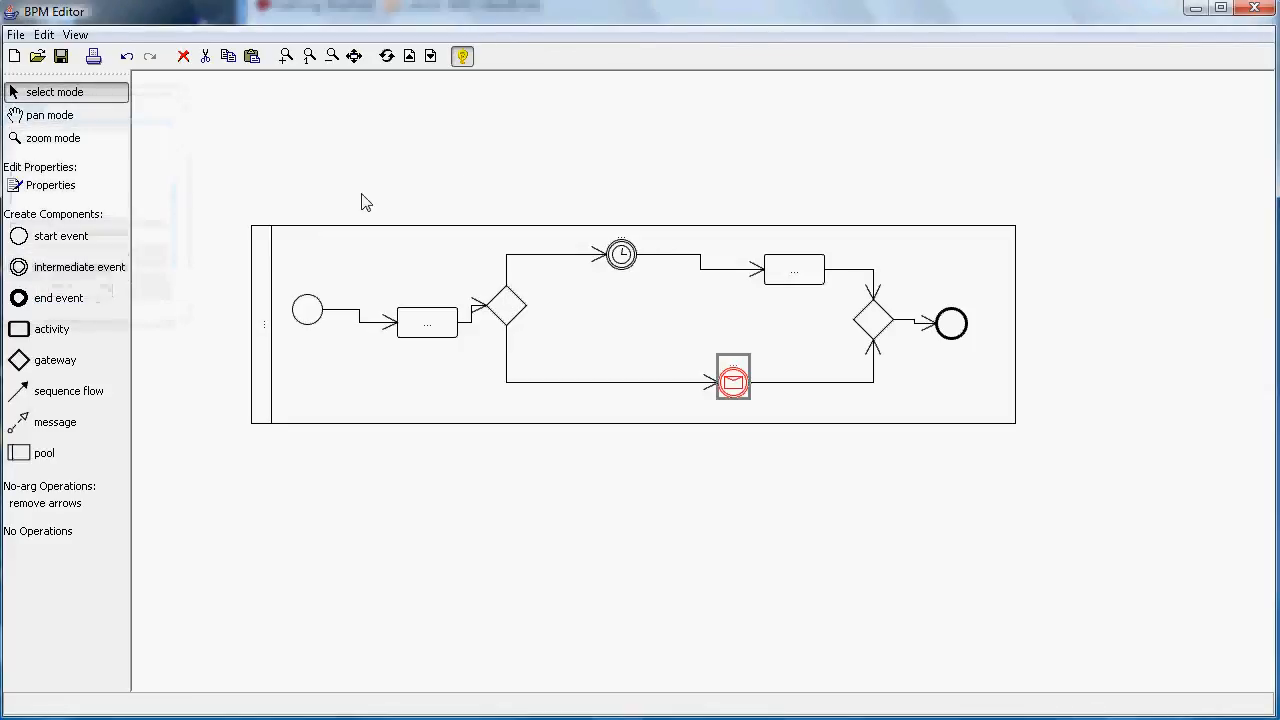
left_click(596, 404)
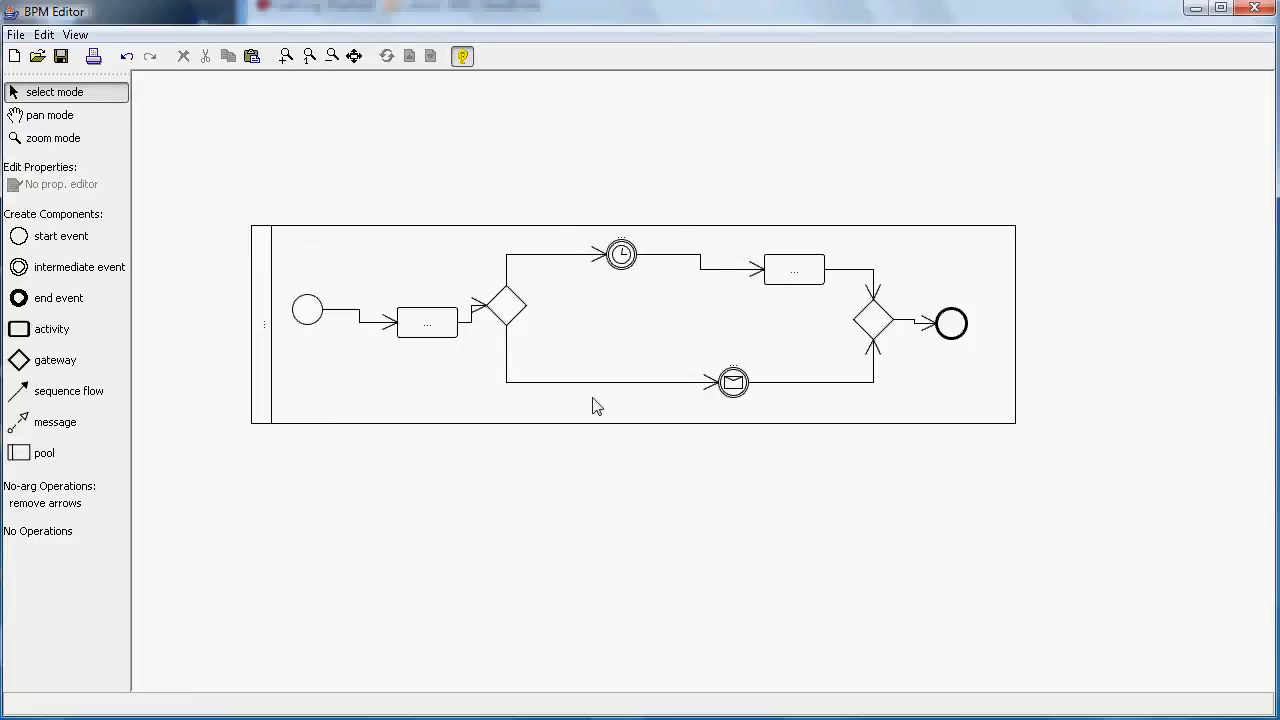
mouse_move(586, 240)
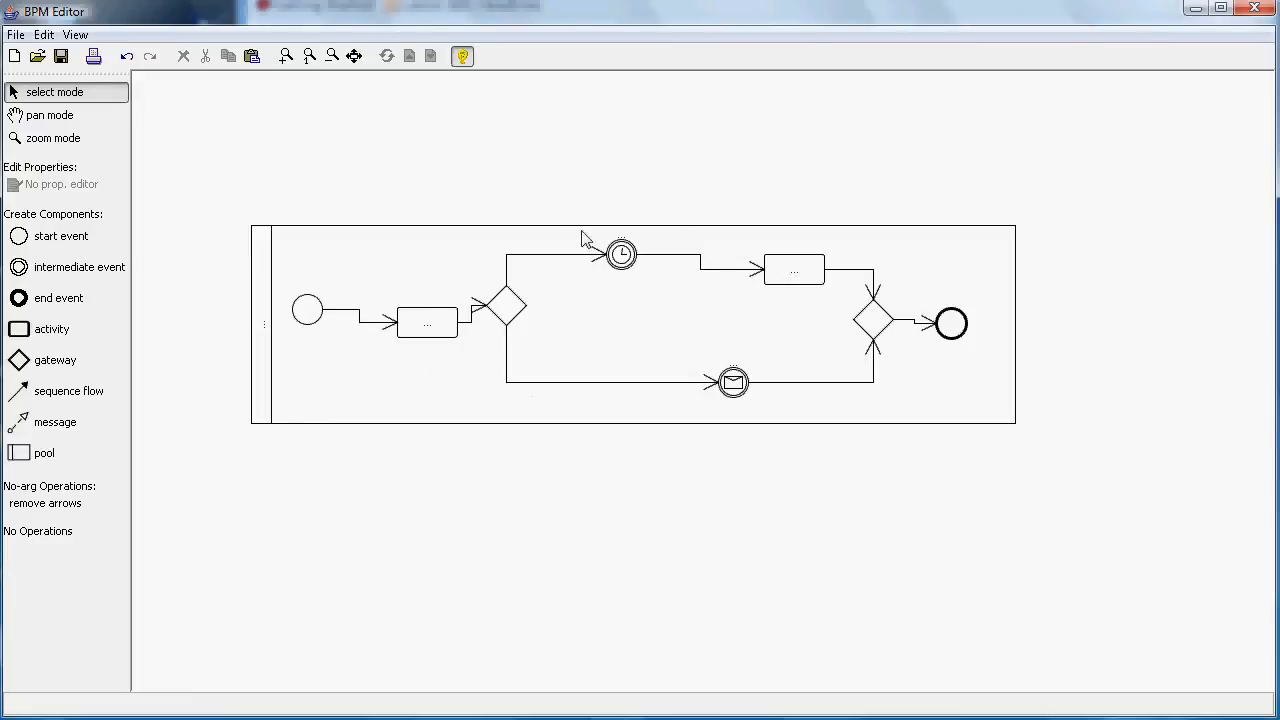
Set the first gateway's kind to PARALLEL in its Properties dialog.
left_click(504, 306)
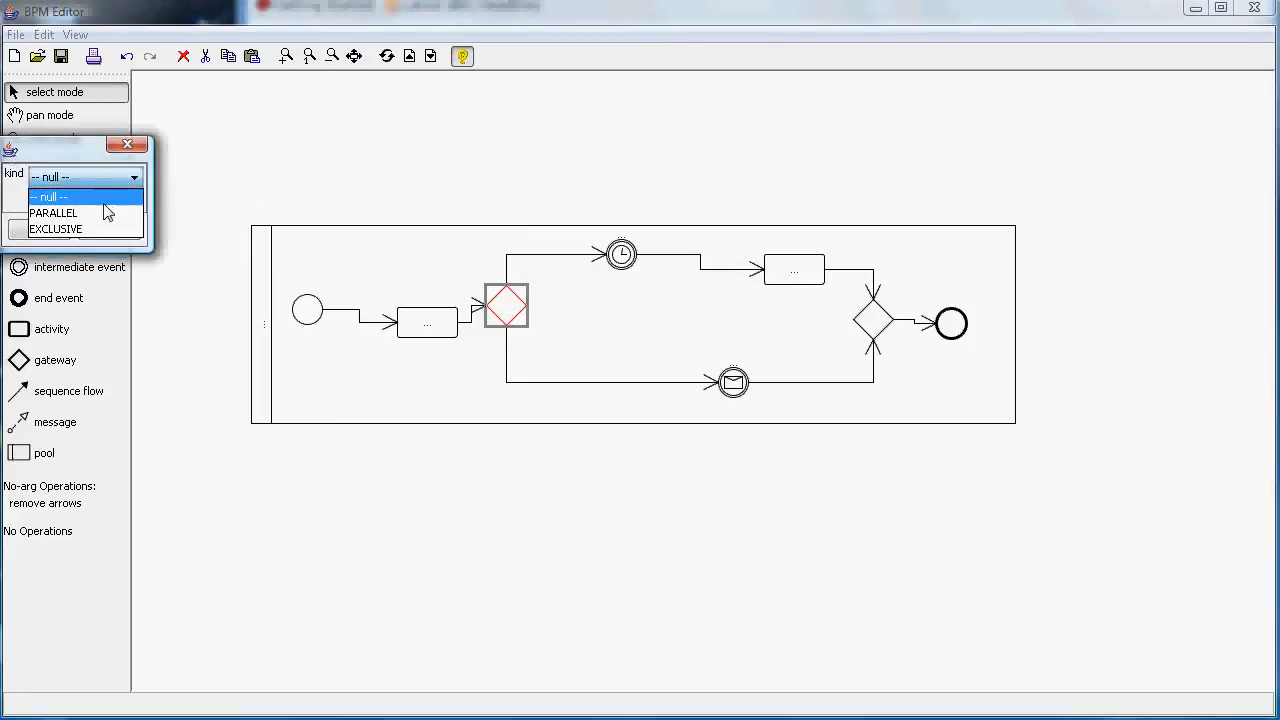
left_click(52, 212)
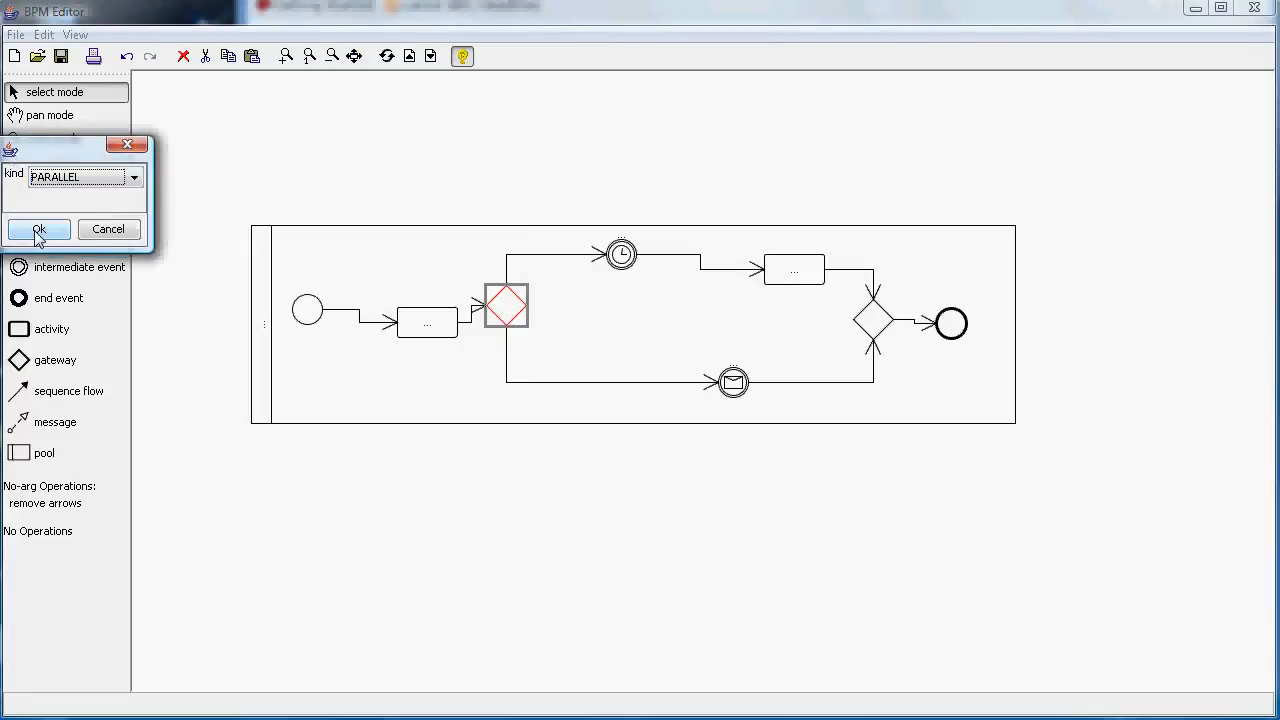
left_click(38, 228)
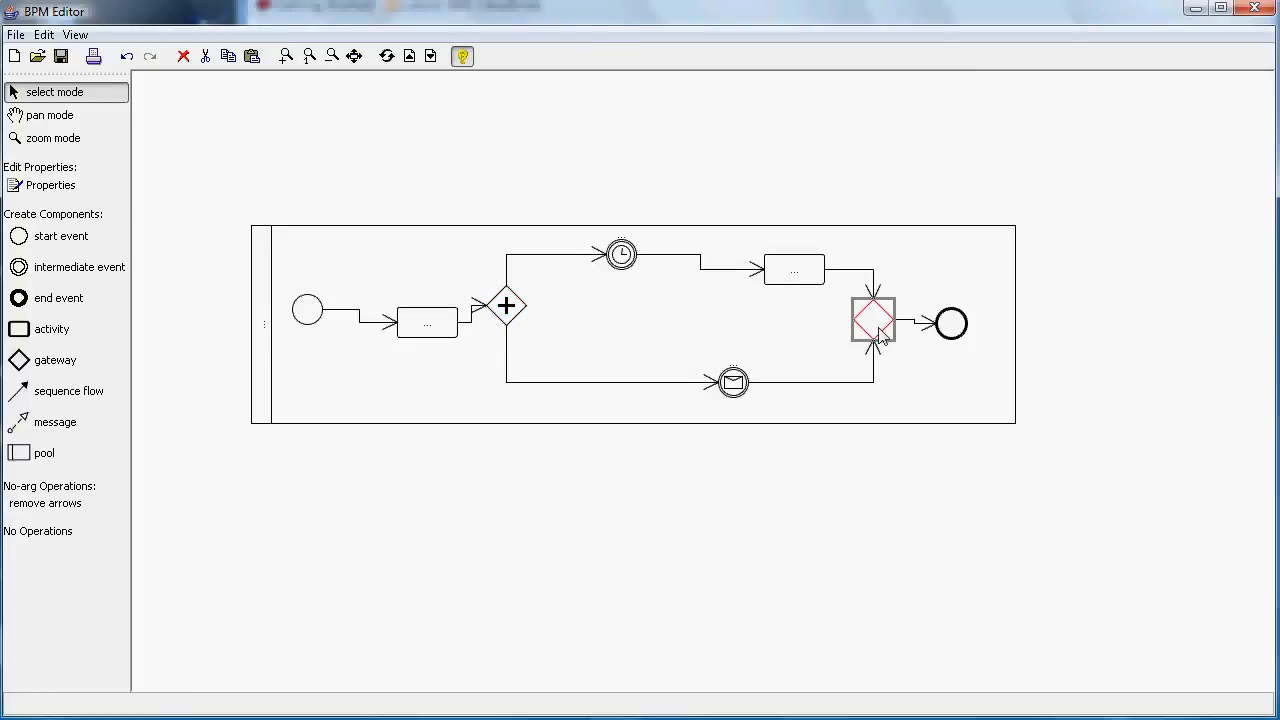
Set the second gateway's kind to PARALLEL as well and deselect the canvas.
double_click(872, 322)
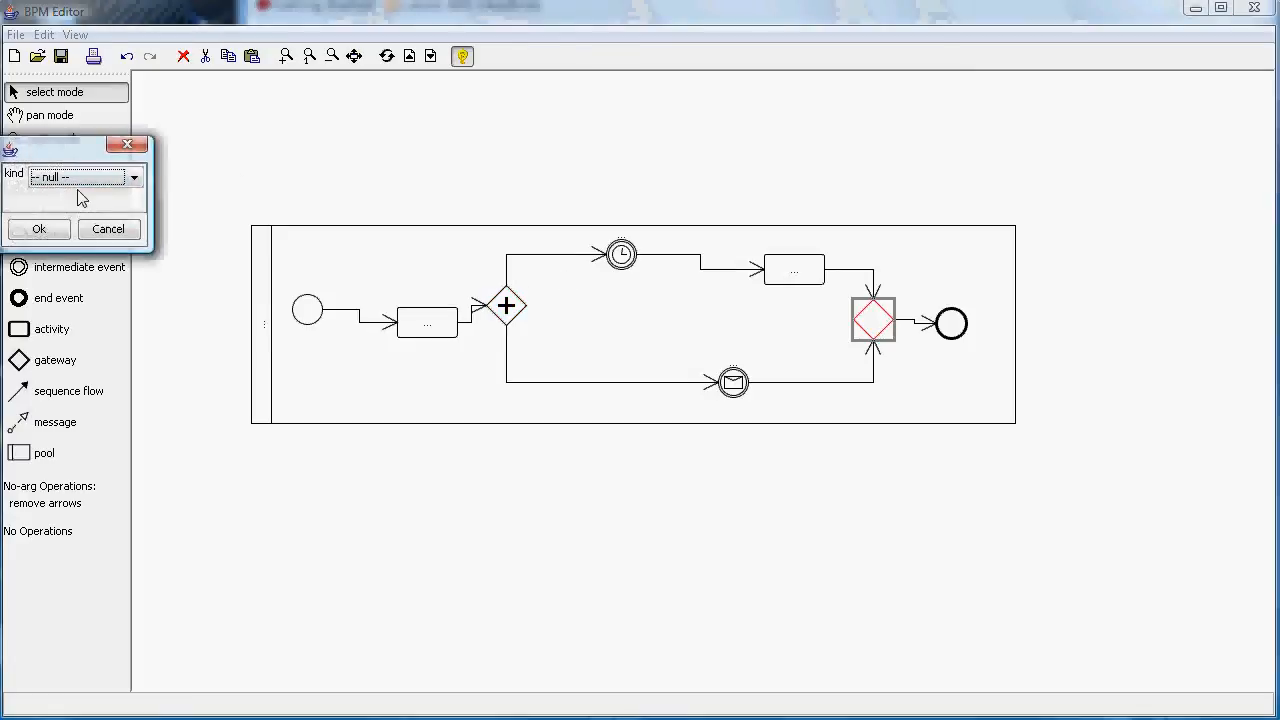
left_click(134, 176)
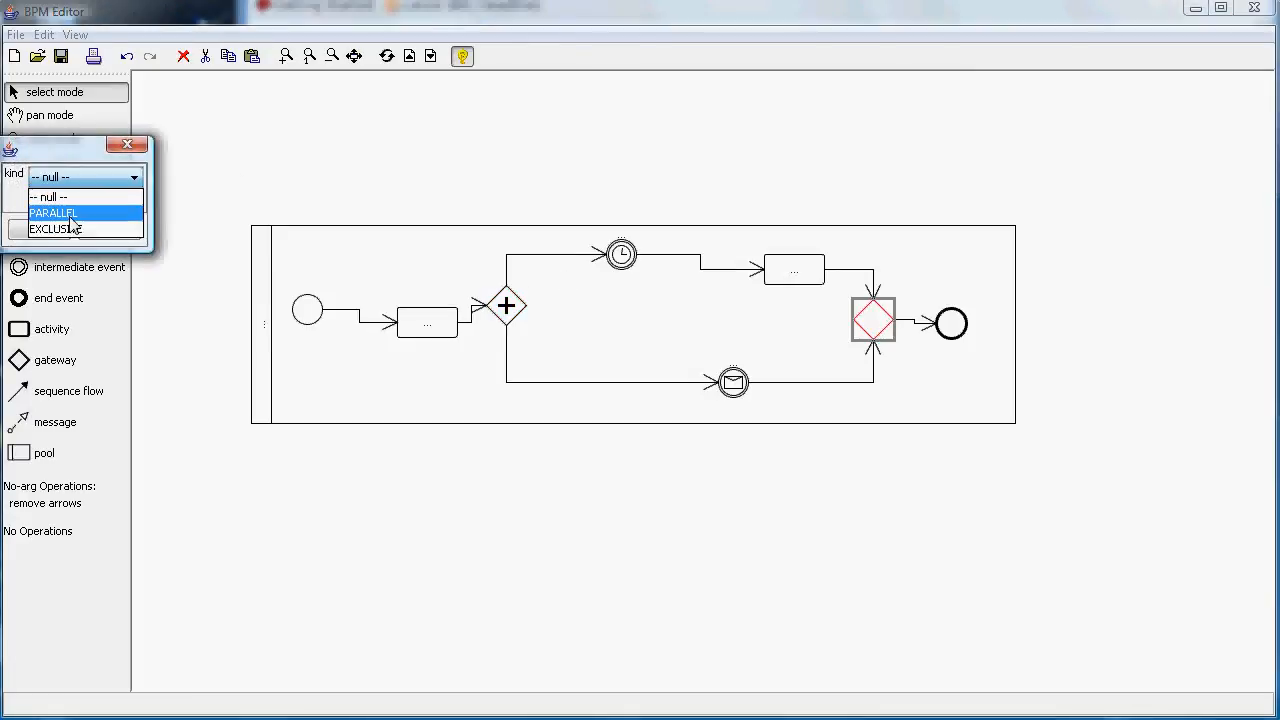
mouse_move(56, 228)
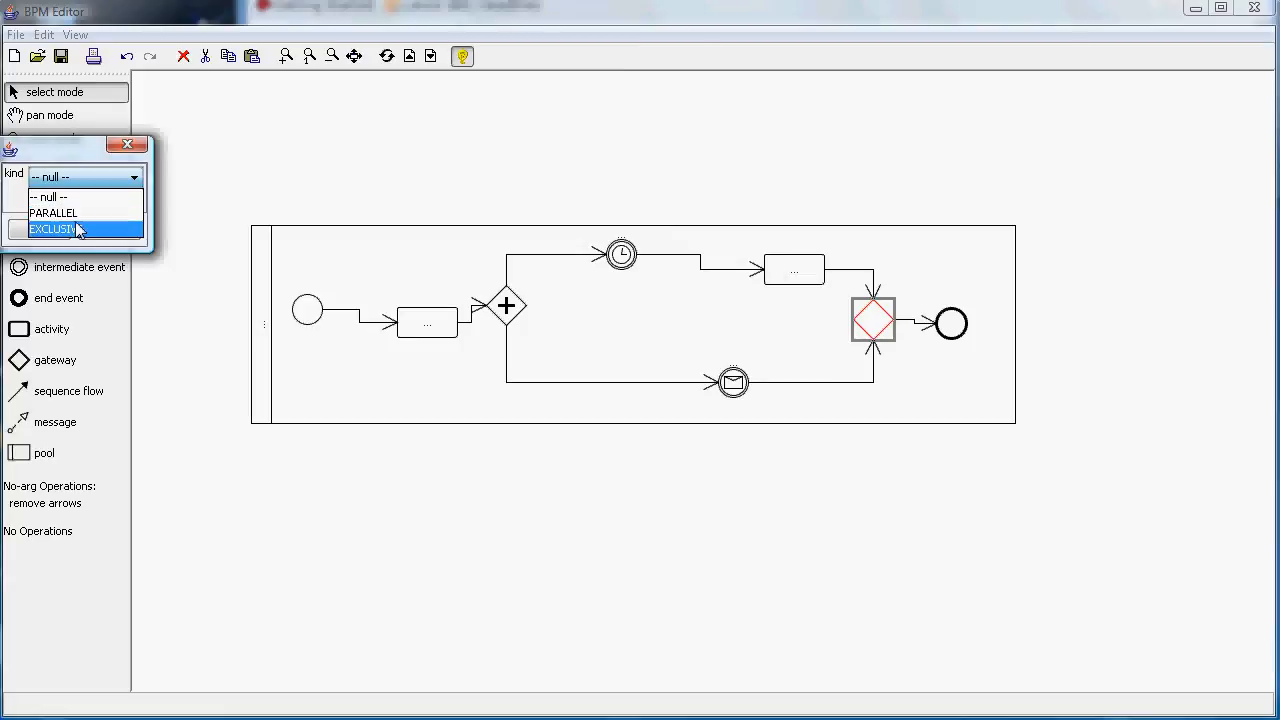
left_click(54, 228)
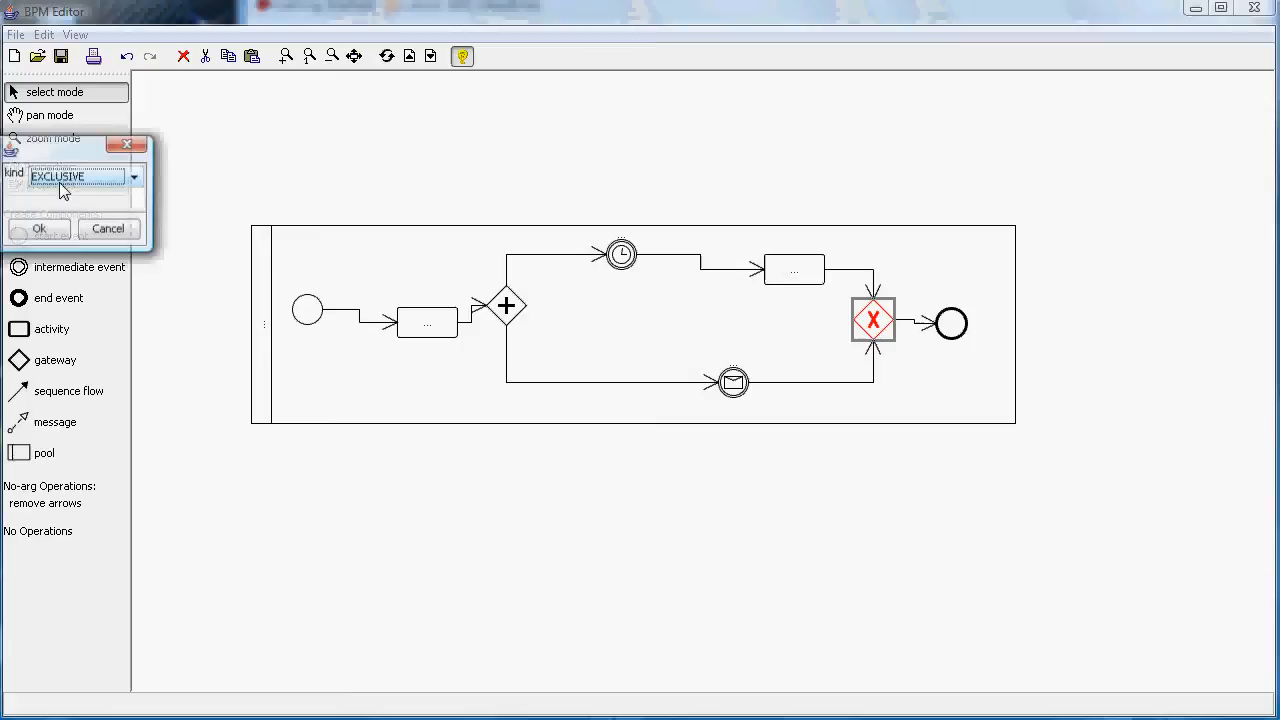
left_click(136, 176)
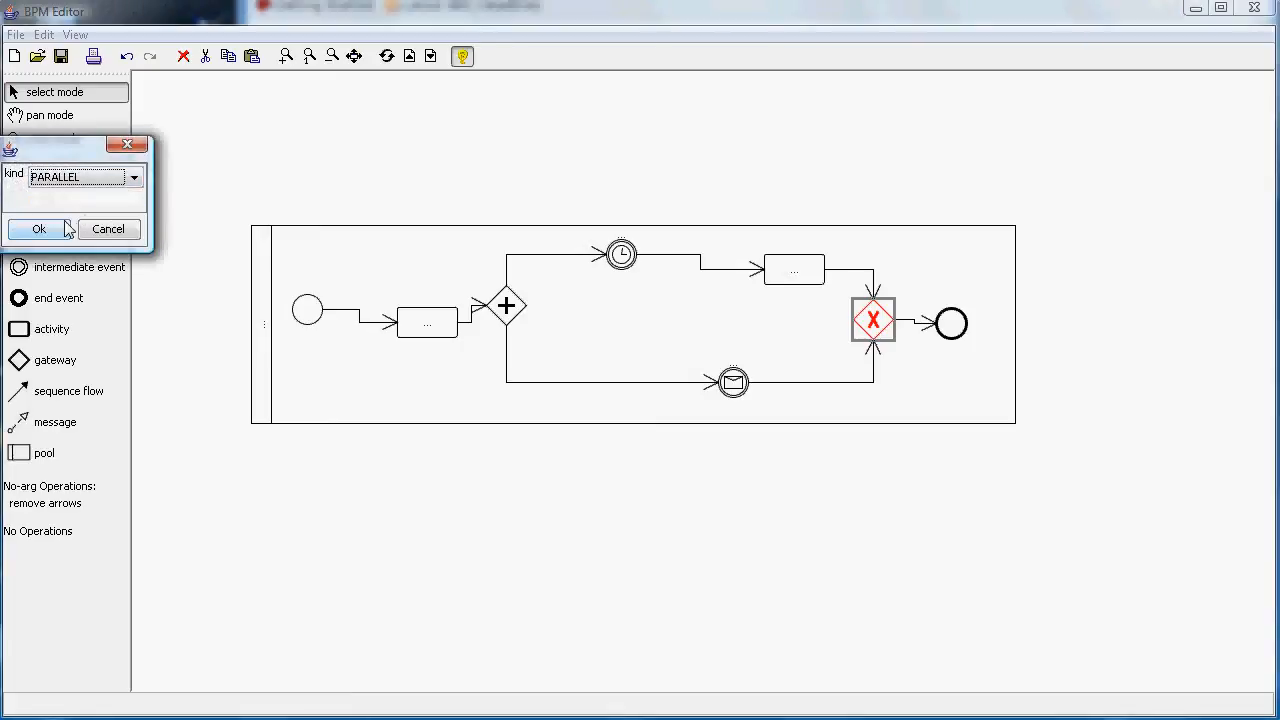
left_click(40, 228)
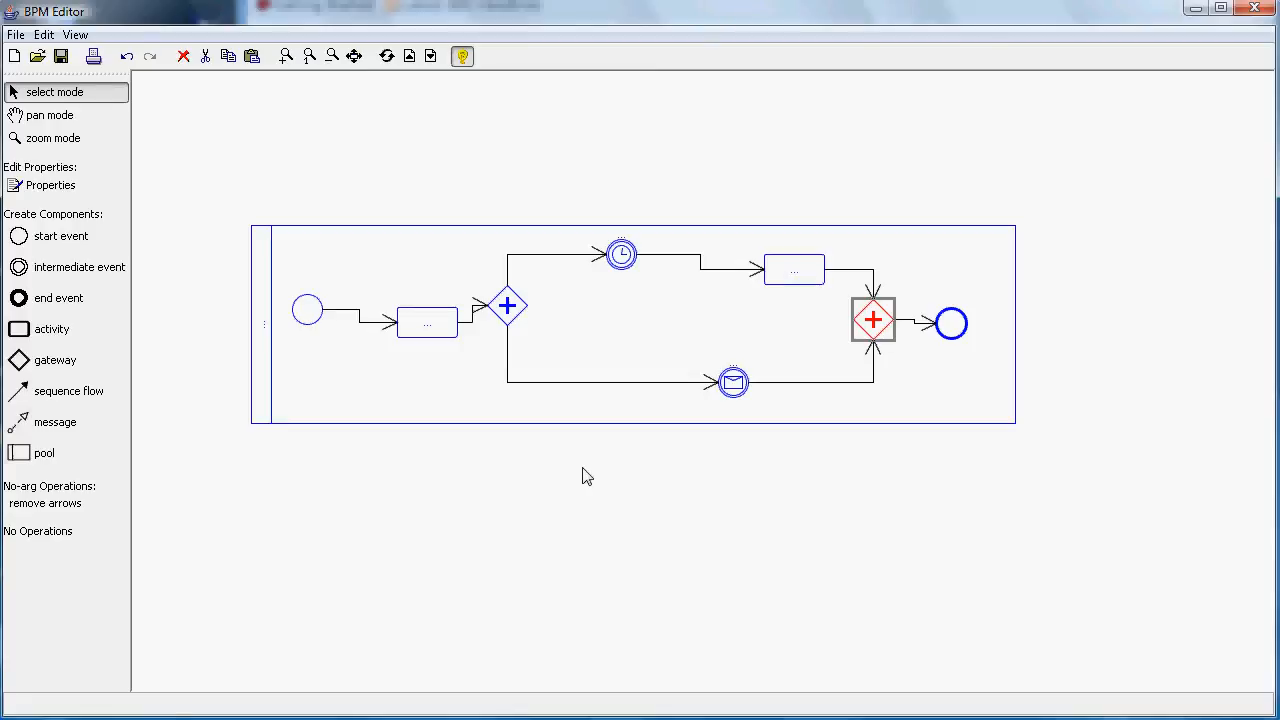
left_click(588, 476)
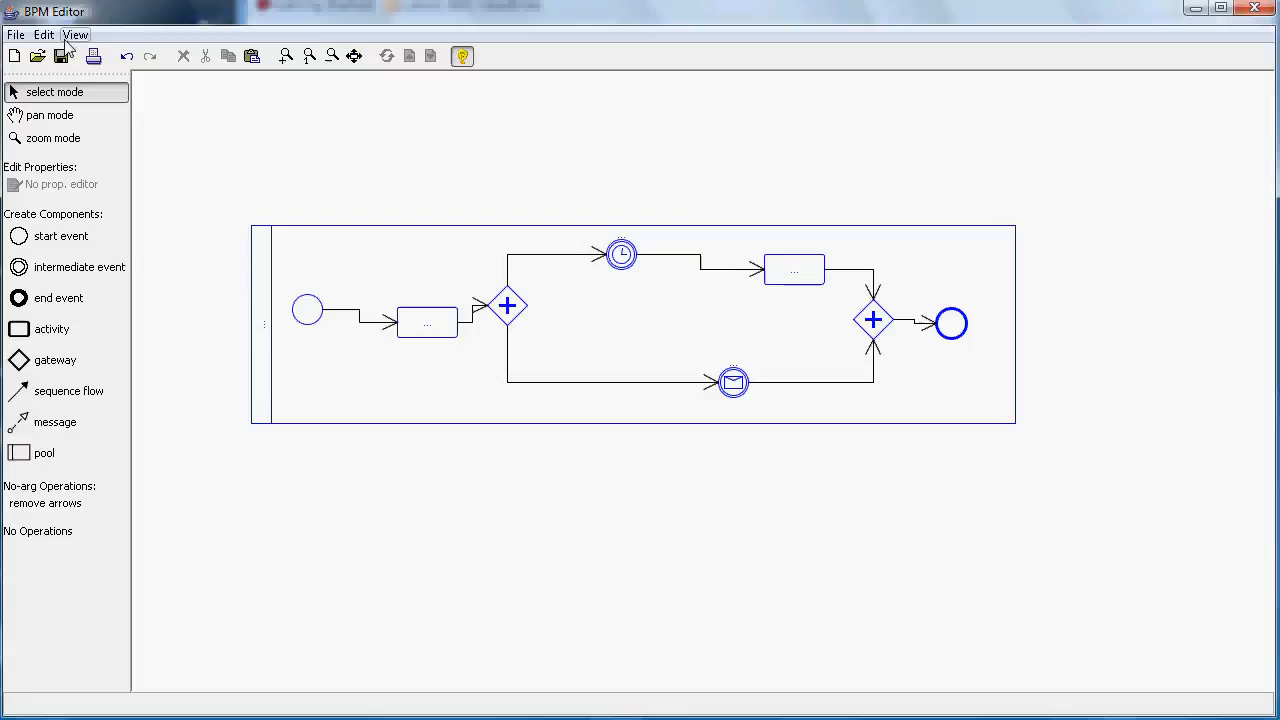
Enable semantics output on the Semantics page of Edit Preferences and confirm.
left_click(44, 34)
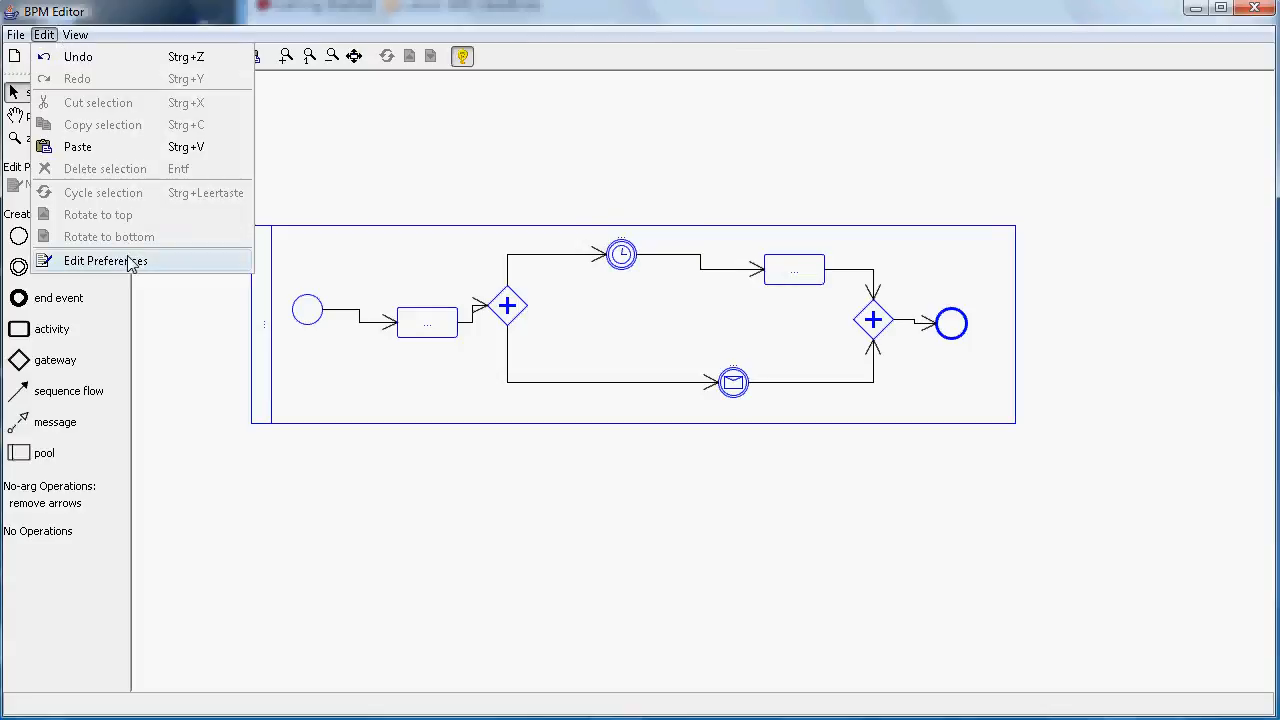
left_click(104, 260)
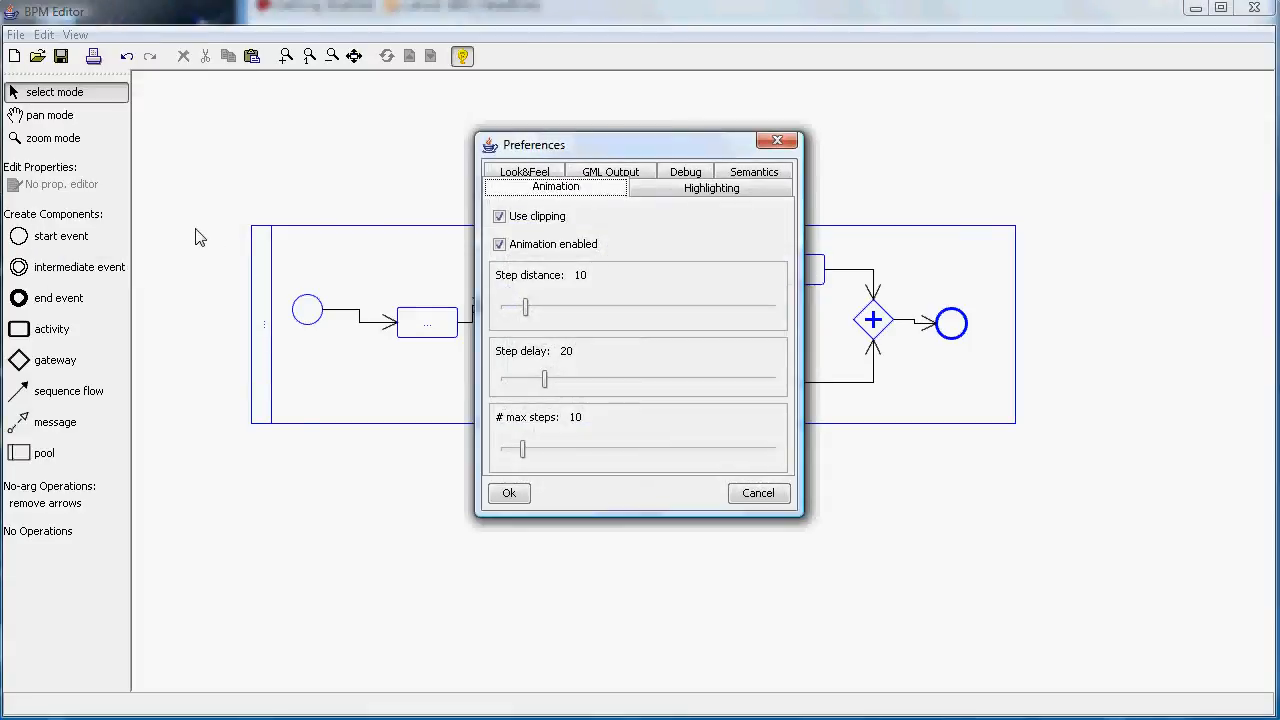
mouse_move(284, 222)
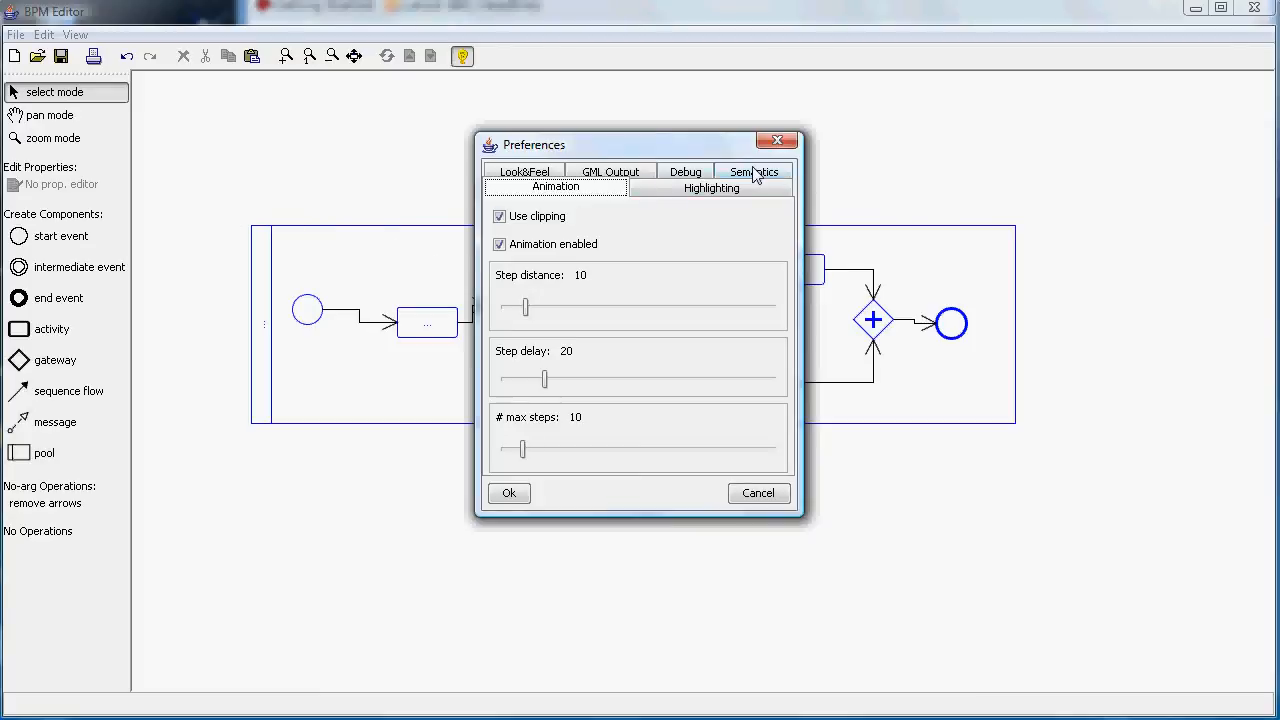
left_click(752, 172)
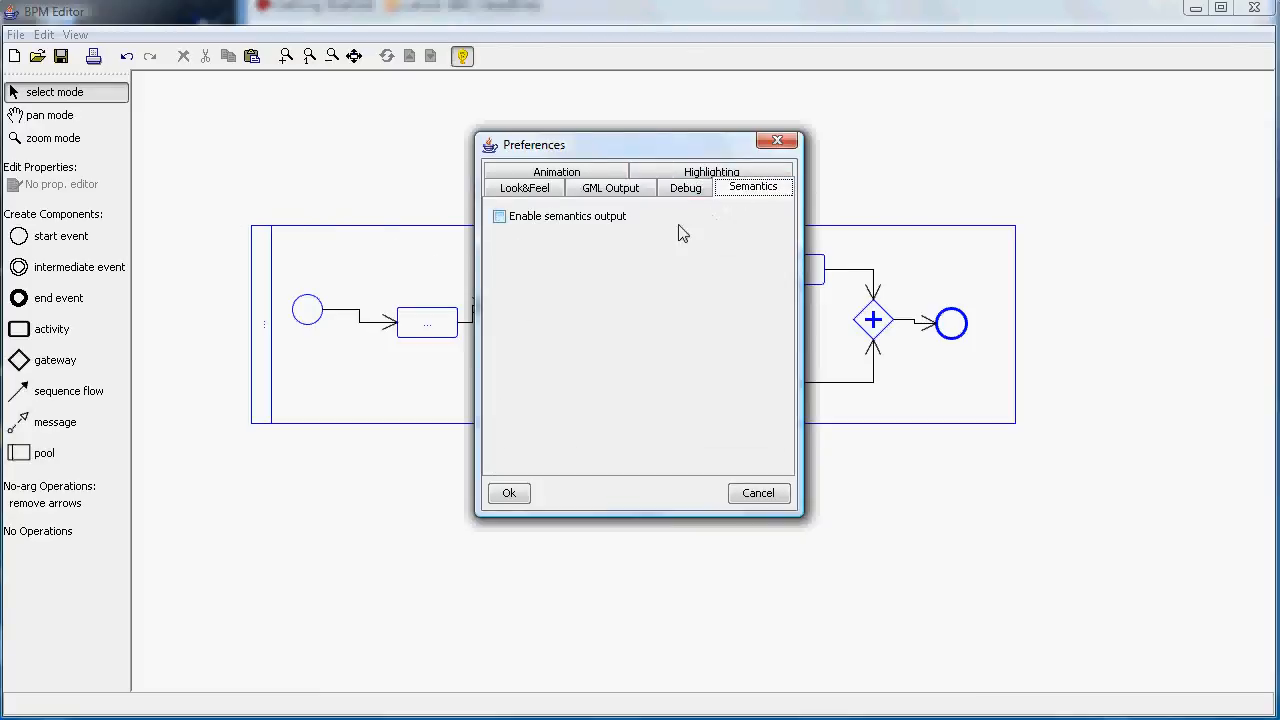
left_click(500, 216)
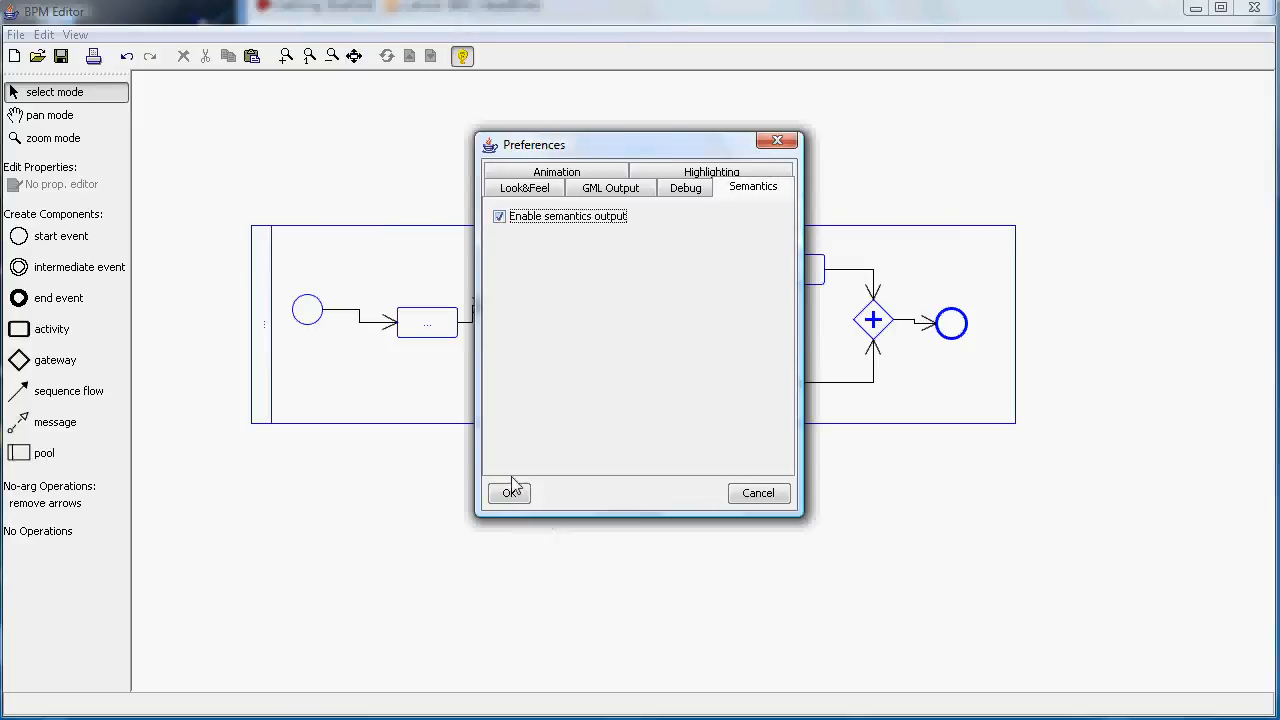
left_click(508, 492)
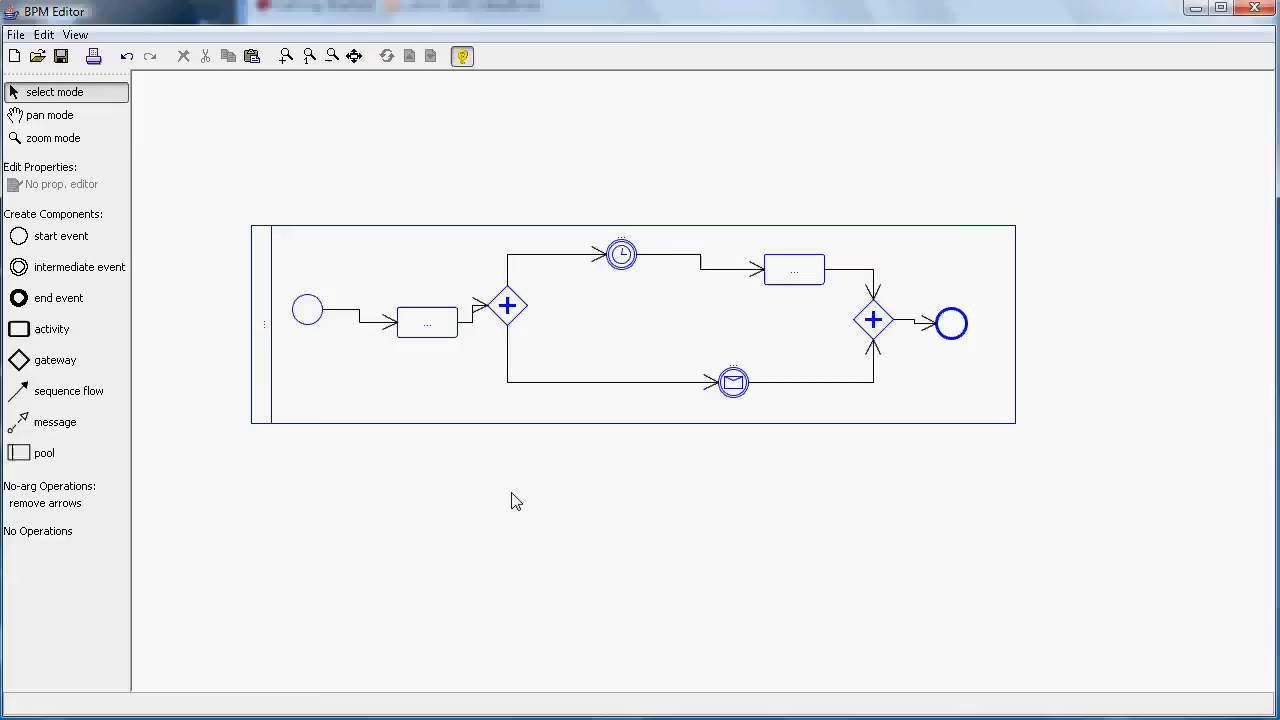
mouse_move(304, 206)
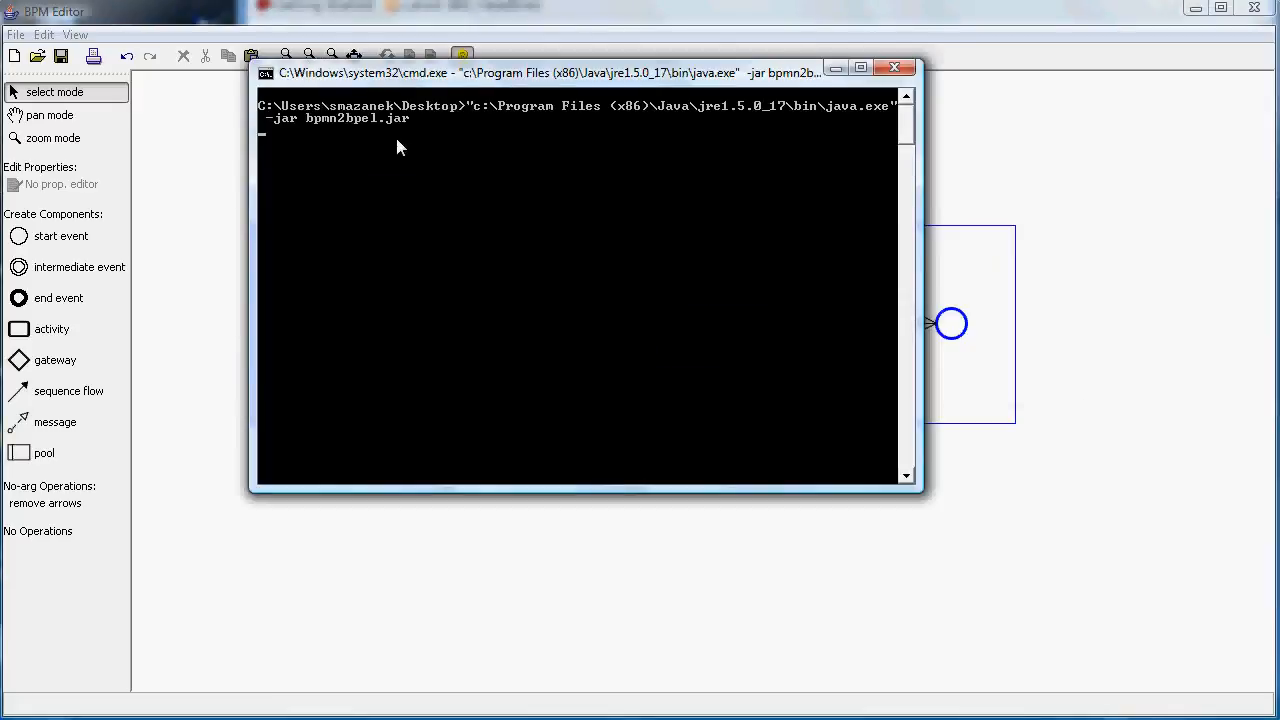
mouse_move(390, 260)
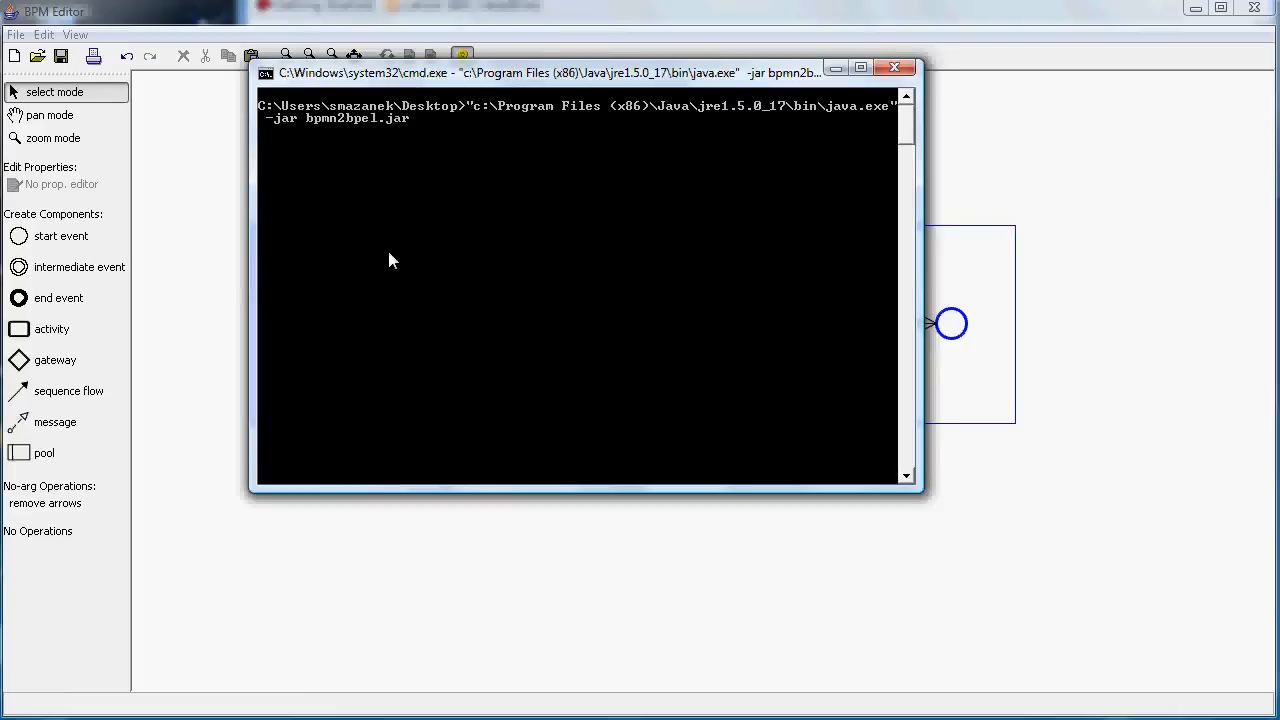
mouse_move(372, 268)
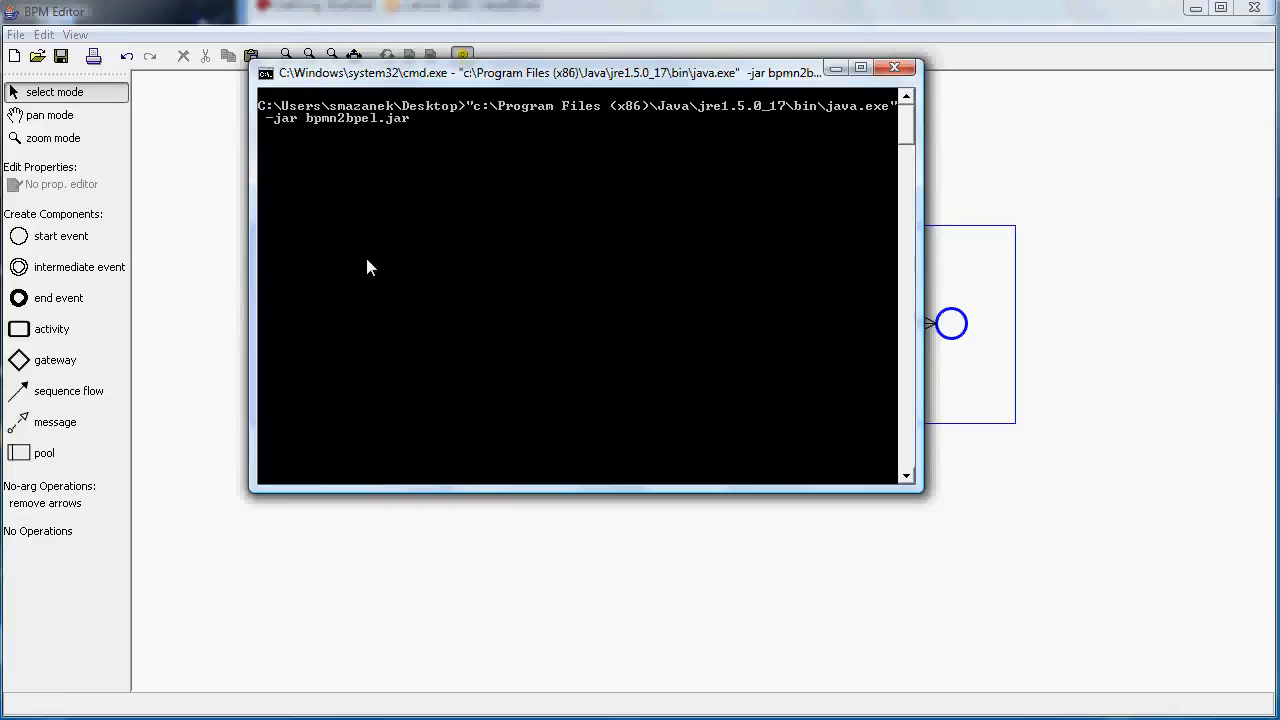
Switch to the cmd.exe window to read the generated BPEL sequence/flow output.
key("alt+tab")
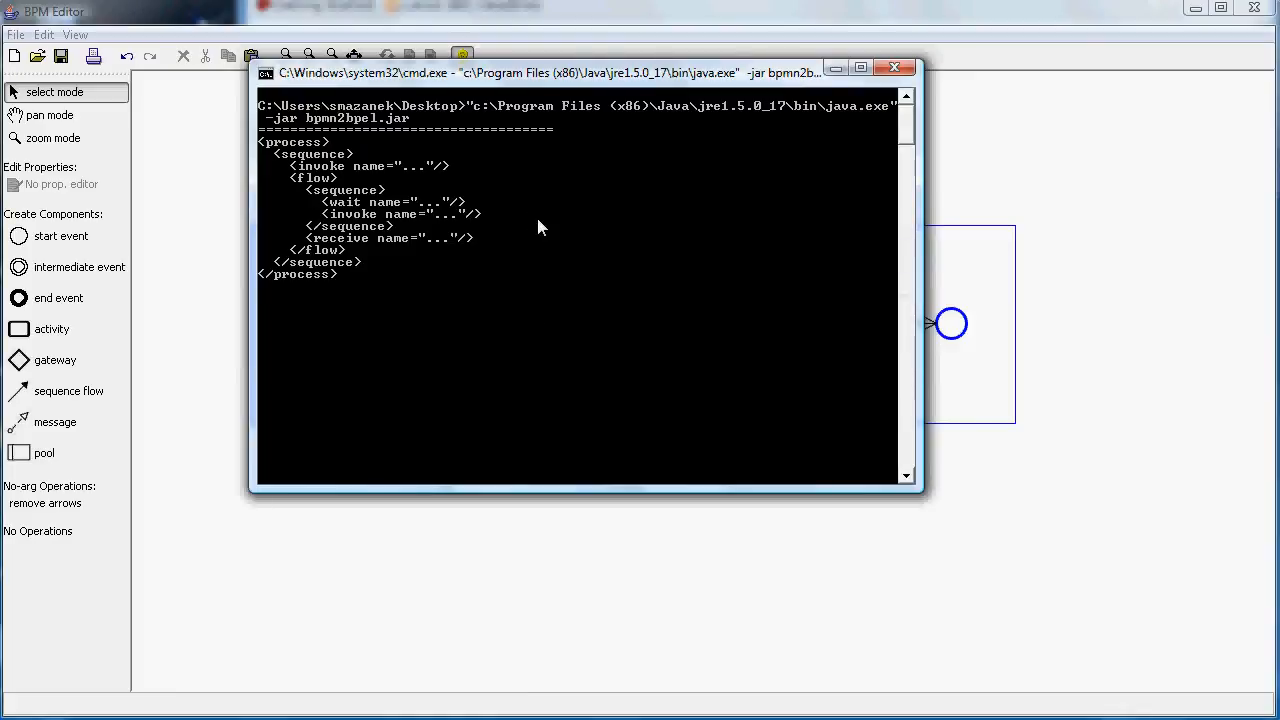
mouse_move(404, 296)
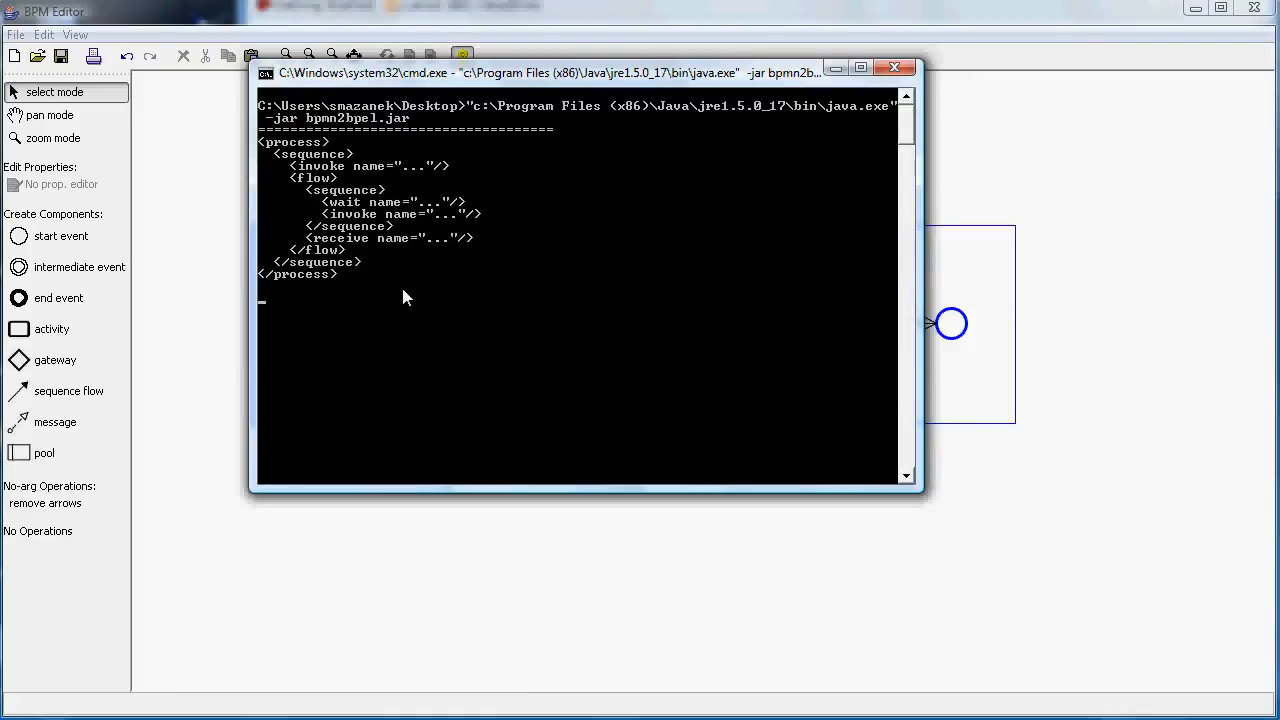
mouse_move(460, 300)
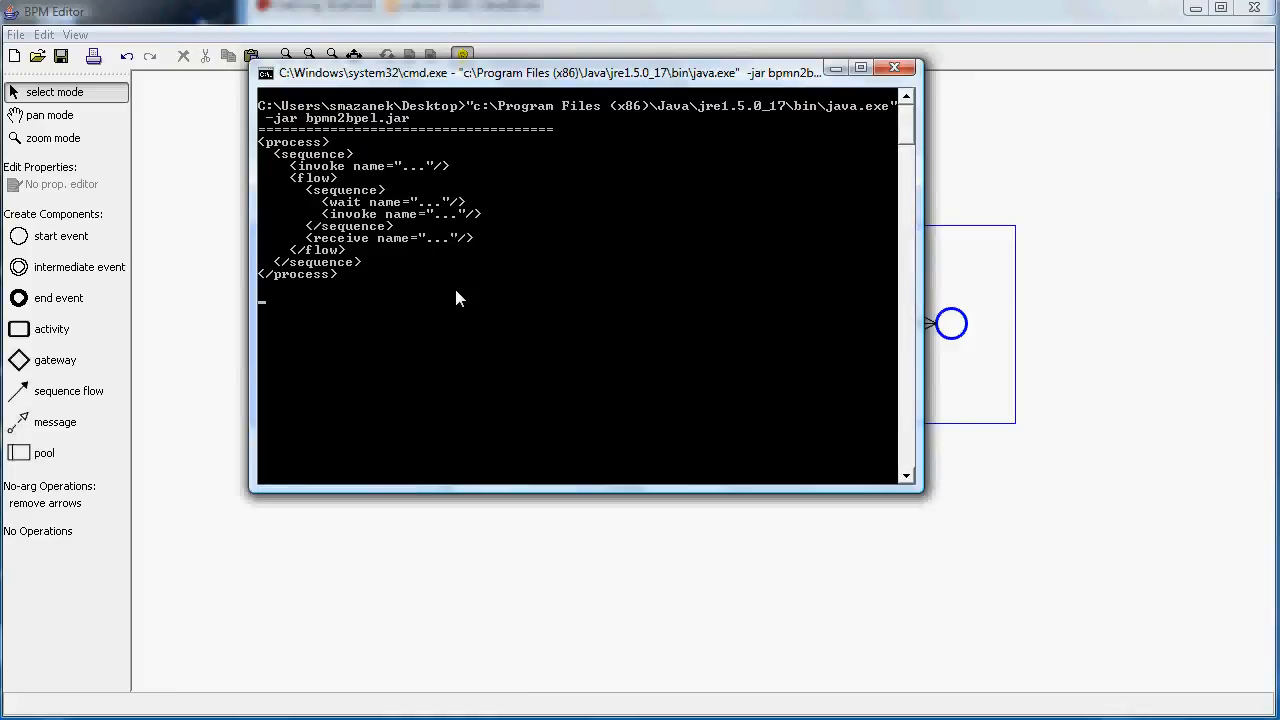
mouse_move(412, 232)
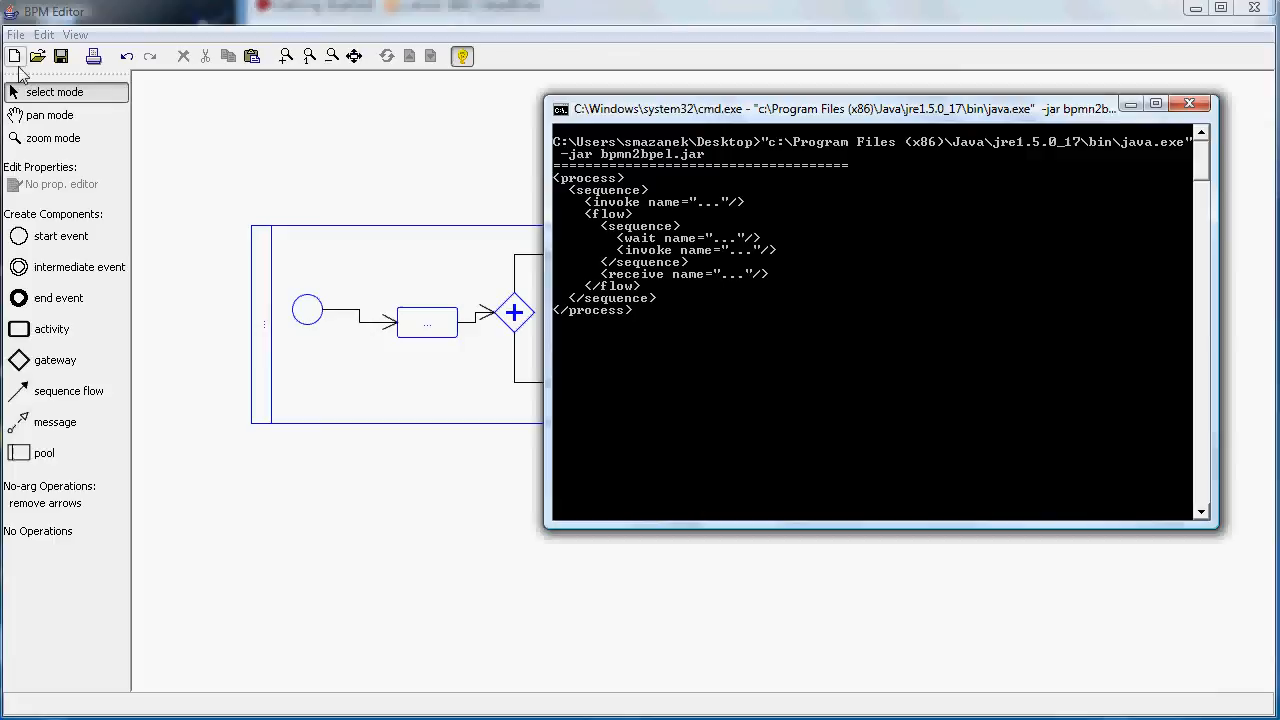
Switch to pan mode to move the diagram clear of the console output.
left_click(50, 114)
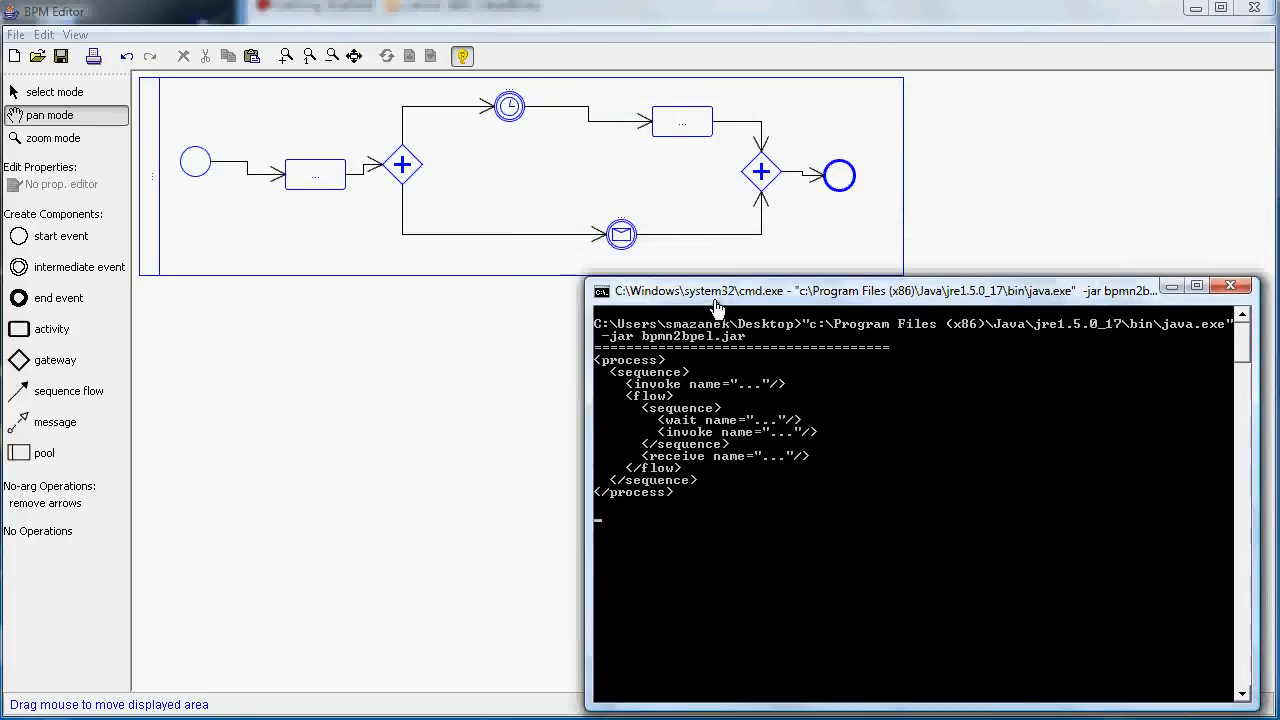
mouse_move(620, 374)
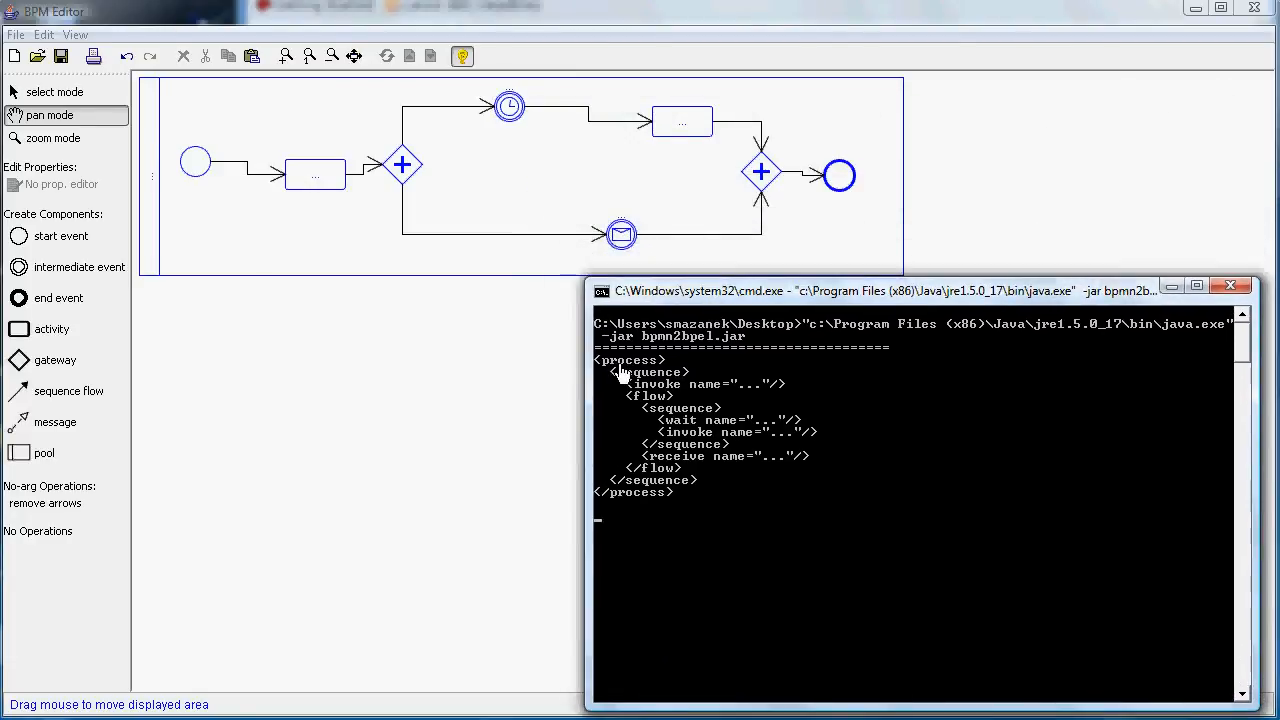
mouse_move(636, 388)
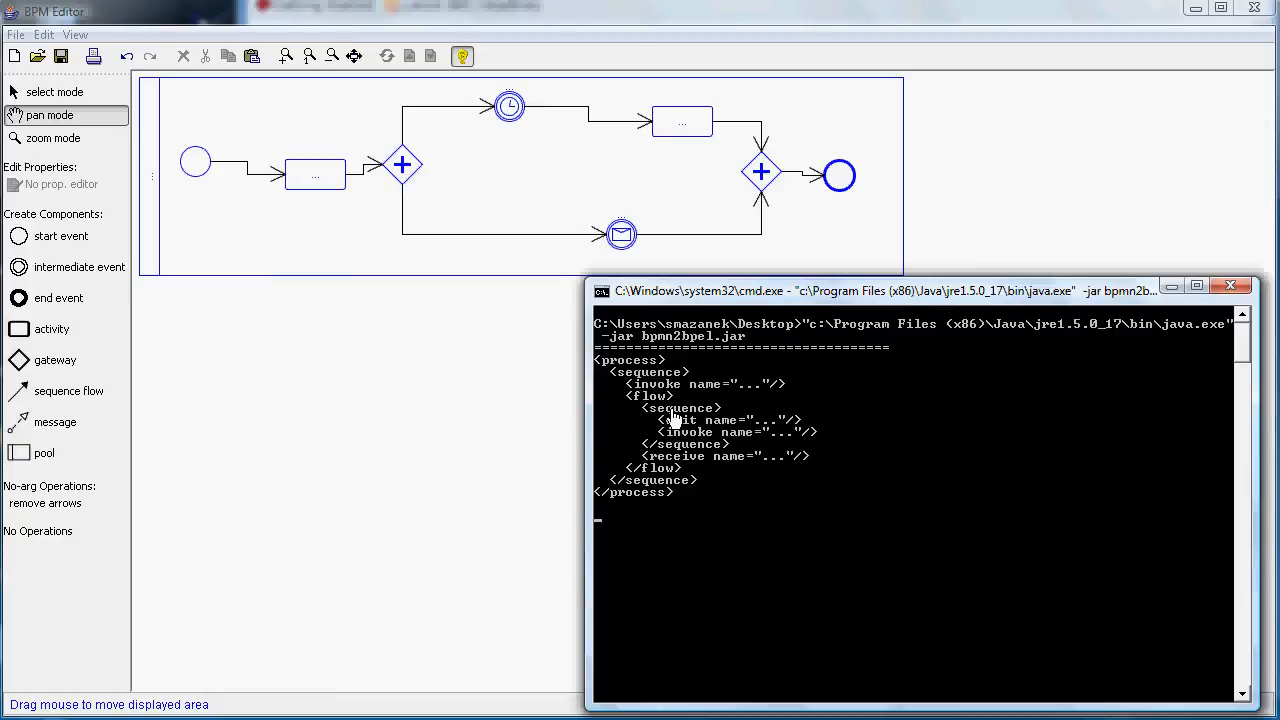
mouse_move(678, 418)
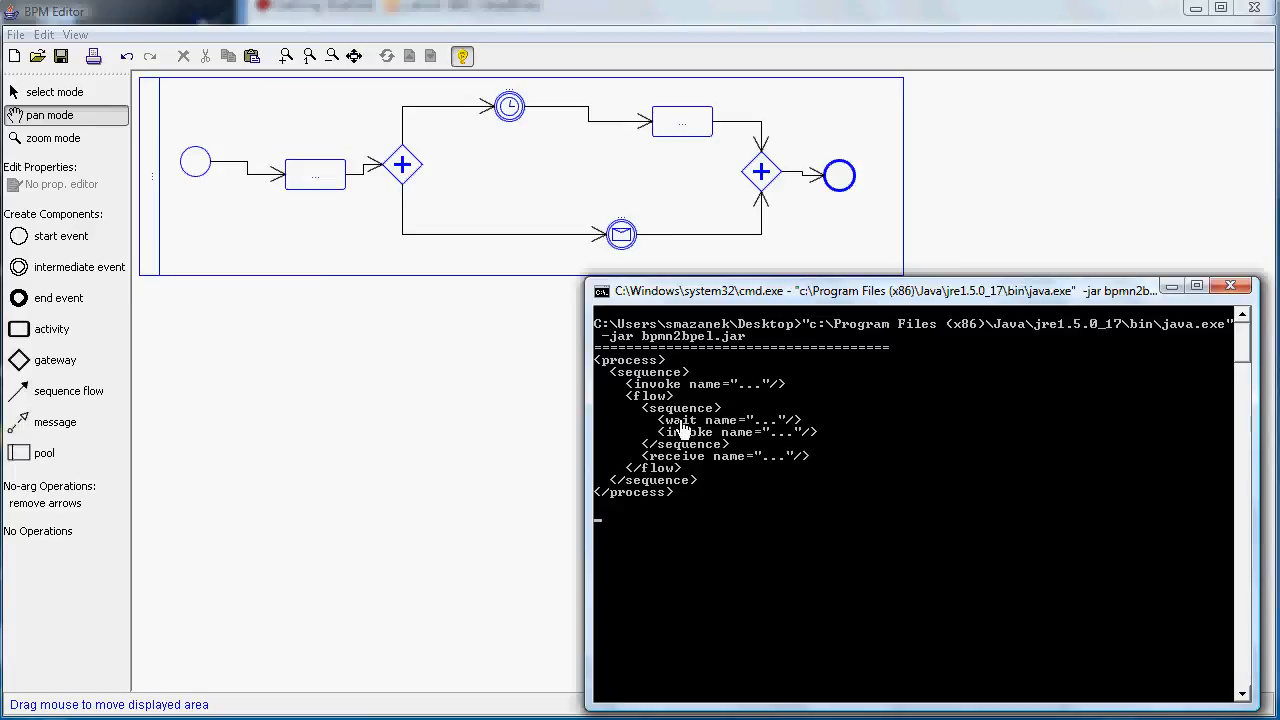
mouse_move(764, 432)
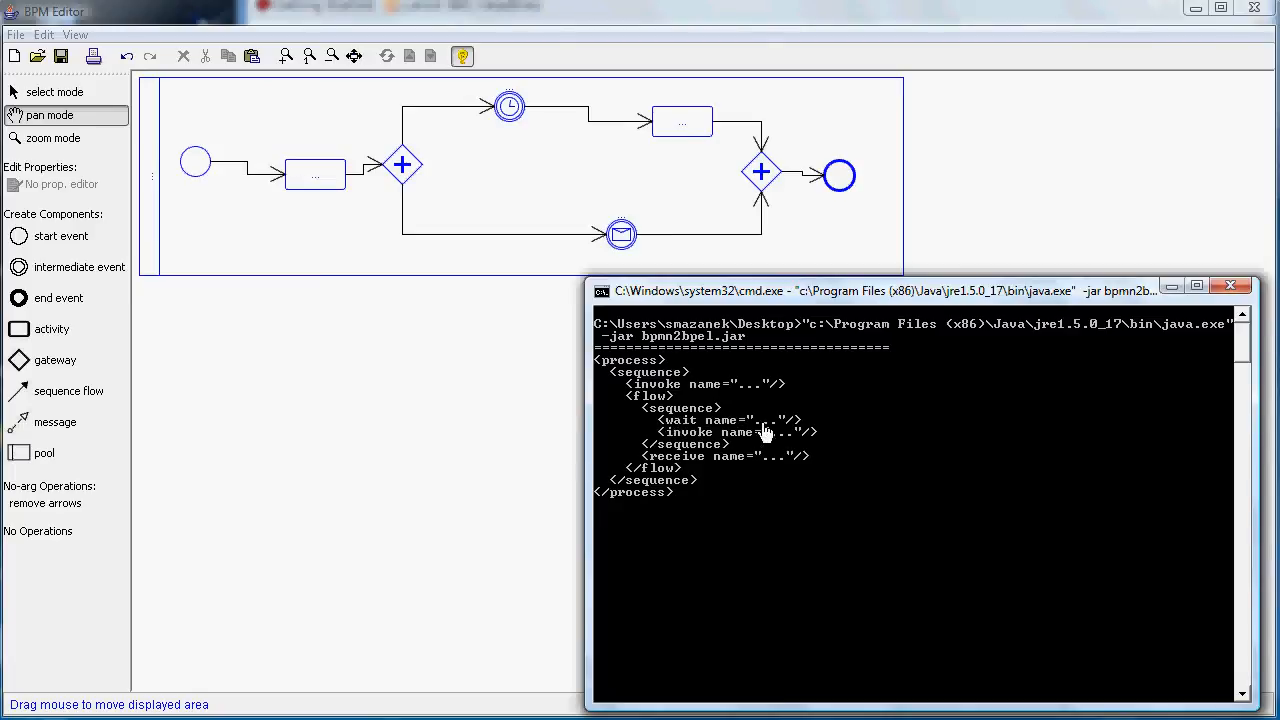
mouse_move(770, 452)
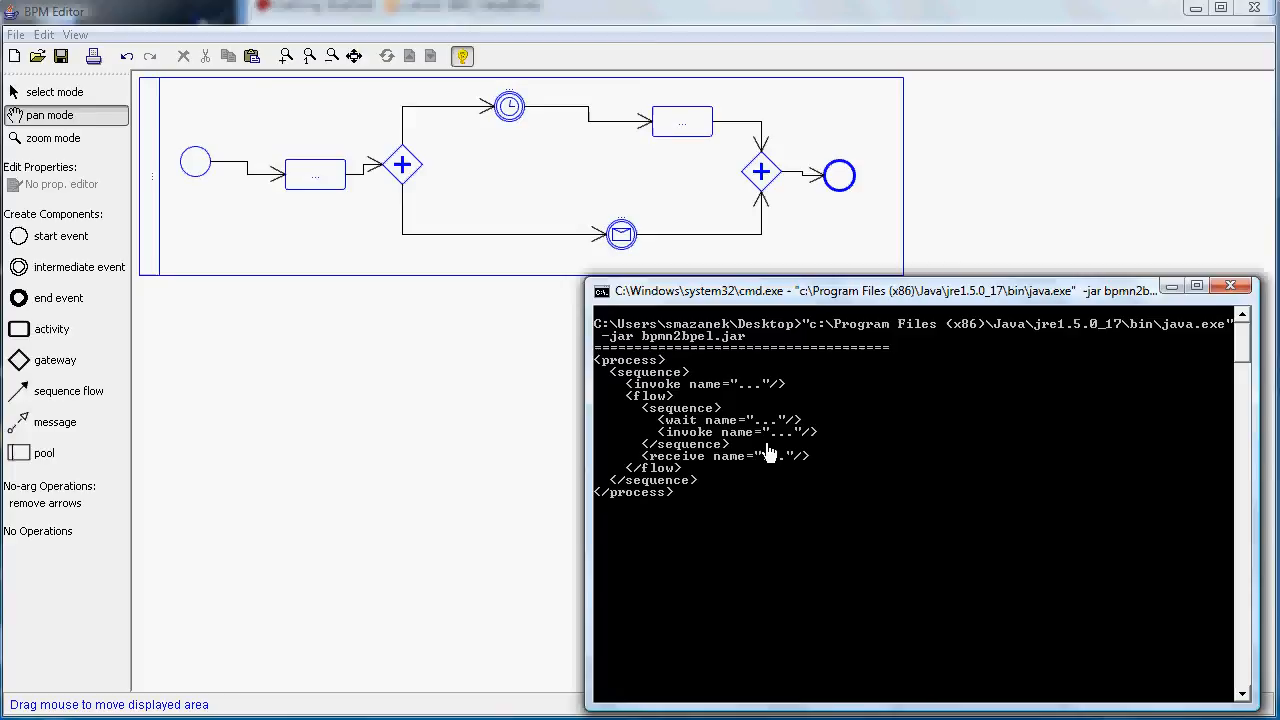
mouse_move(664, 468)
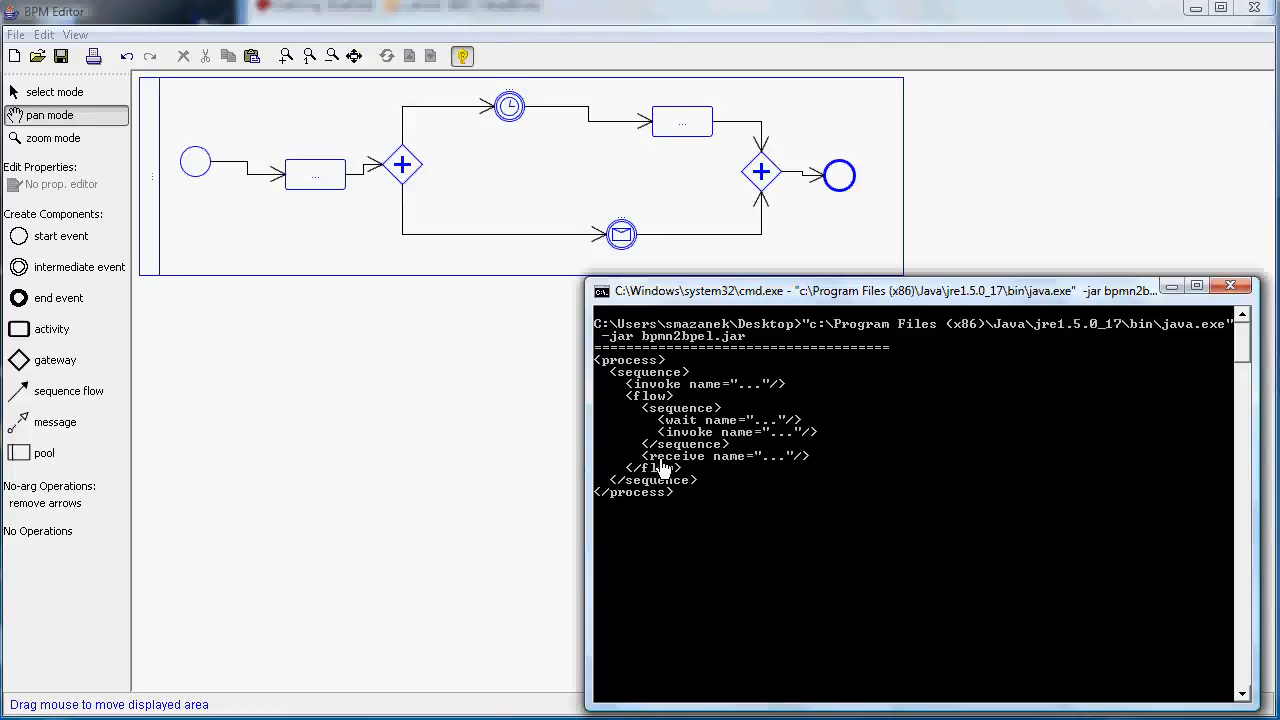
mouse_move(492, 256)
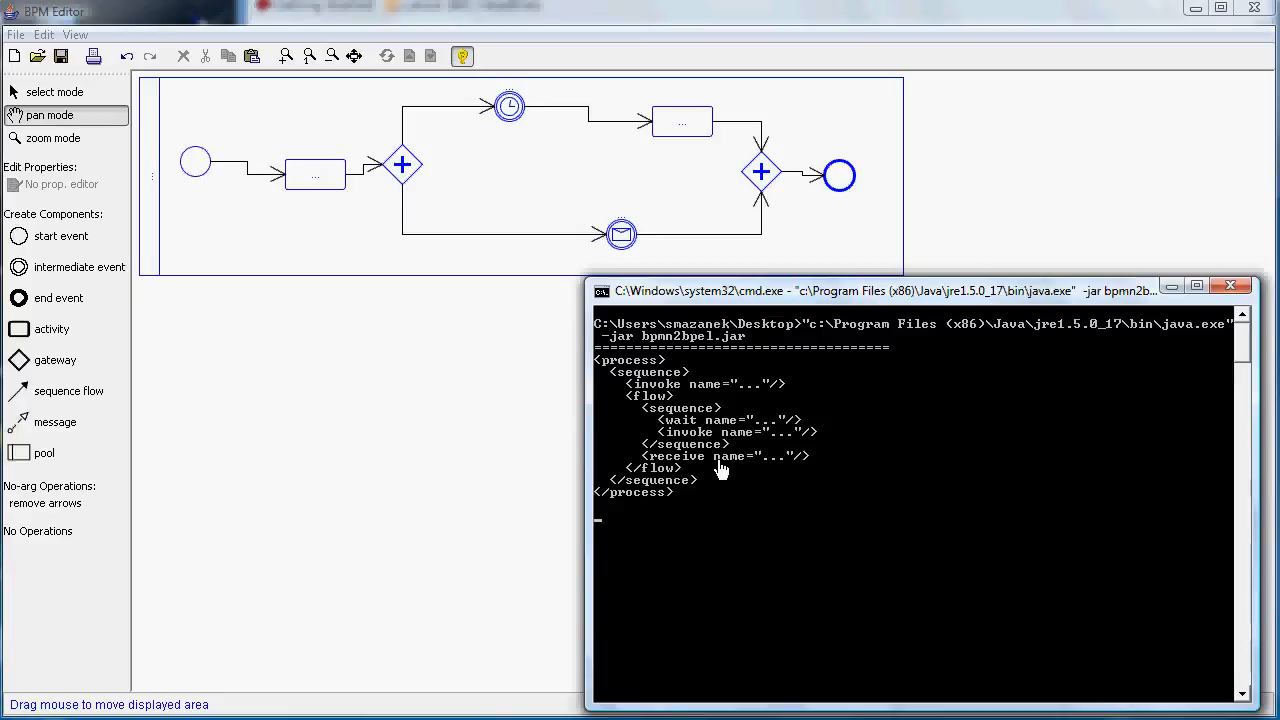
mouse_move(748, 470)
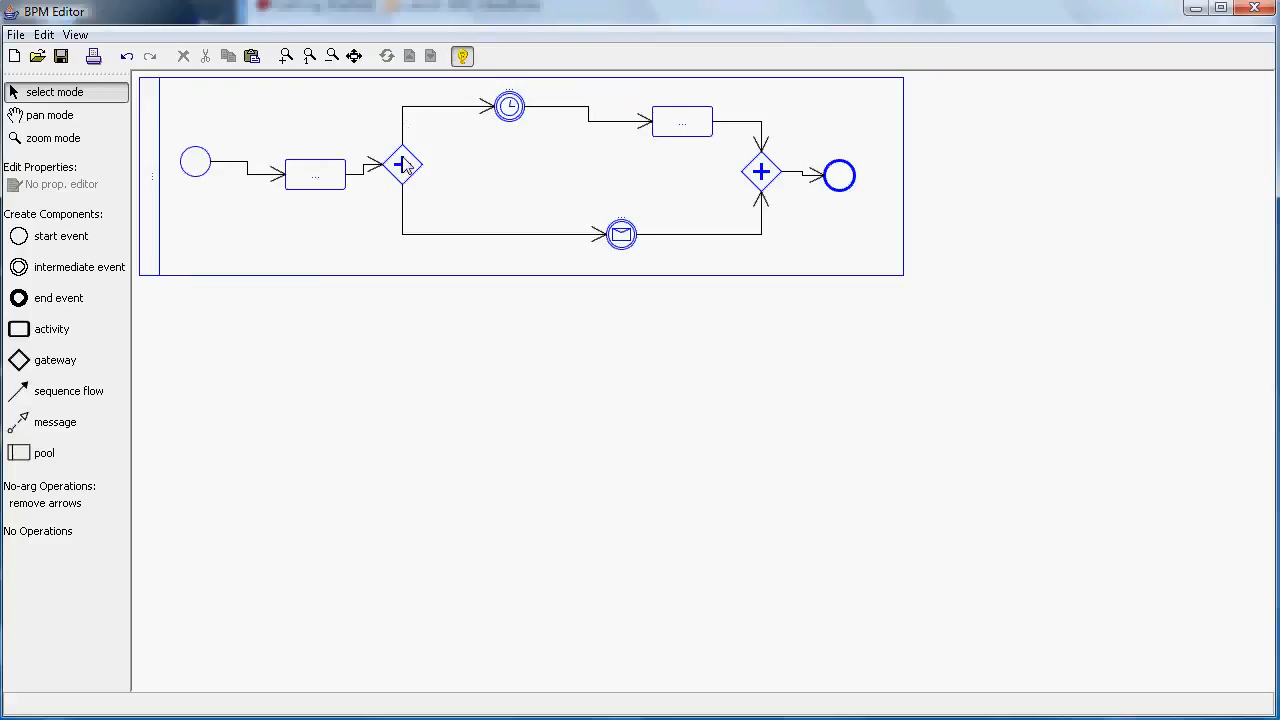
Set both gateways to EXCLUSIVE so the generated code uses a switch with case conditions.
double_click(402, 164)
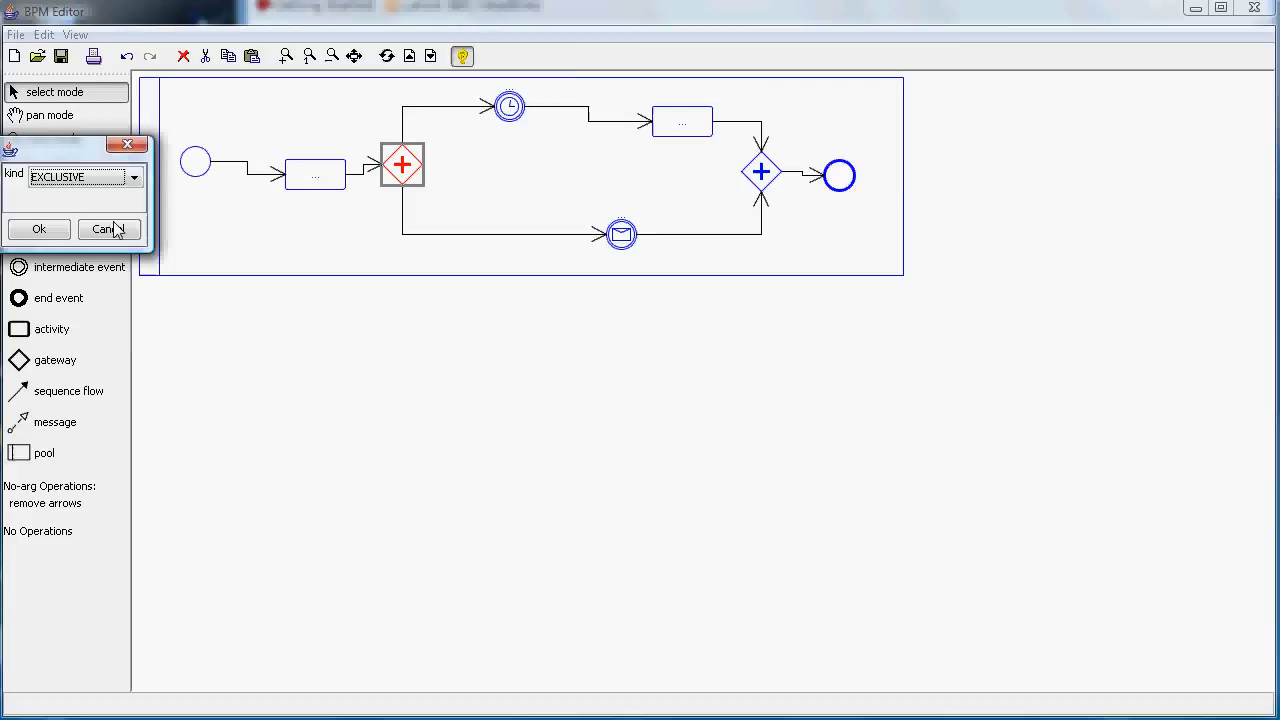
left_click(38, 228)
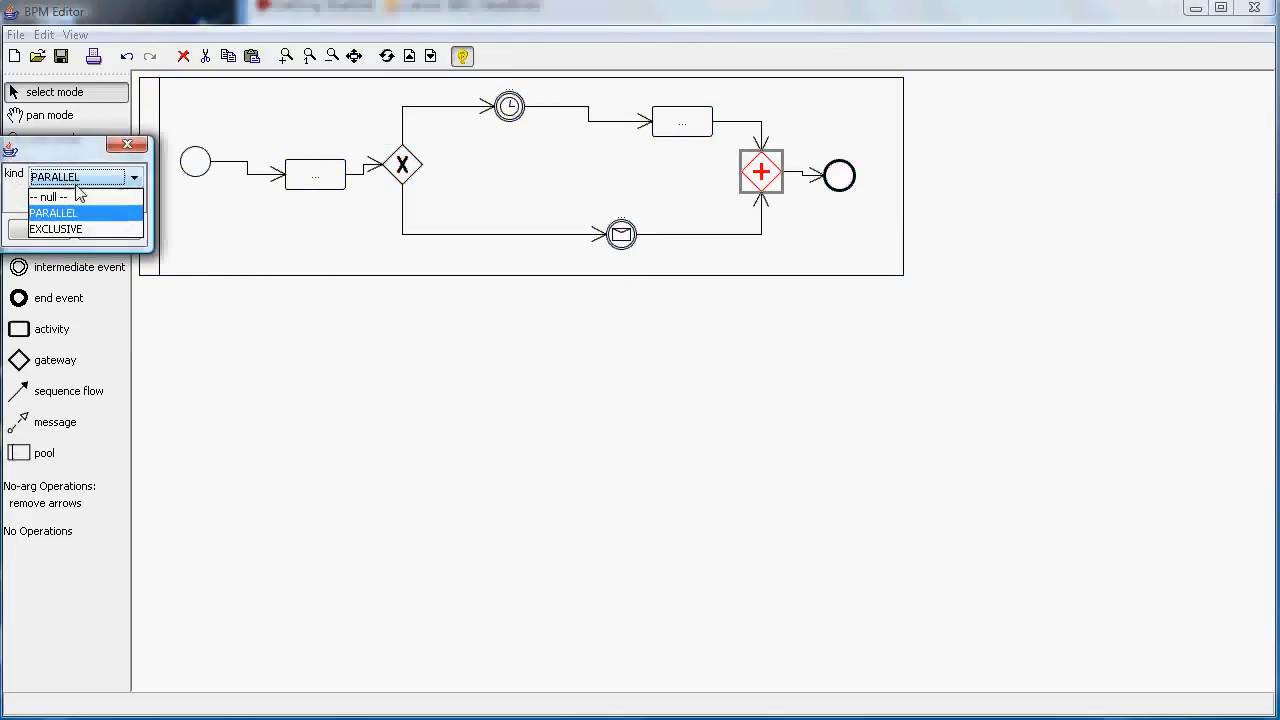
left_click(56, 228)
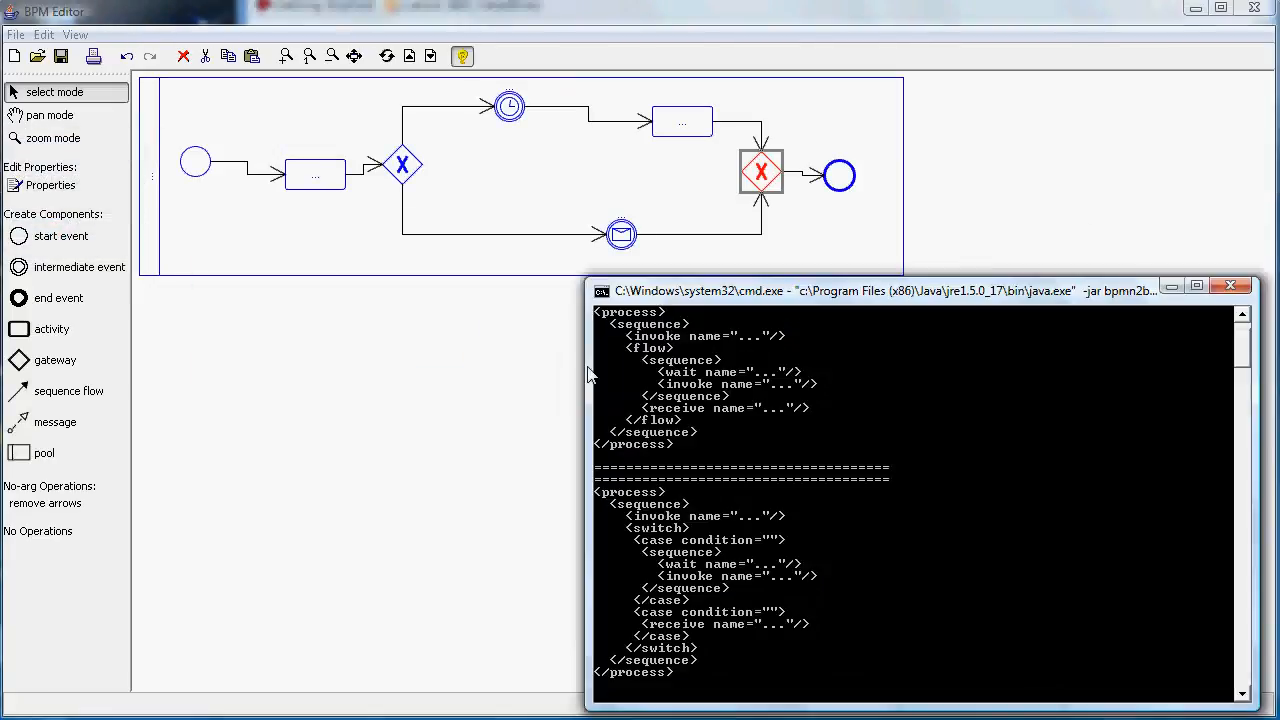
mouse_move(750, 544)
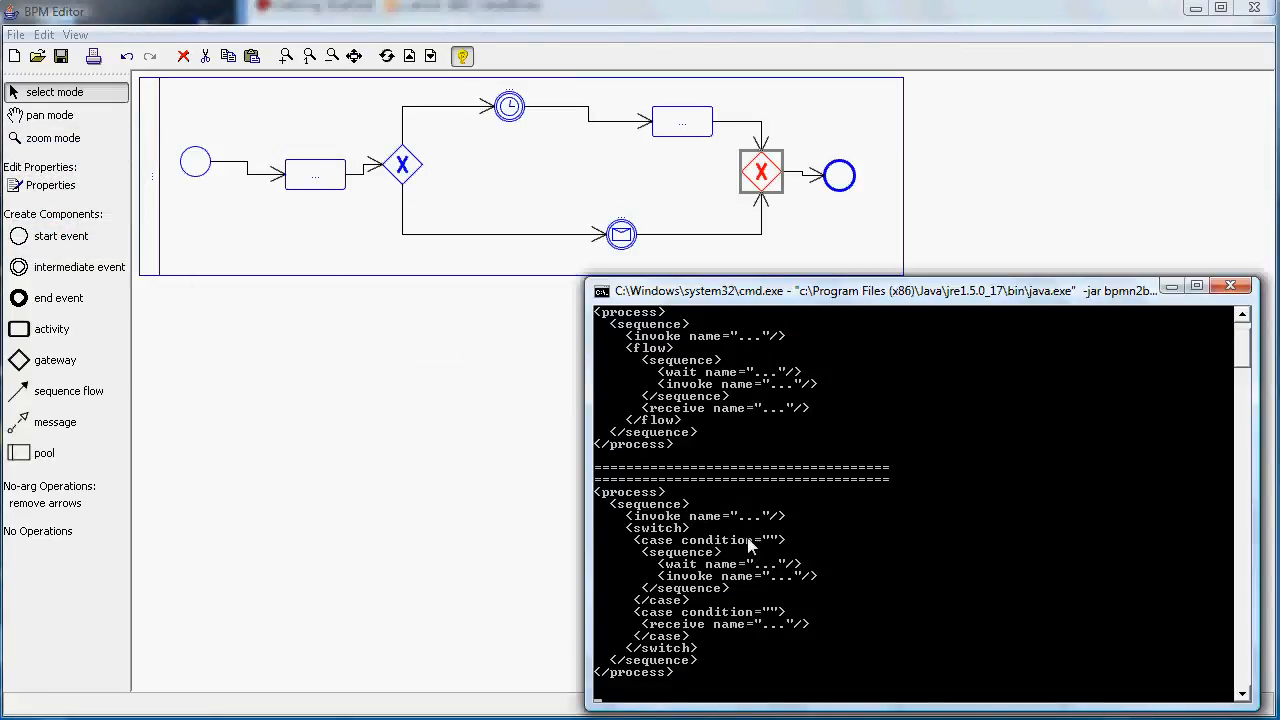
mouse_move(670, 538)
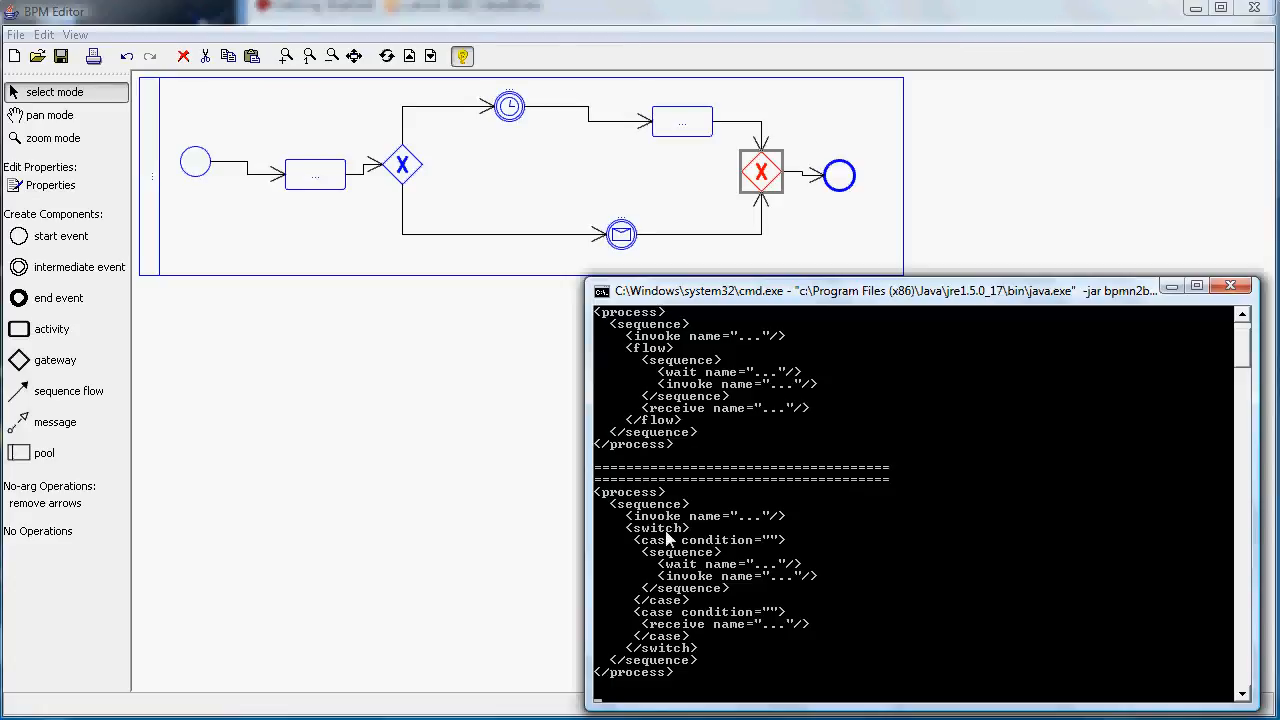
mouse_move(656, 528)
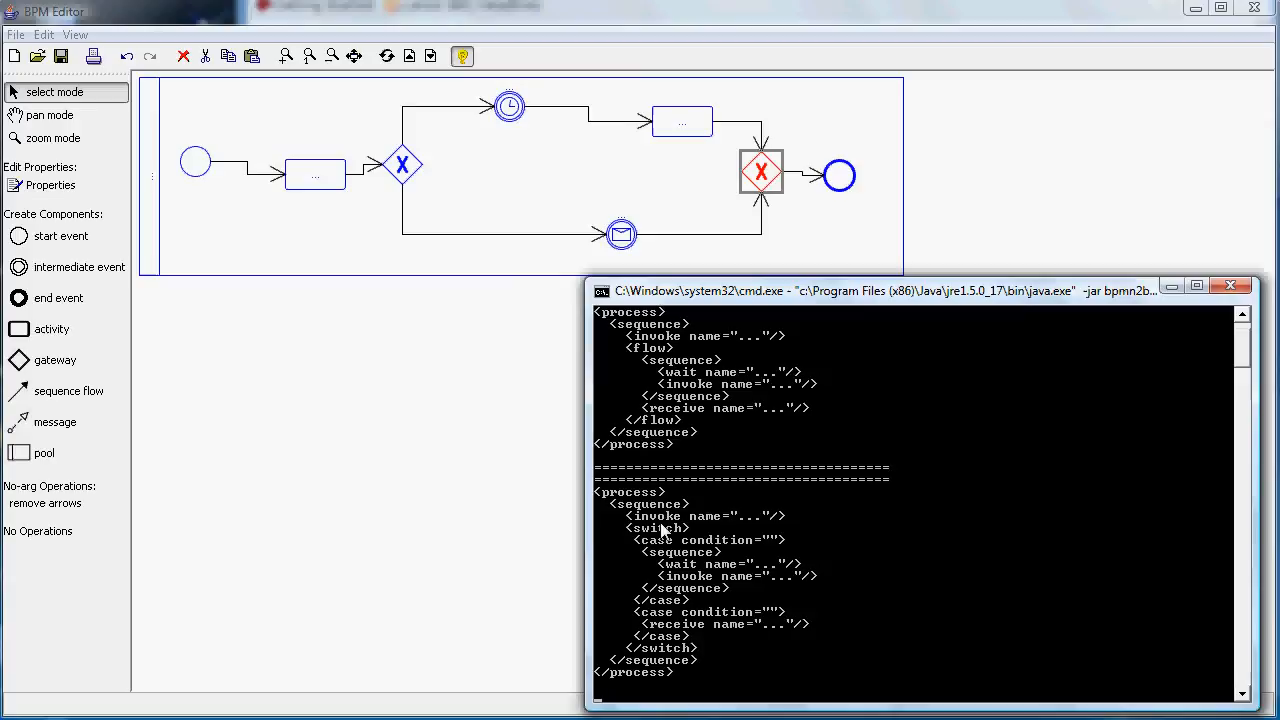
mouse_move(664, 544)
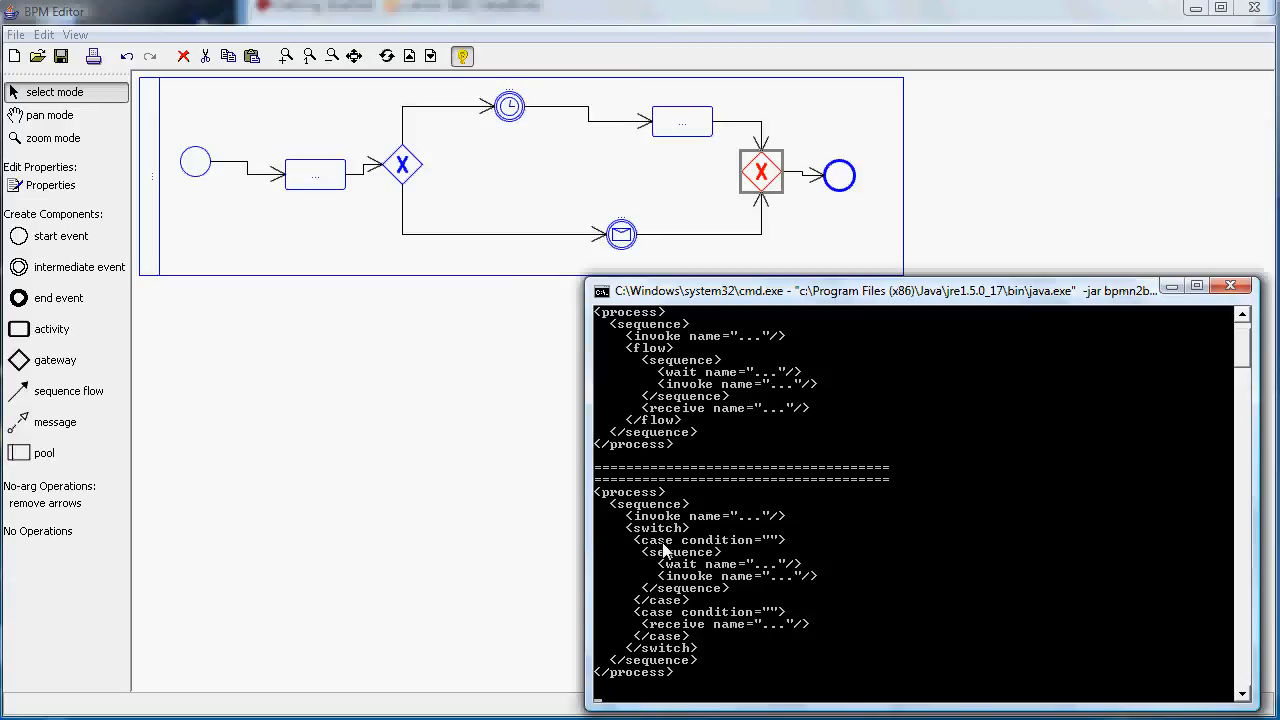
mouse_move(648, 536)
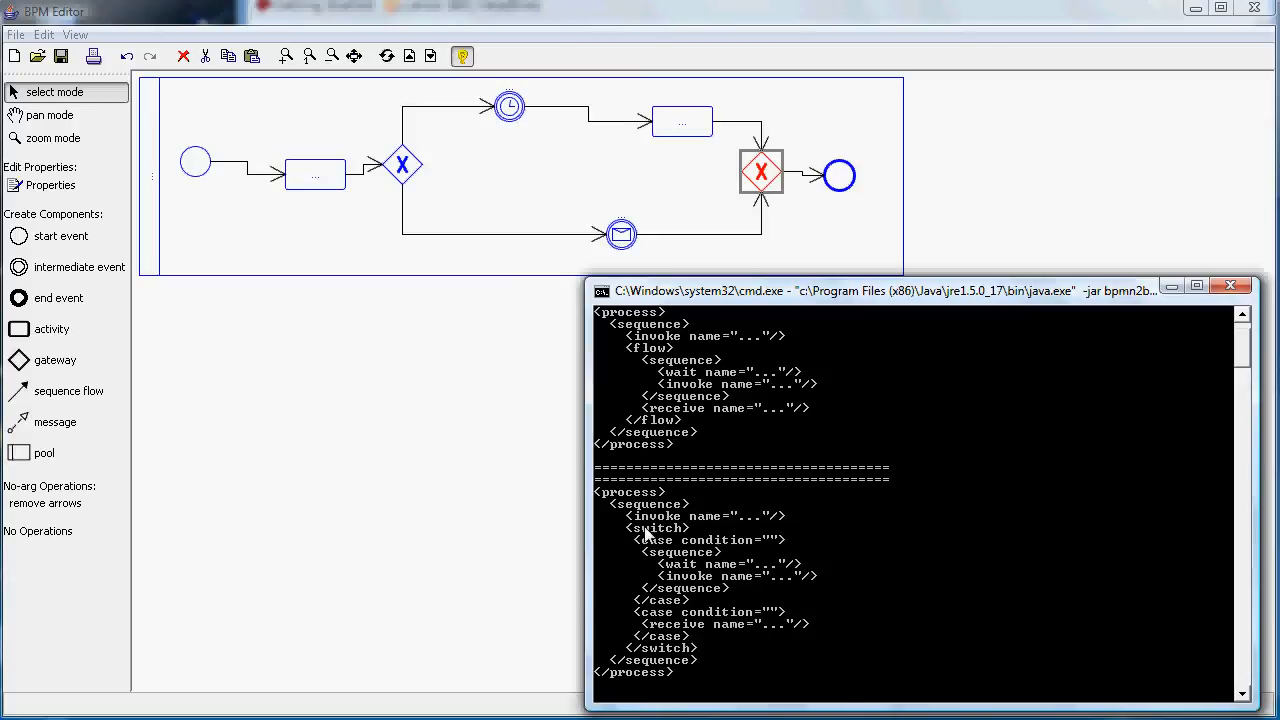
mouse_move(764, 582)
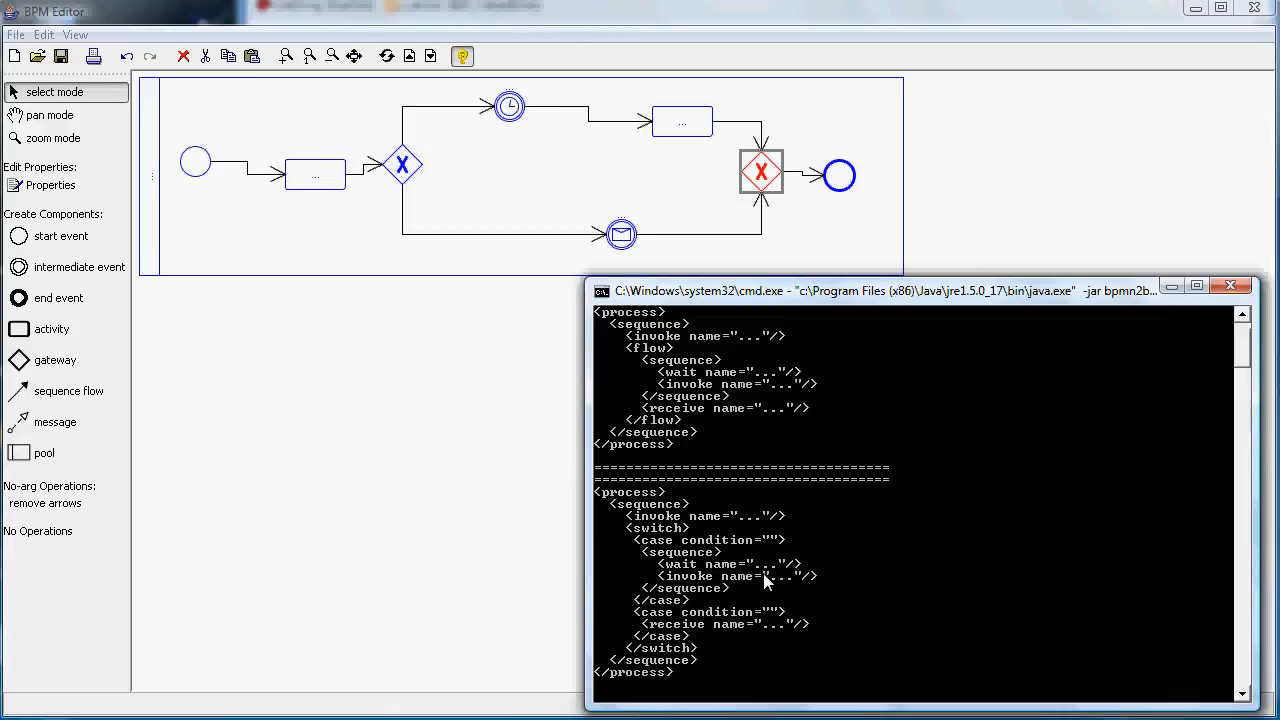
mouse_move(490, 216)
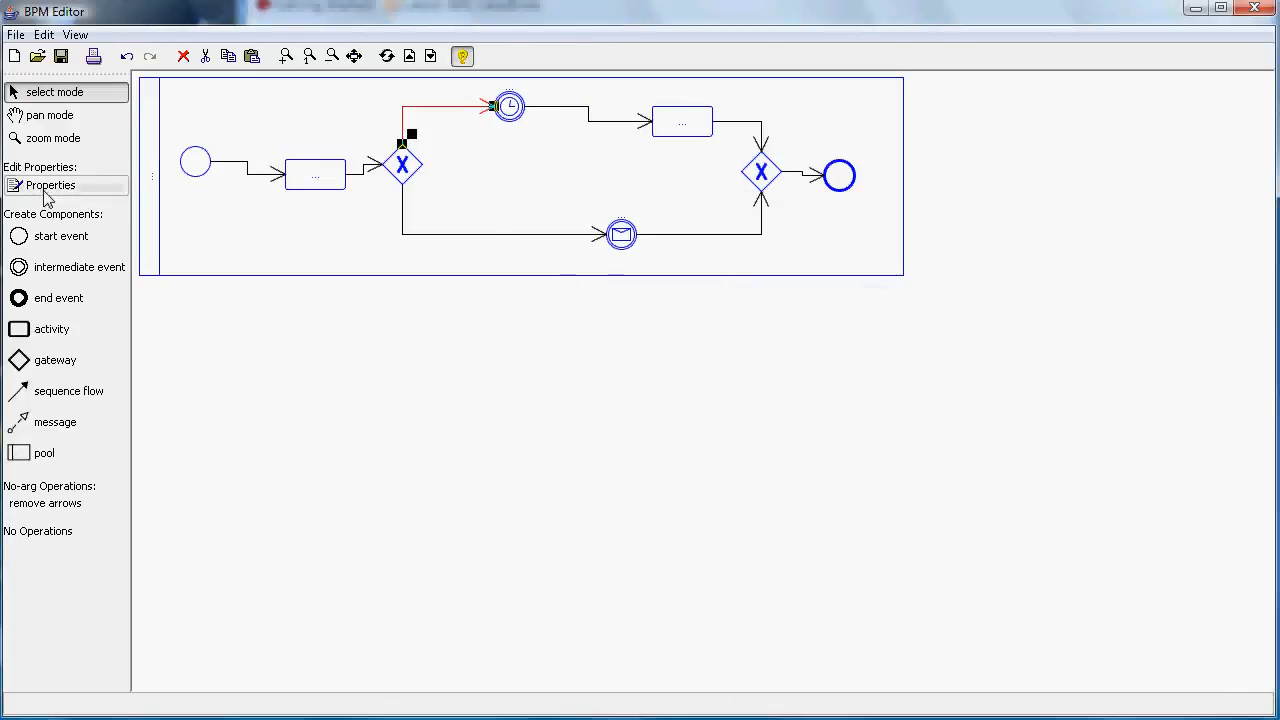
Label the first gateway's outgoing flows cond1 and cond2 for the switch case conditions.
left_click(50, 184)
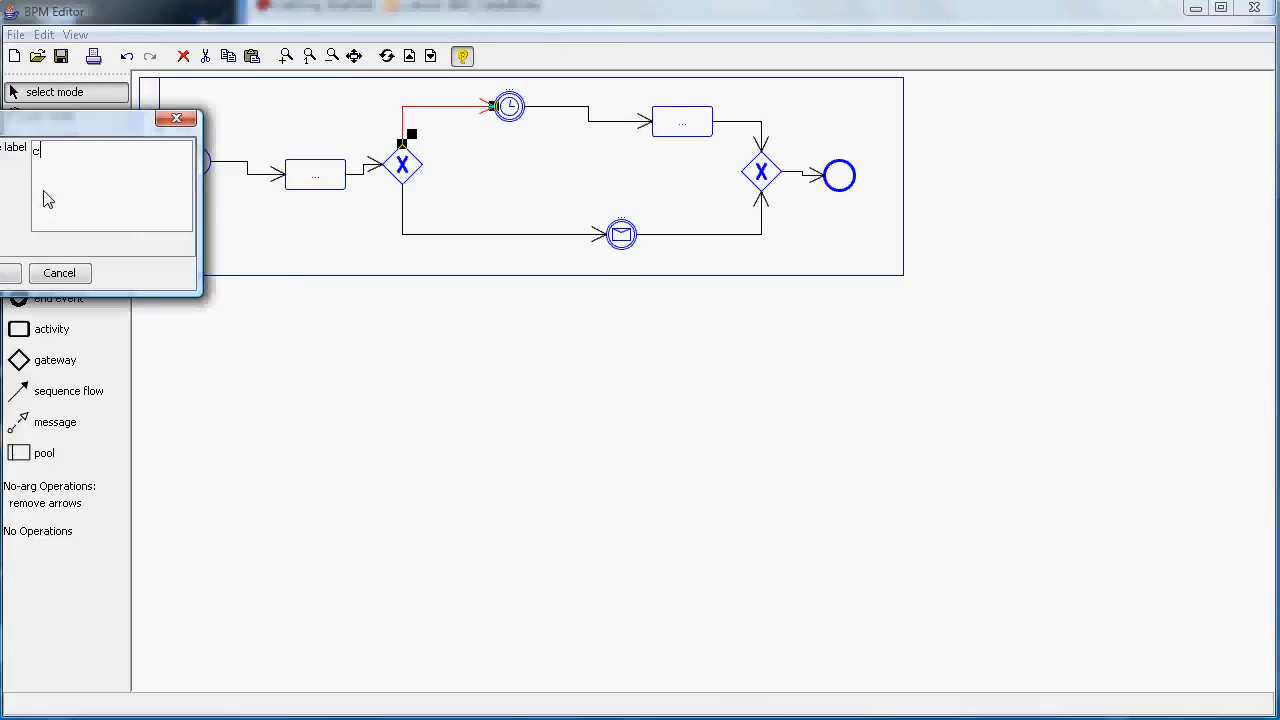
left_click(10, 272)
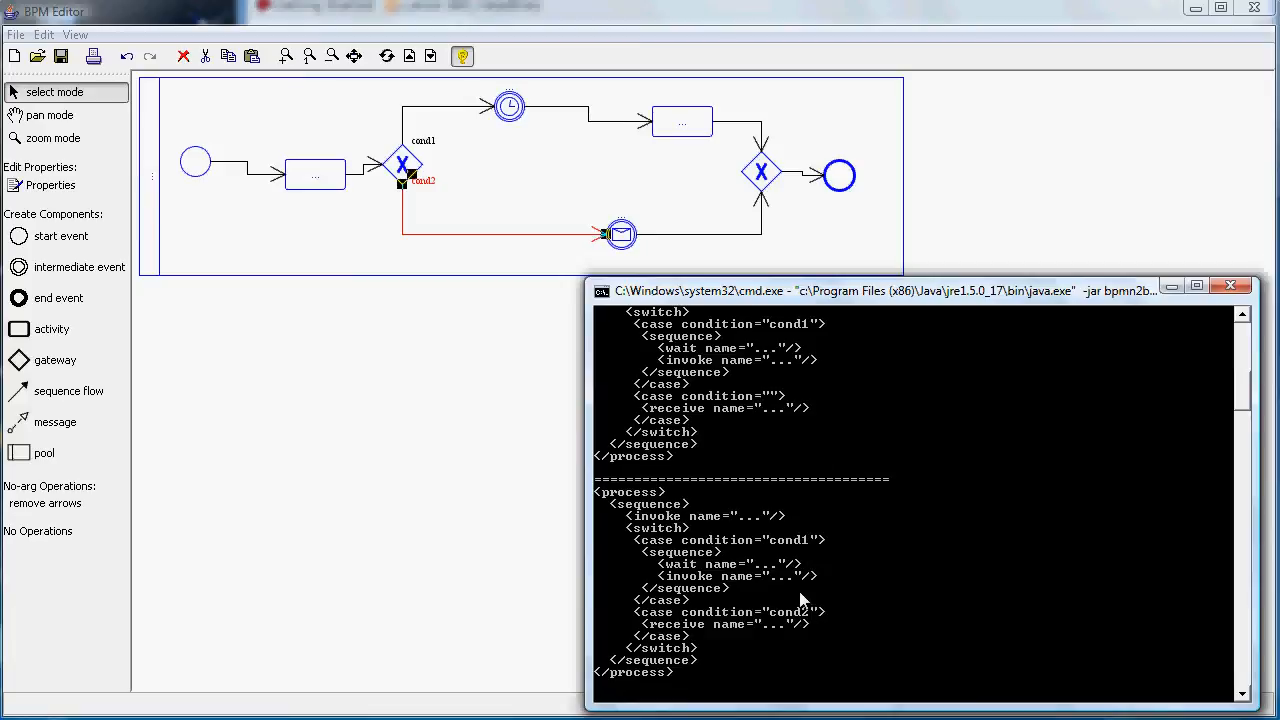
mouse_move(788, 618)
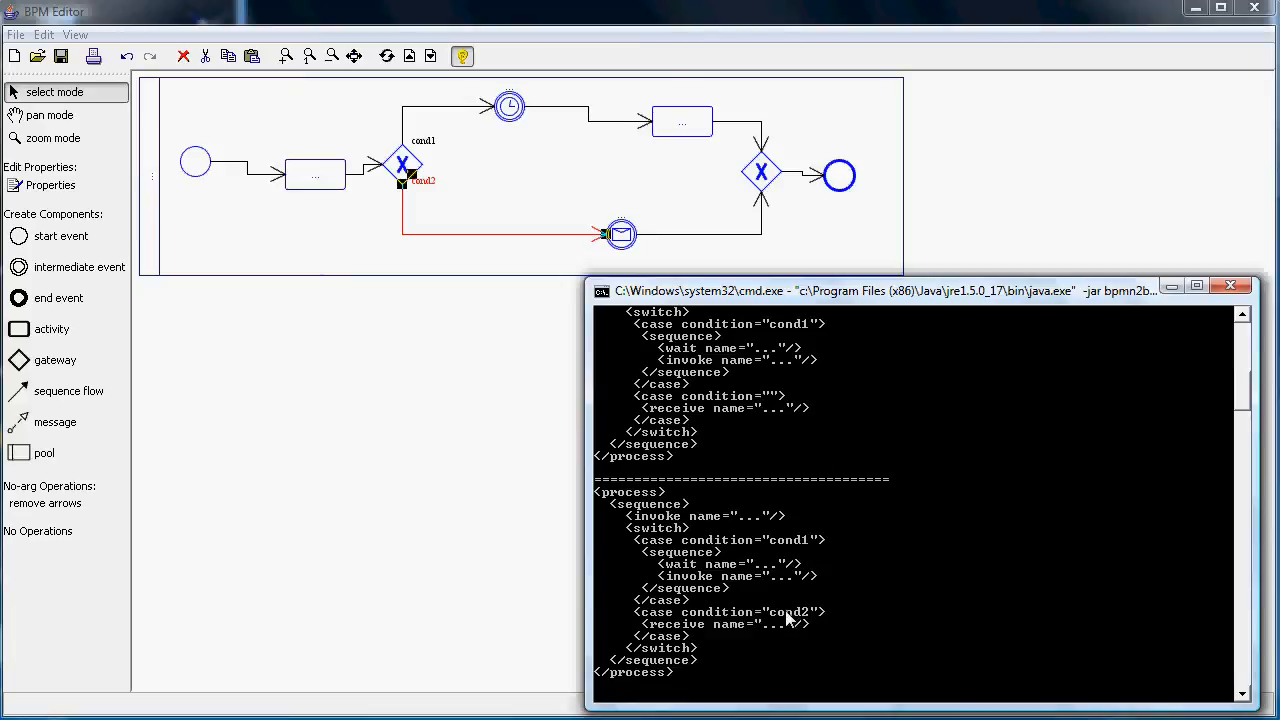
mouse_move(724, 544)
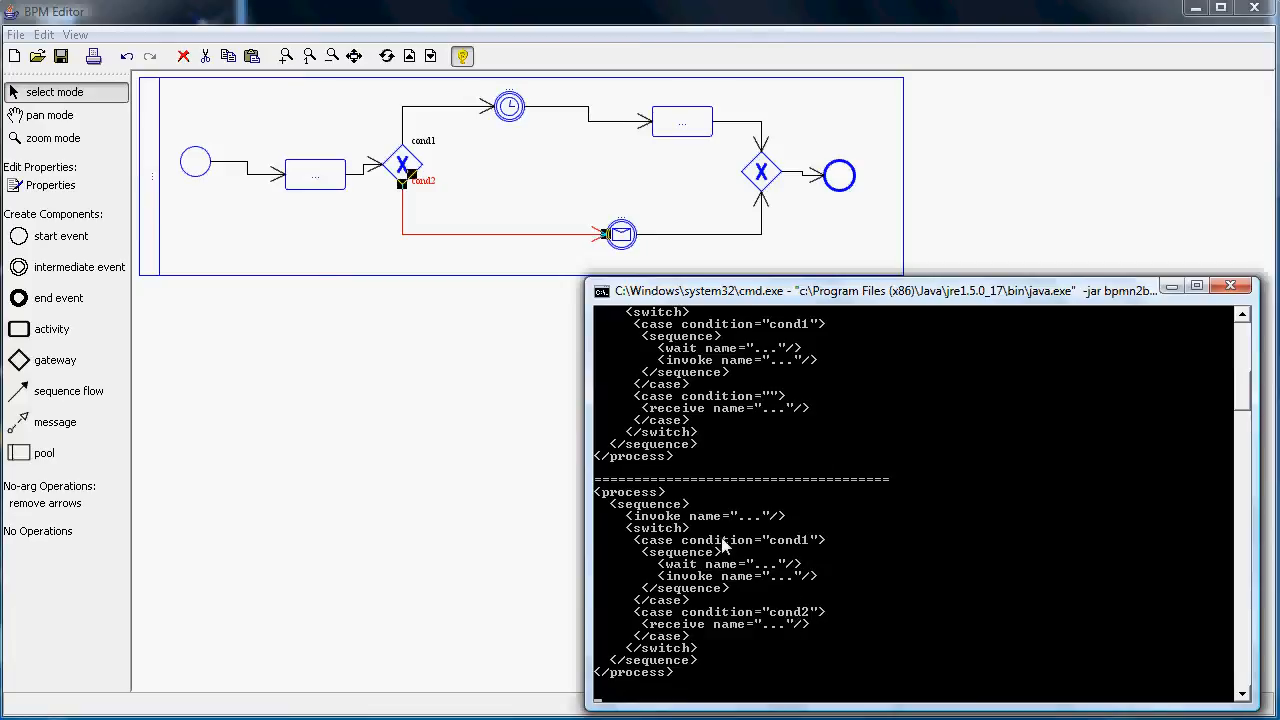
mouse_move(756, 548)
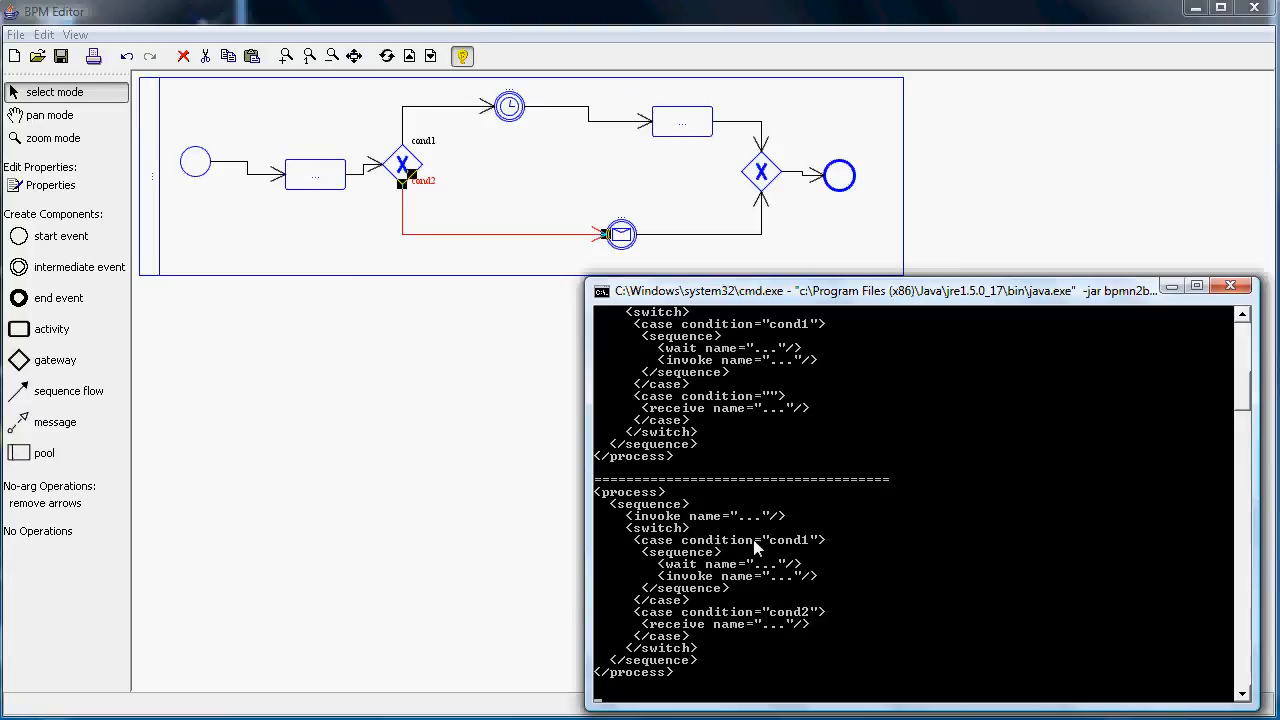
mouse_move(772, 548)
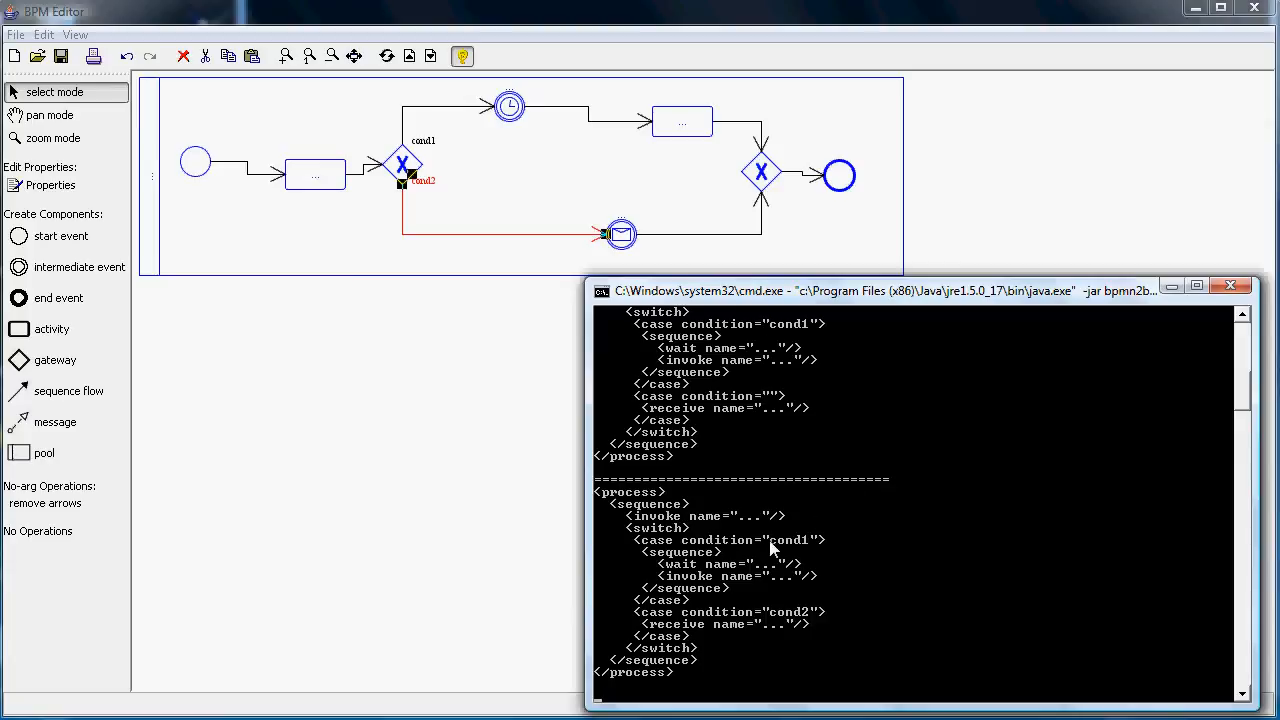
mouse_move(716, 148)
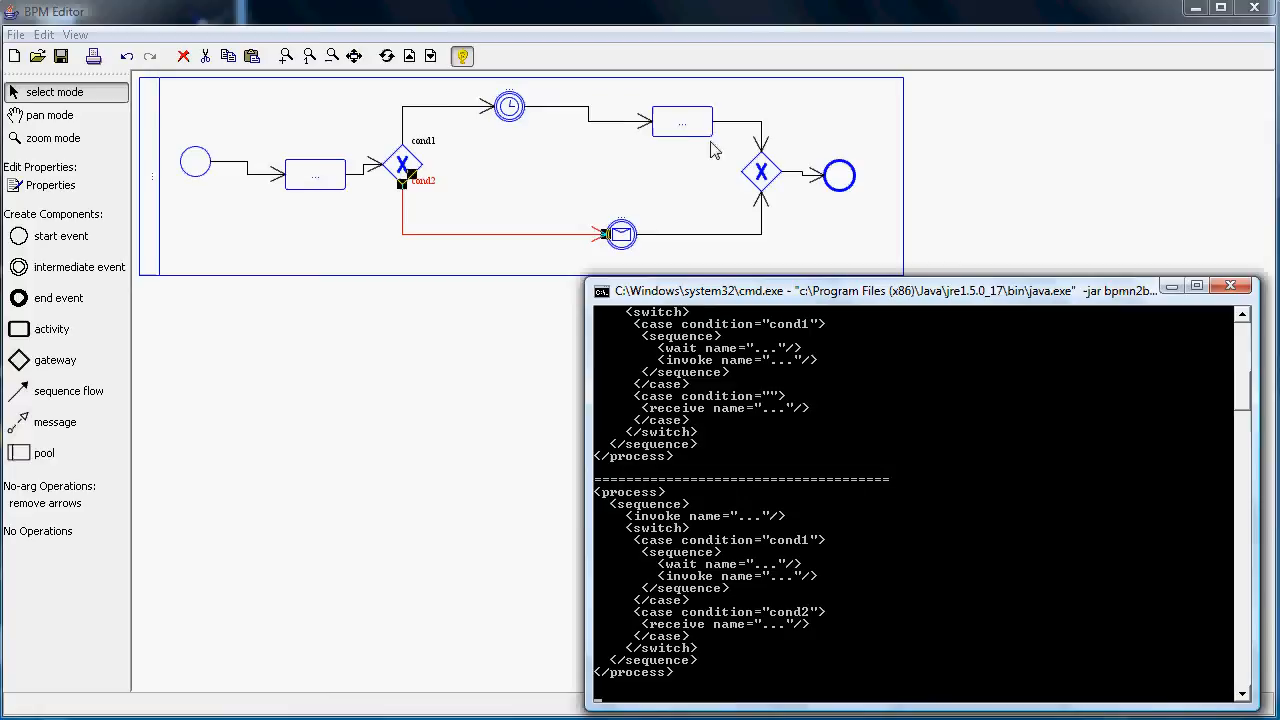
Name the upper-branch activity act1 so the regenerated invoke carries that name.
left_click(680, 120)
type("a")
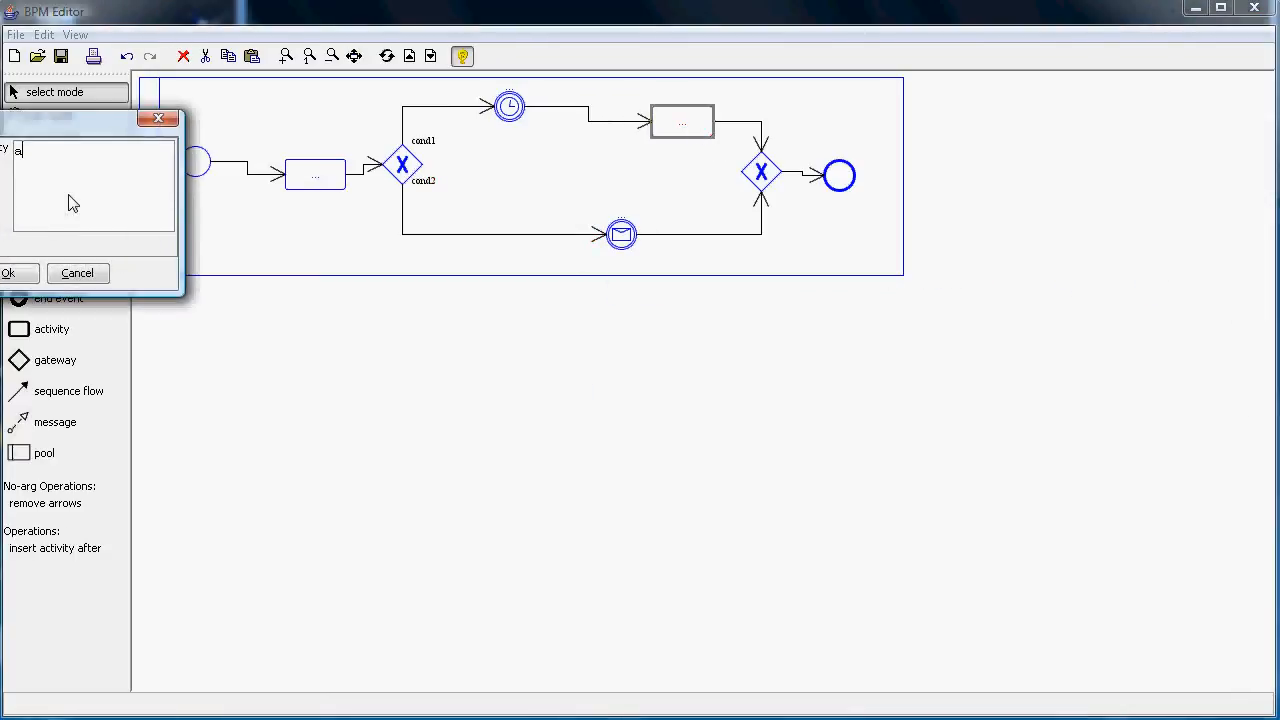
left_click(12, 272)
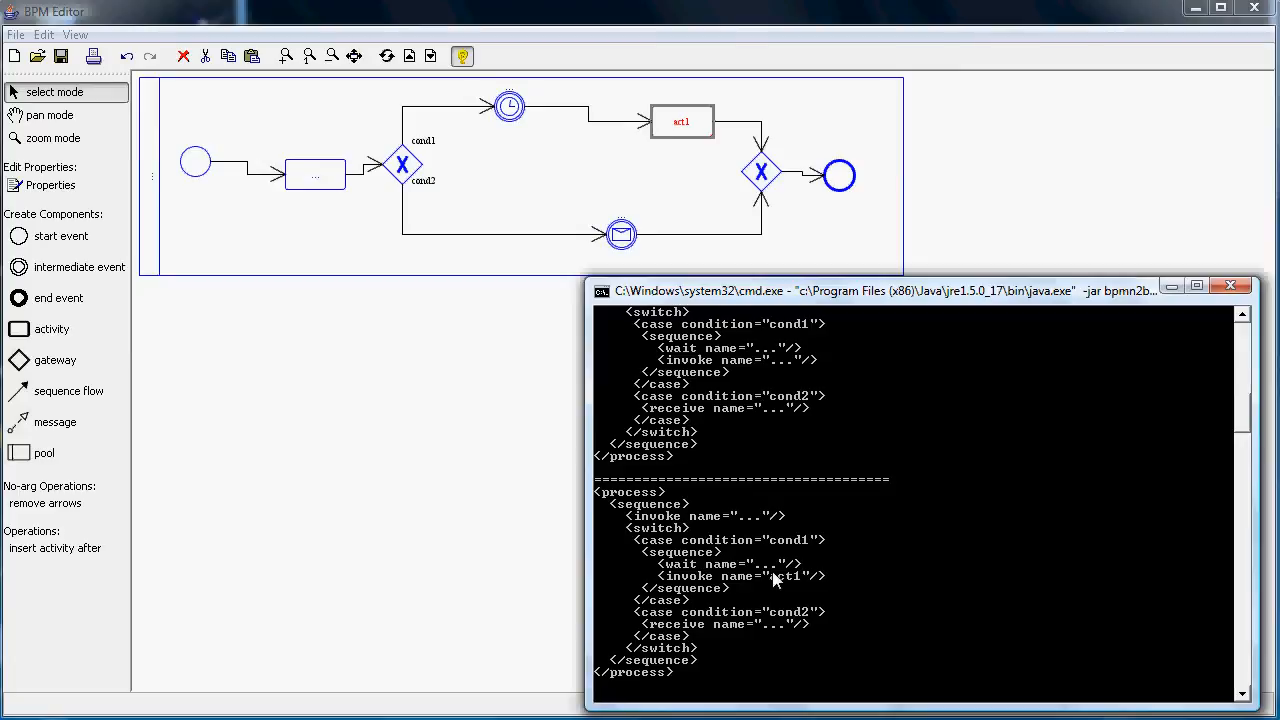
mouse_move(744, 378)
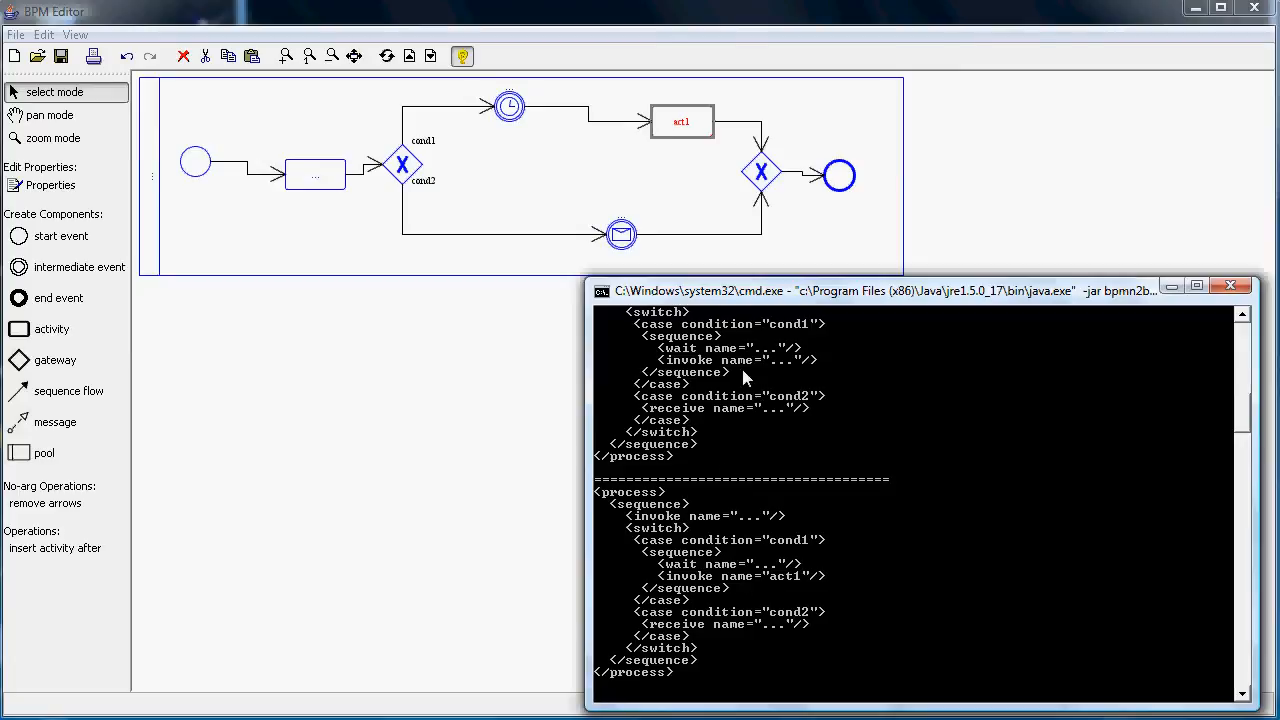
mouse_move(676, 460)
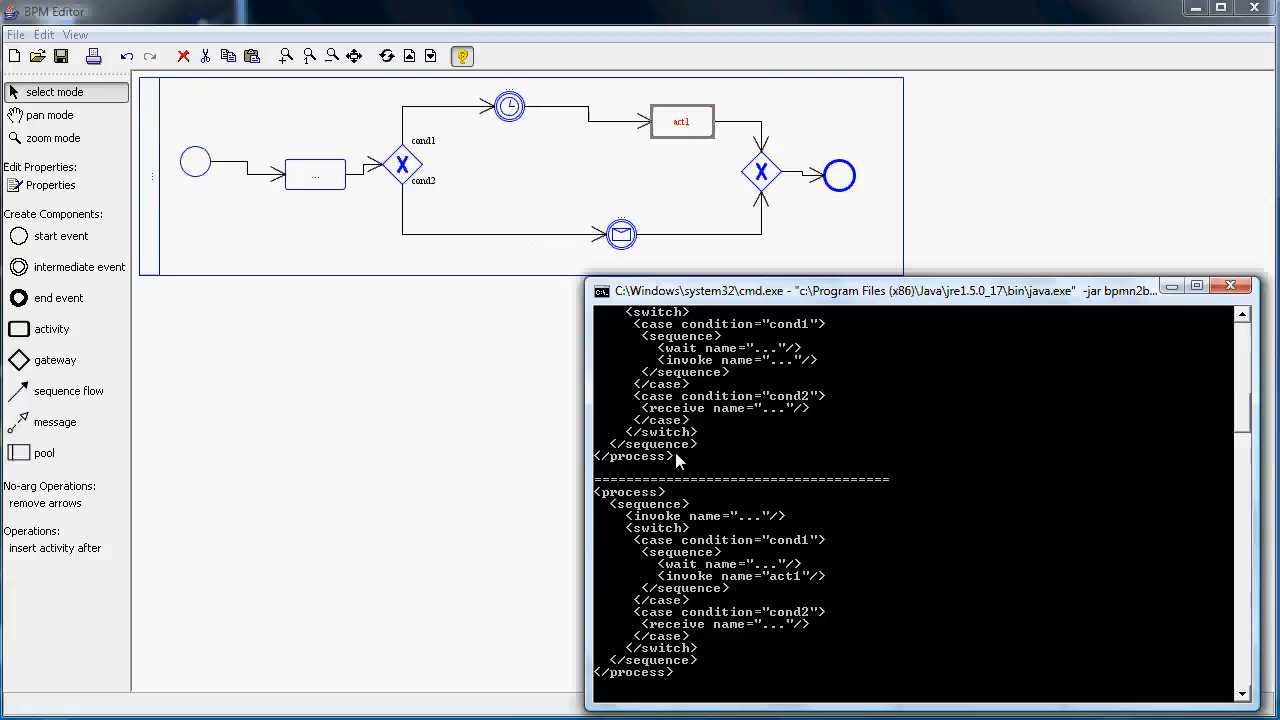
mouse_move(748, 624)
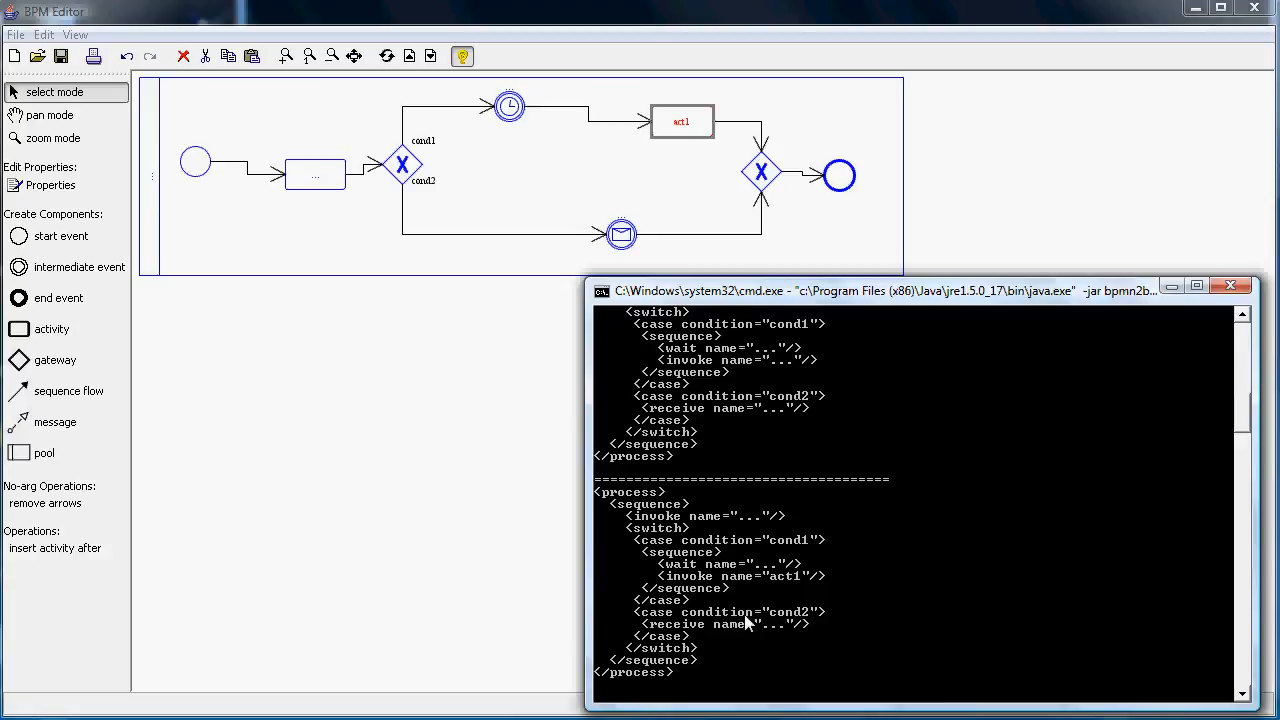
mouse_move(764, 170)
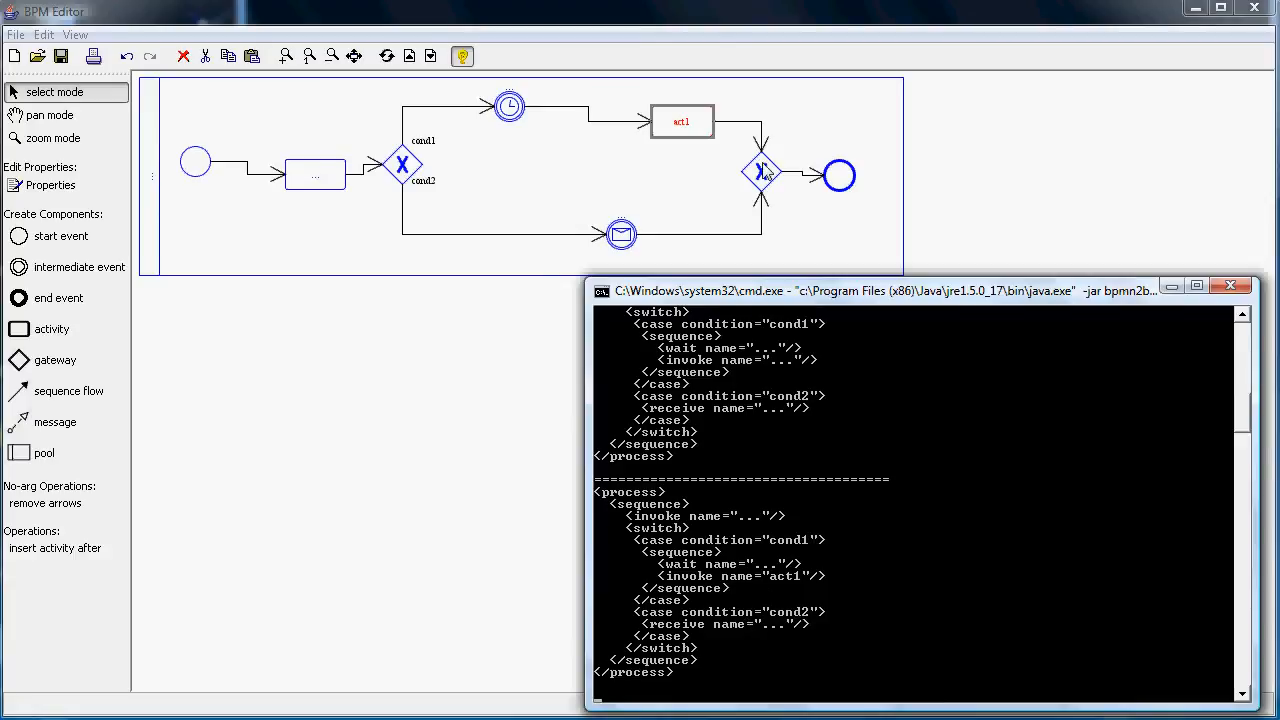
Set the merging gateway before the end event to PARALLEL and confirm.
double_click(760, 172)
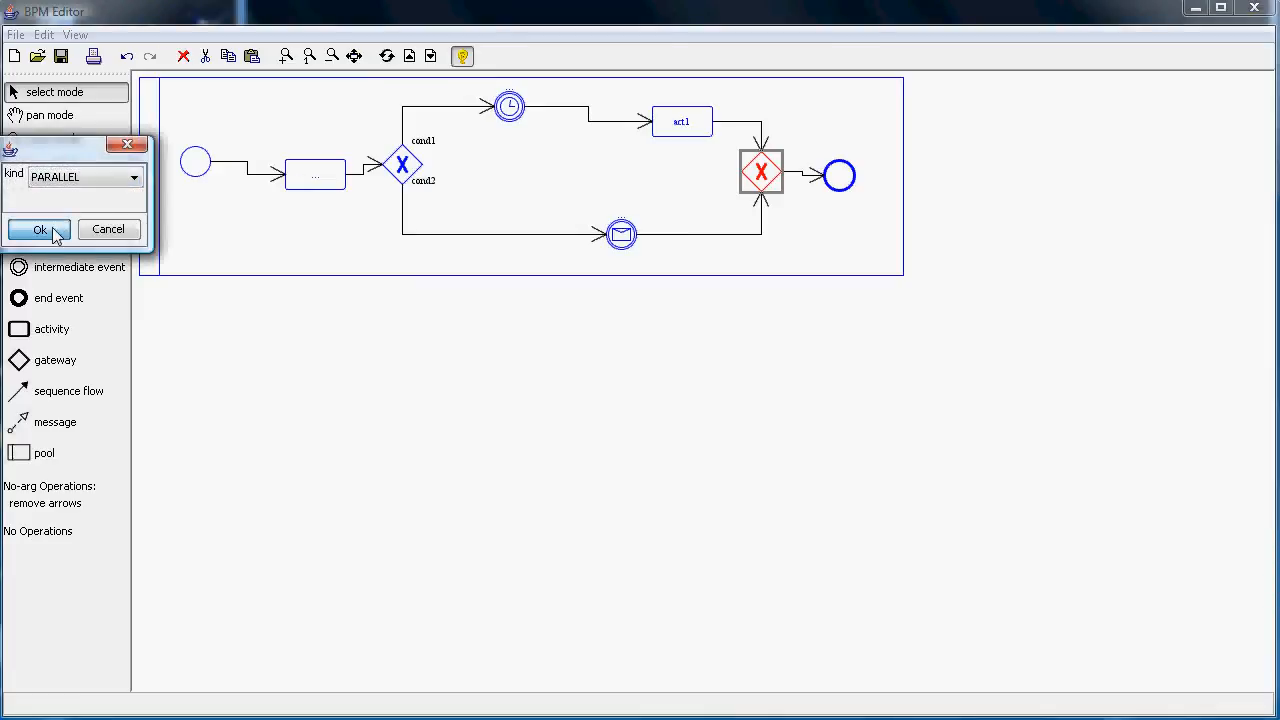
left_click(40, 228)
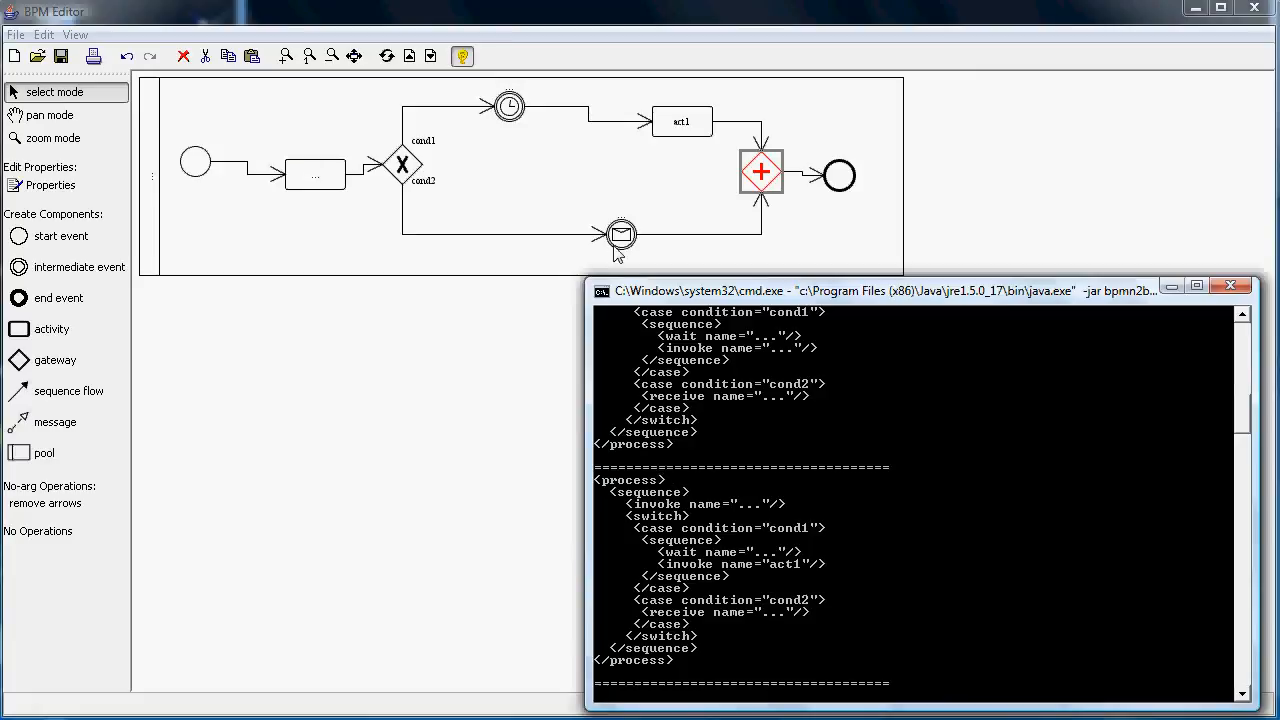
mouse_move(656, 240)
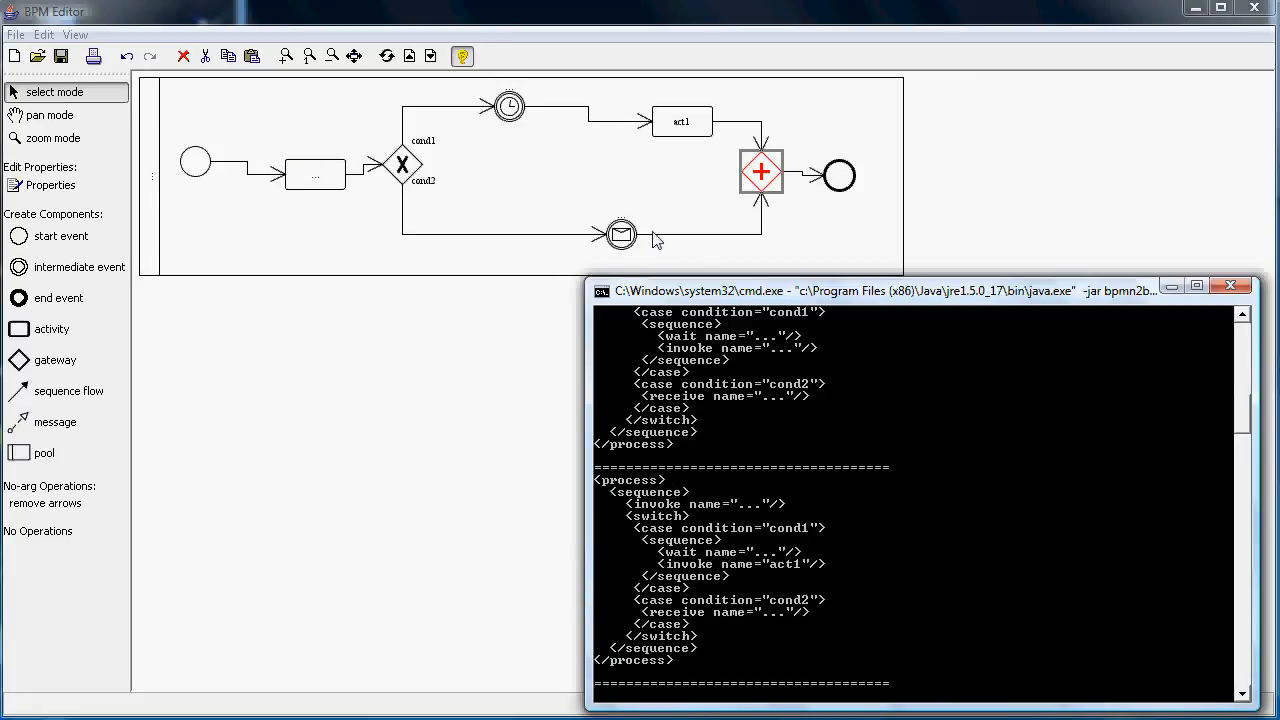
mouse_move(784, 476)
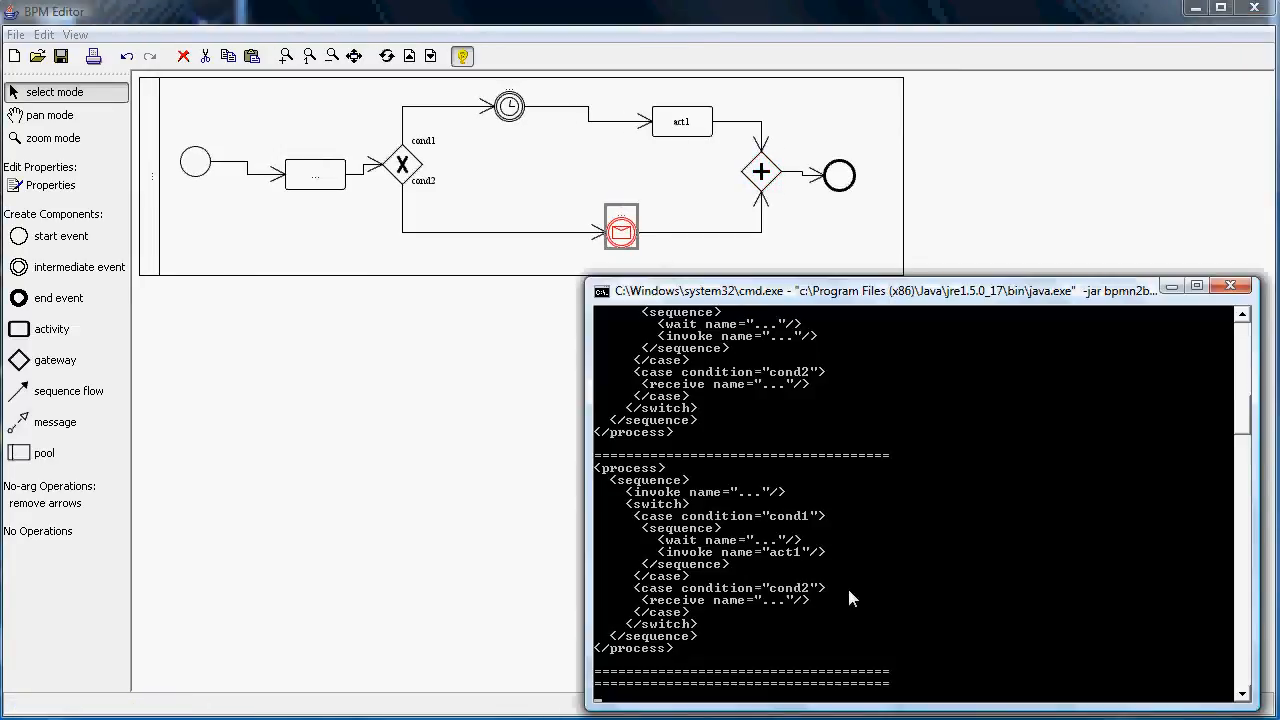
mouse_move(850, 658)
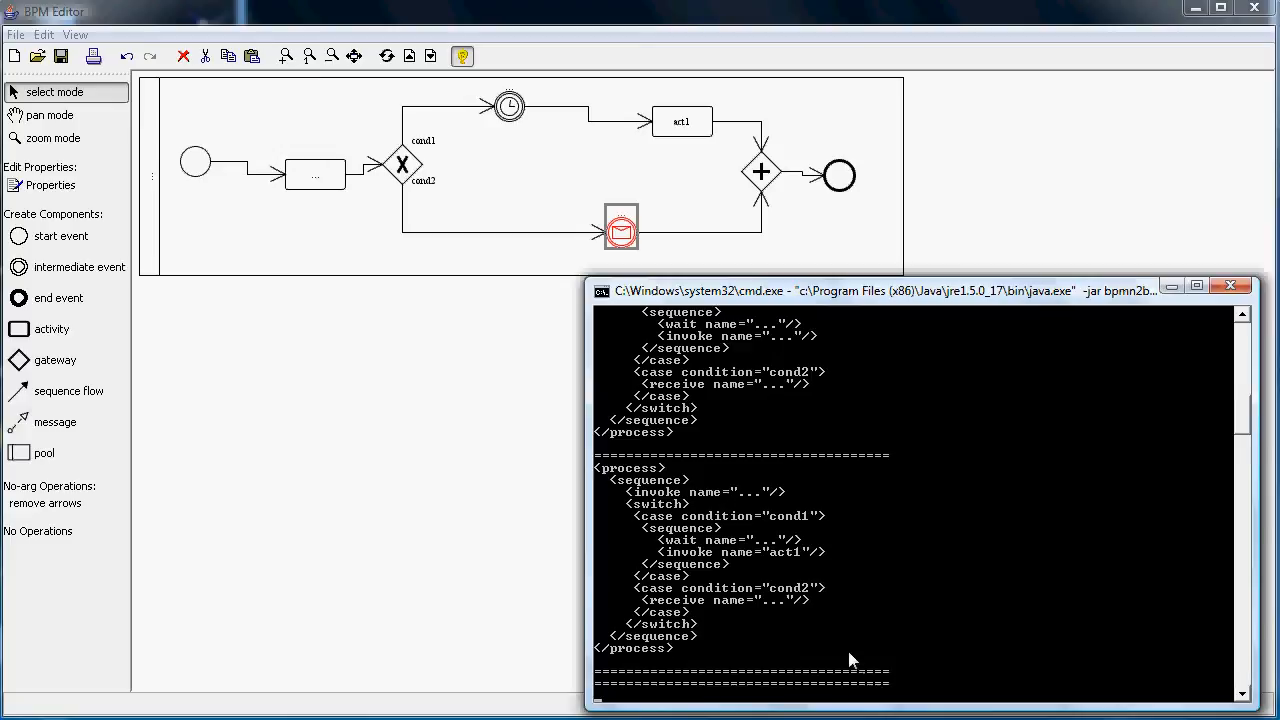
mouse_move(740, 670)
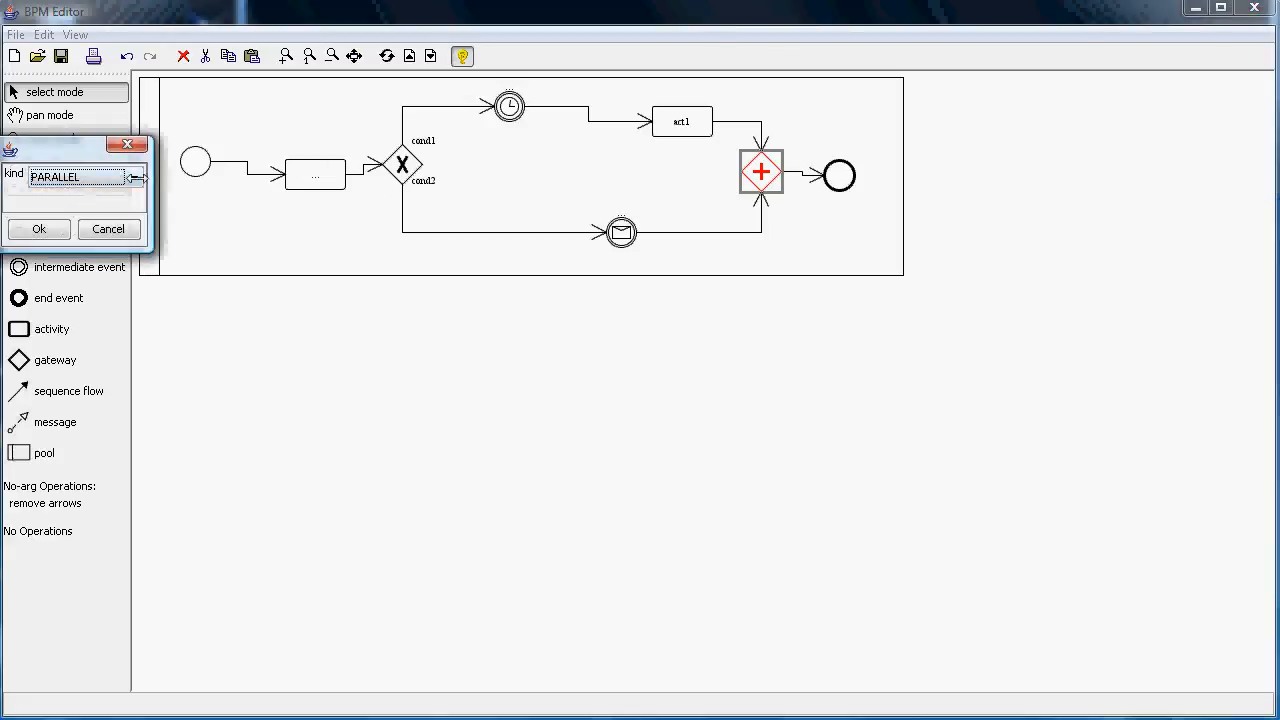
Set the merging gateway's kind back to exclusive and confirm.
left_click(134, 176)
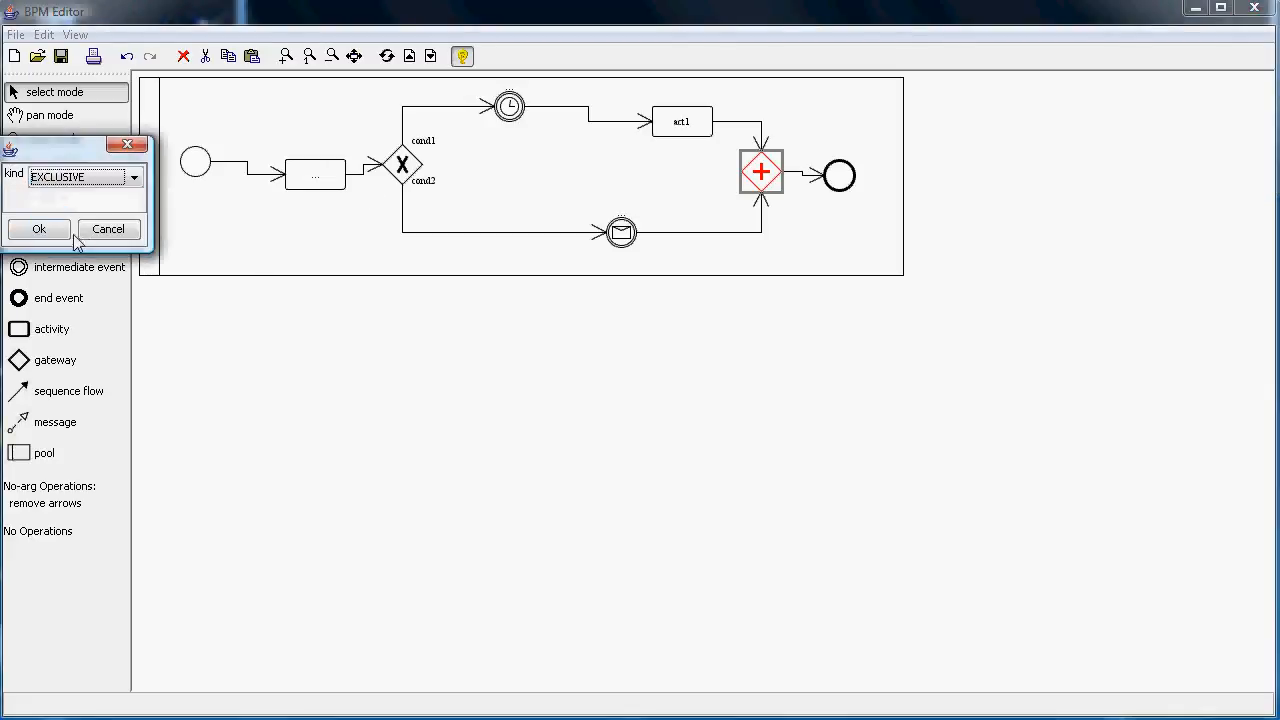
left_click(38, 228)
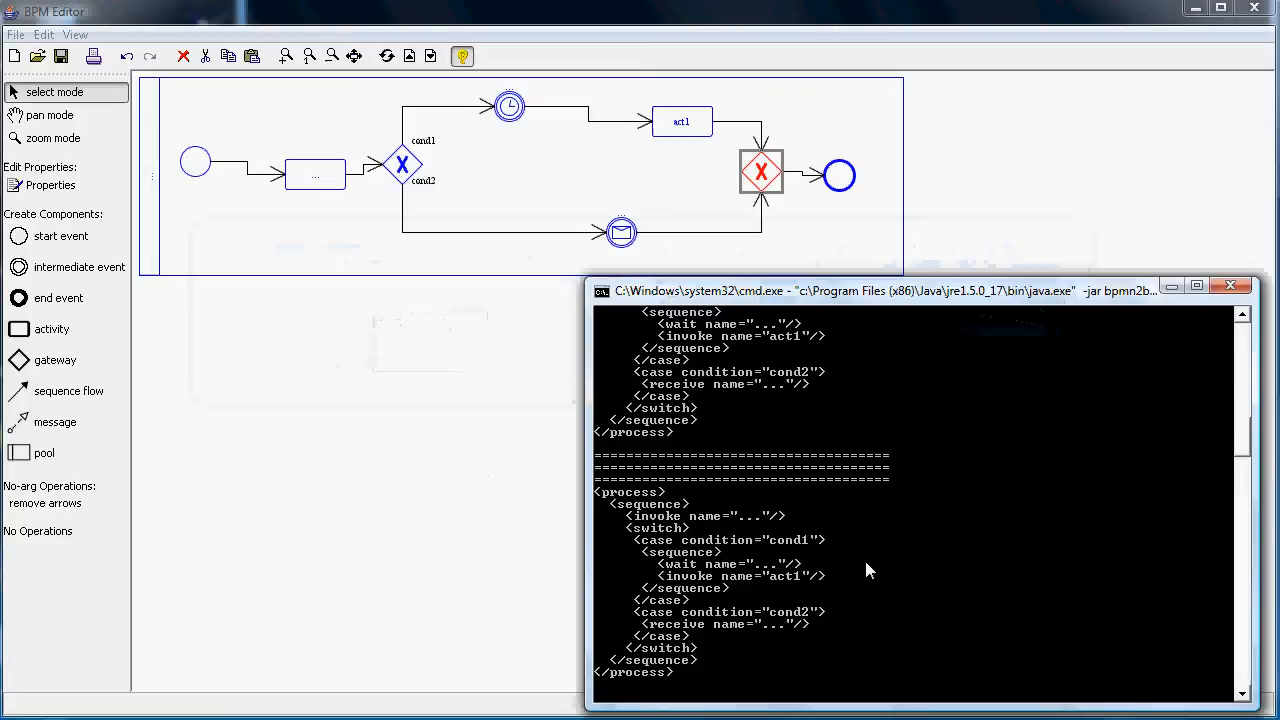
mouse_move(550, 110)
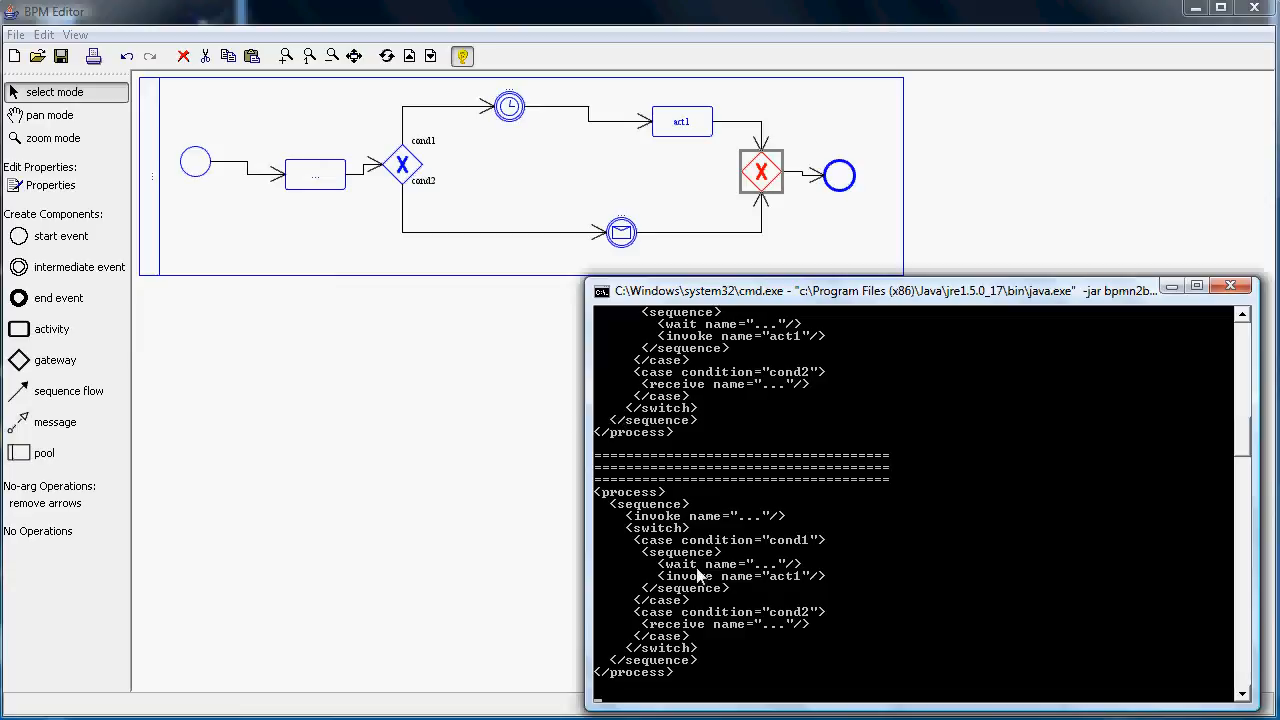
mouse_move(830, 534)
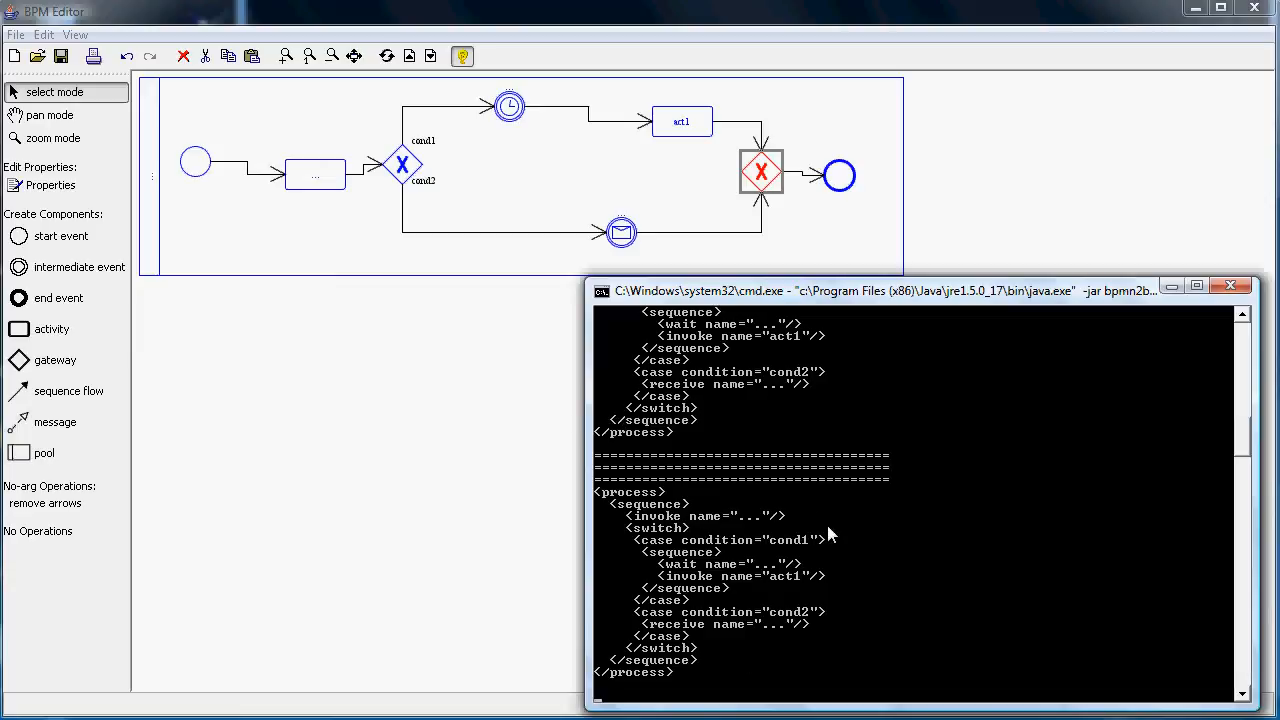
mouse_move(784, 422)
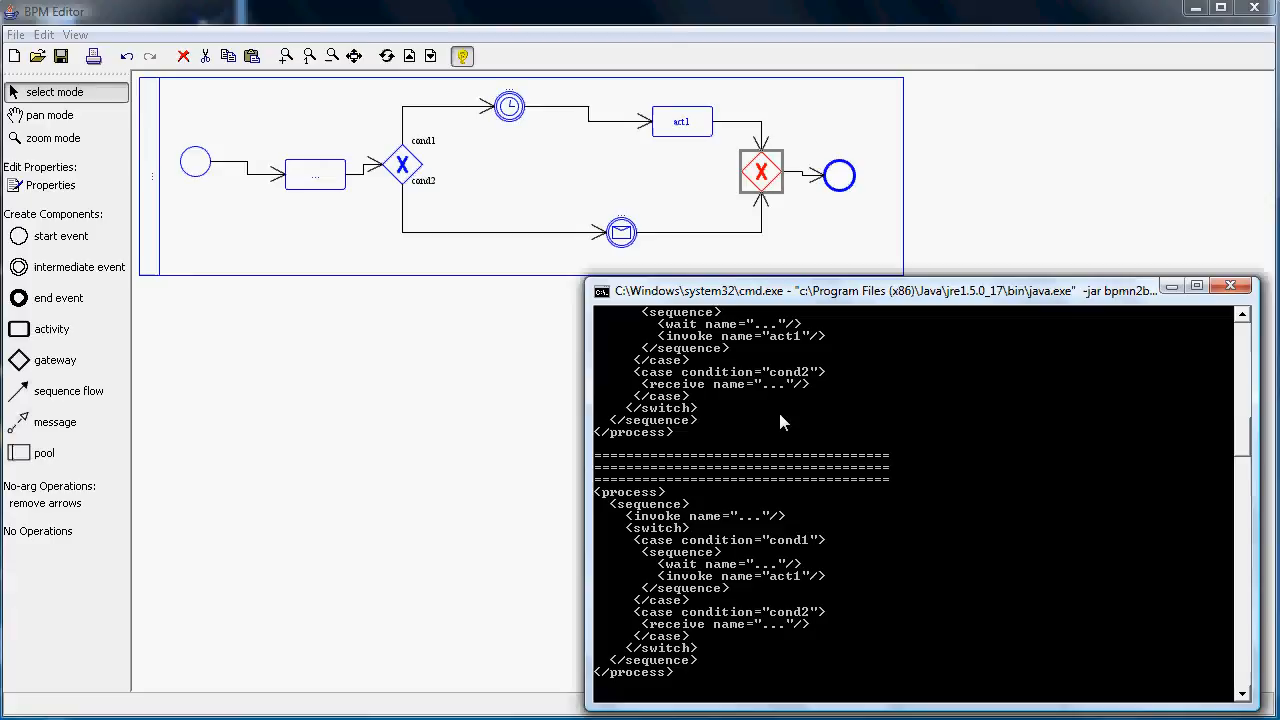
mouse_move(548, 228)
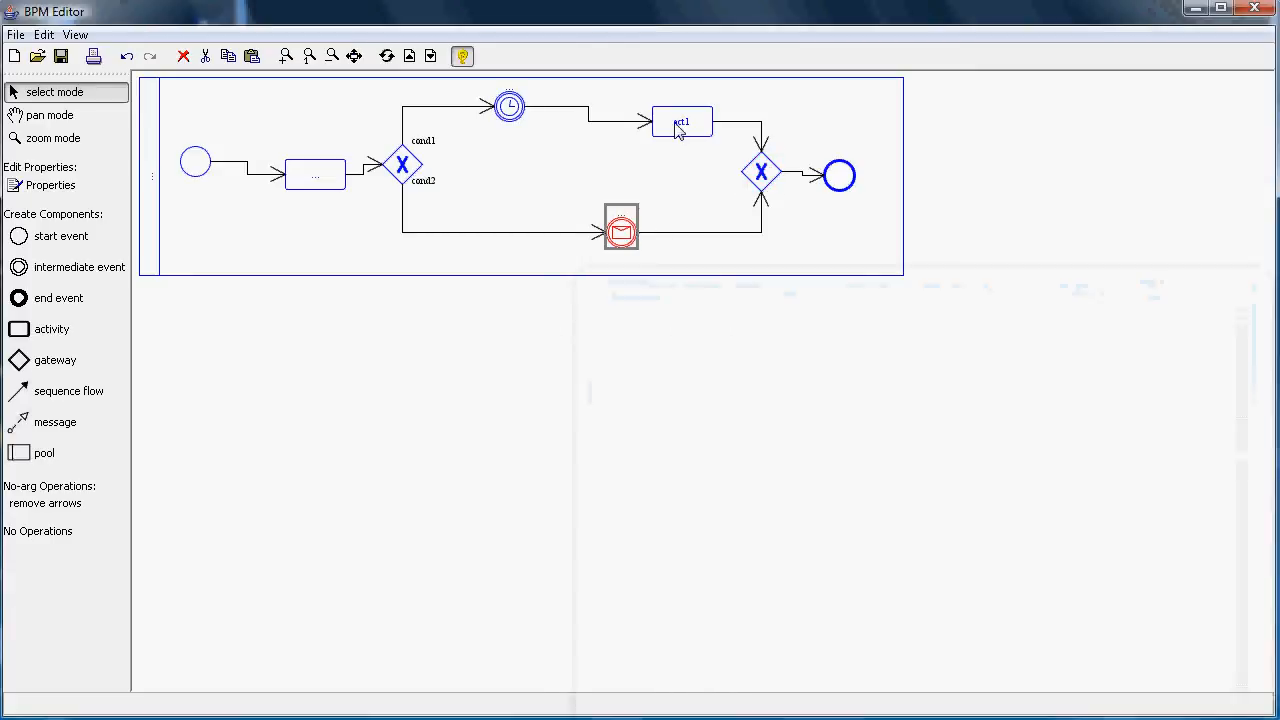
Insert a new activity after act1 on the upper branch.
left_click(680, 122)
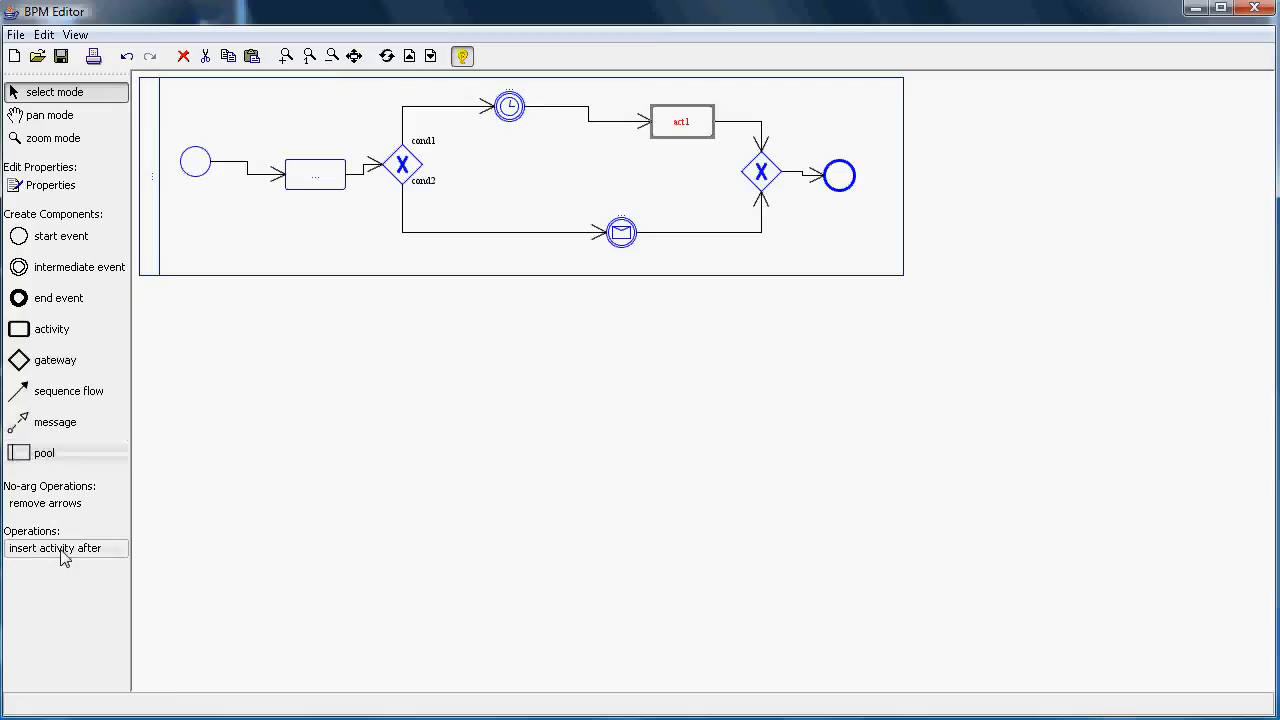
left_click(66, 548)
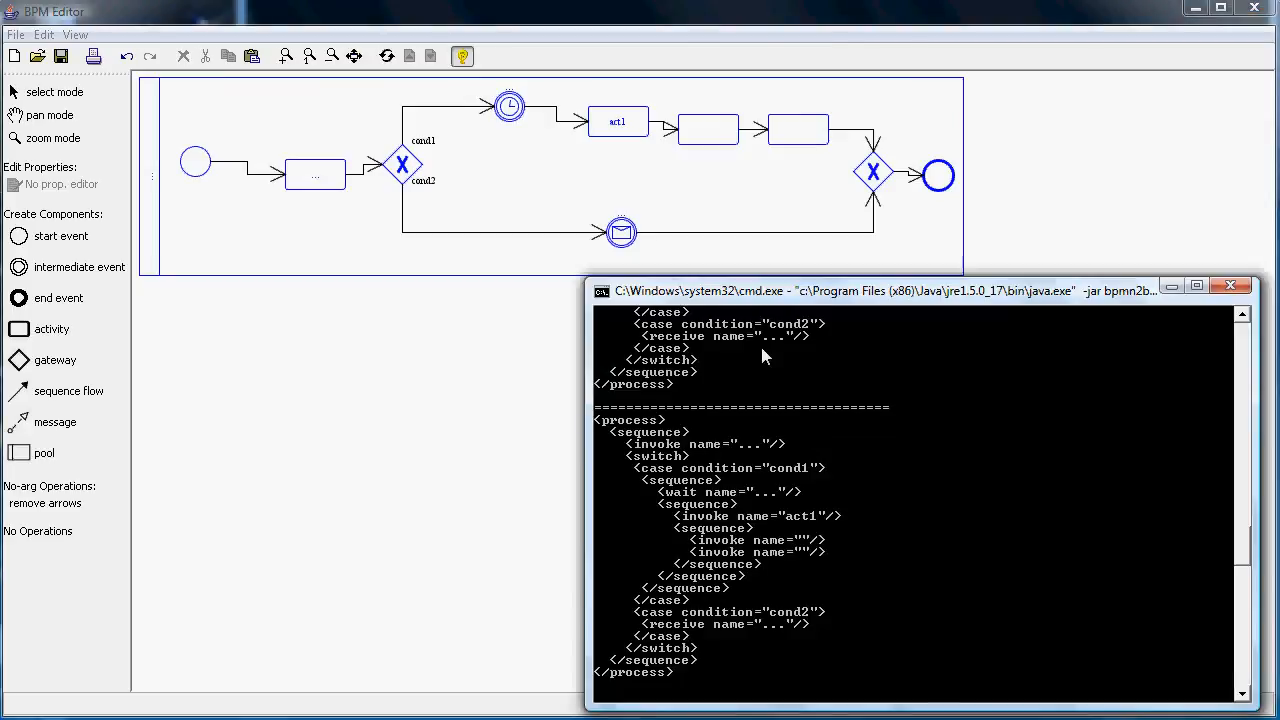
mouse_move(644, 460)
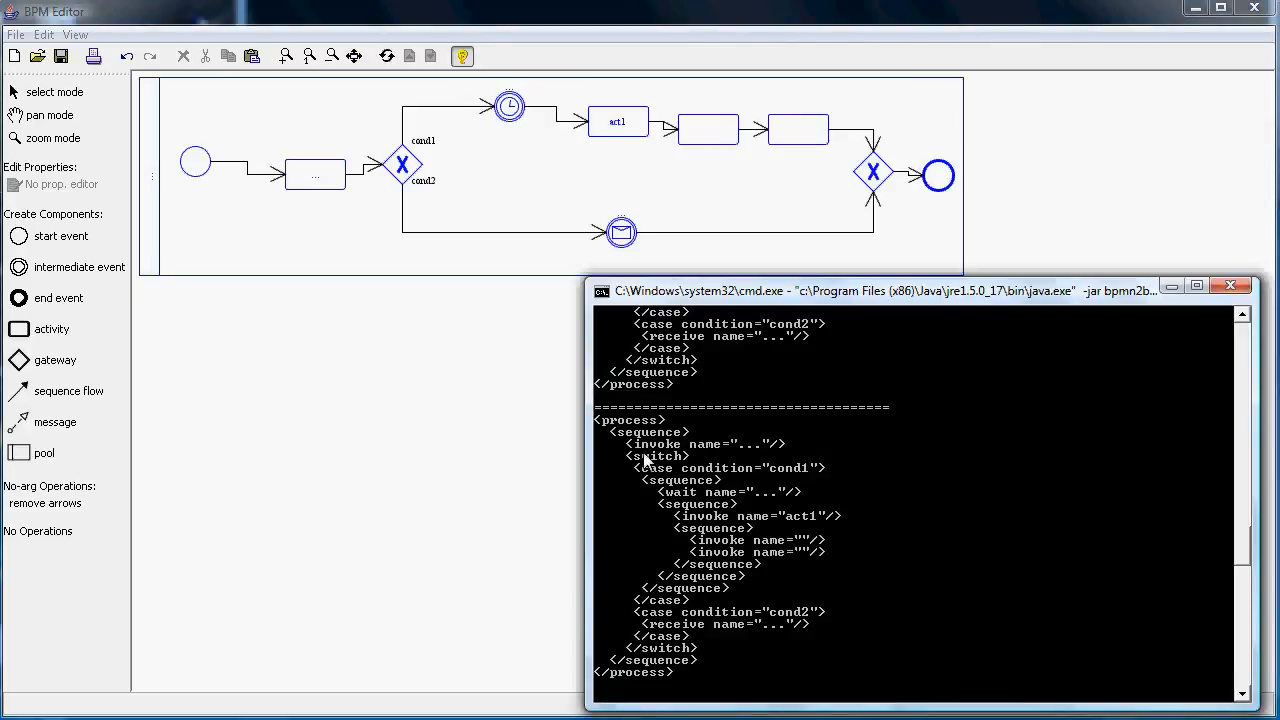
mouse_move(728, 528)
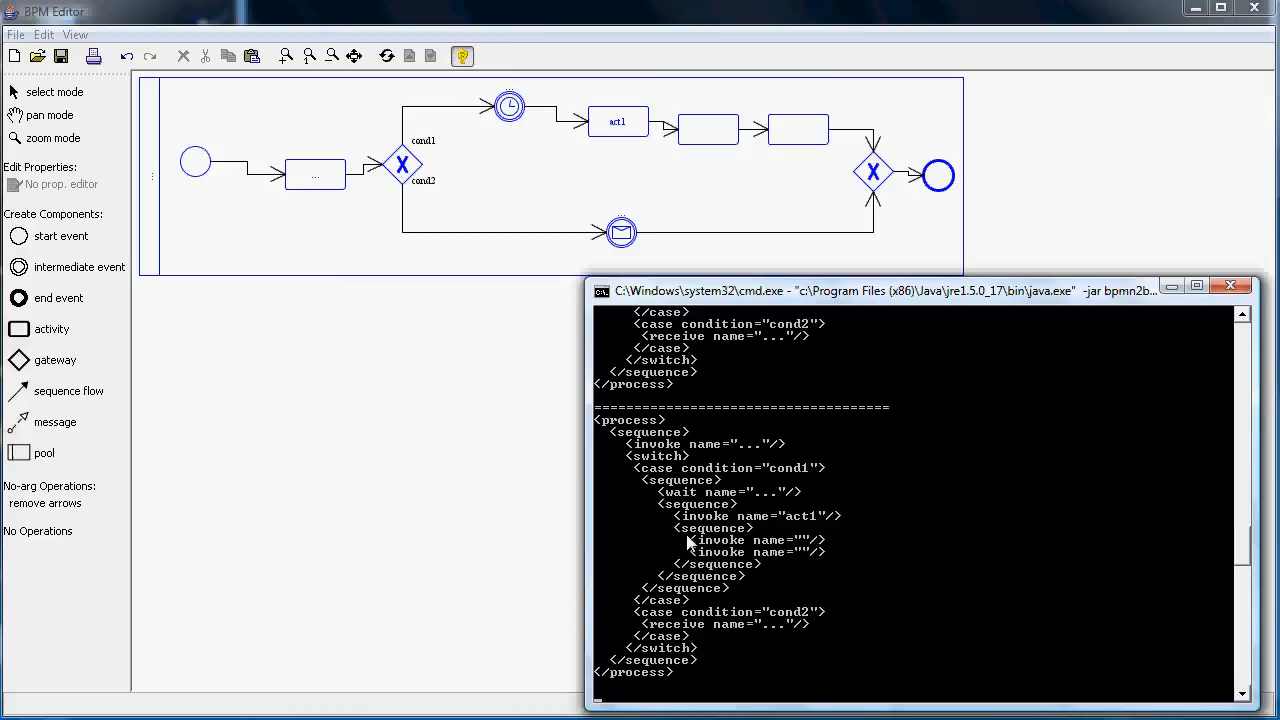
mouse_move(528, 214)
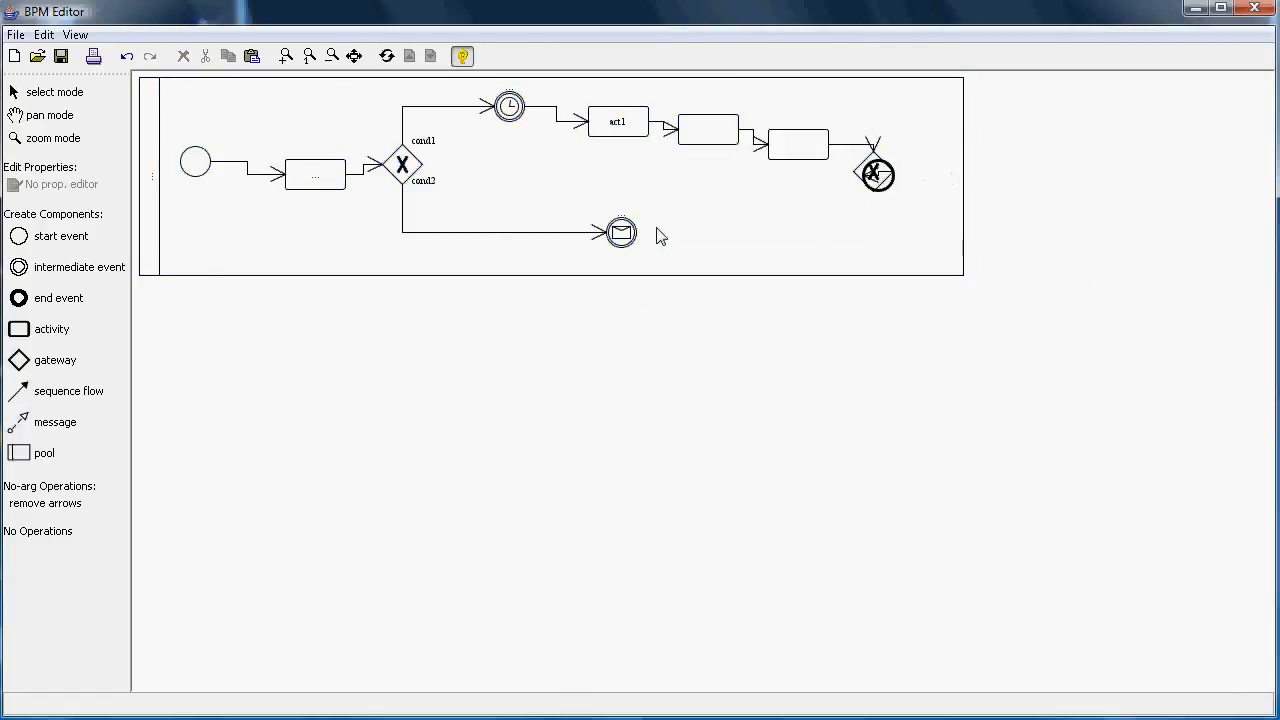
Drag the end event right of the closing gateway, then select the surrounding pool.
left_click(876, 172)
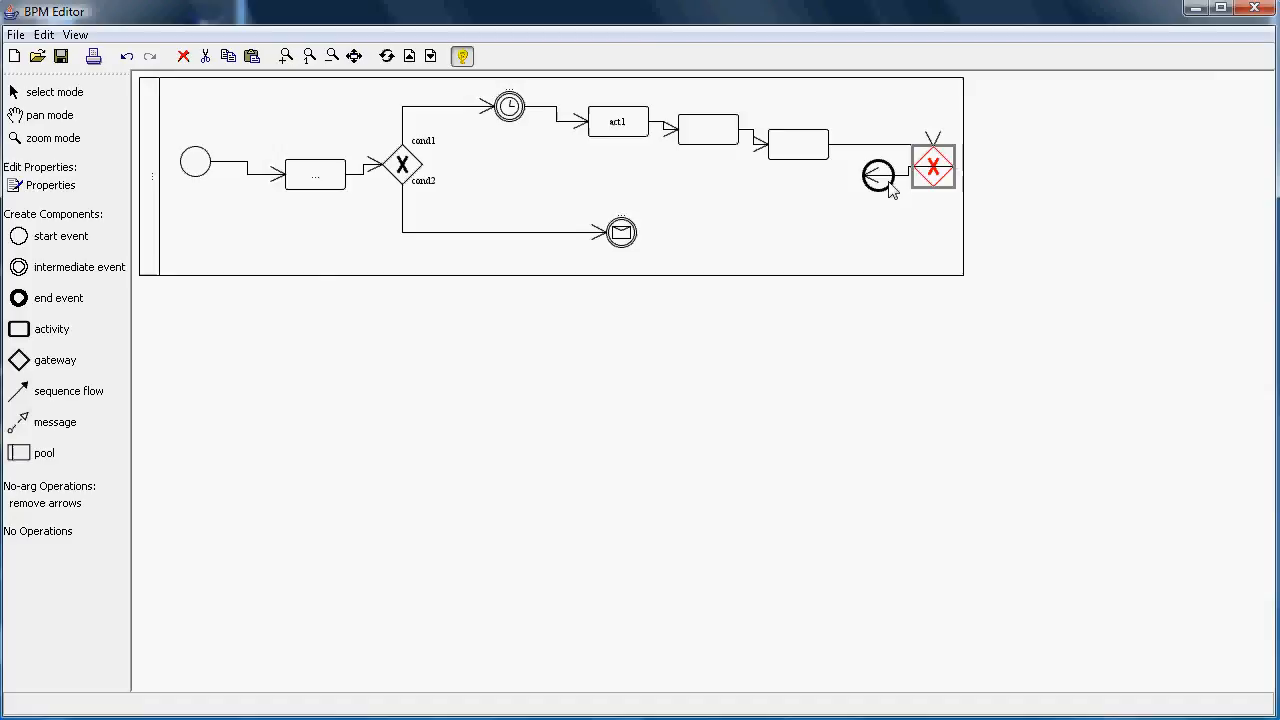
left_click(878, 176)
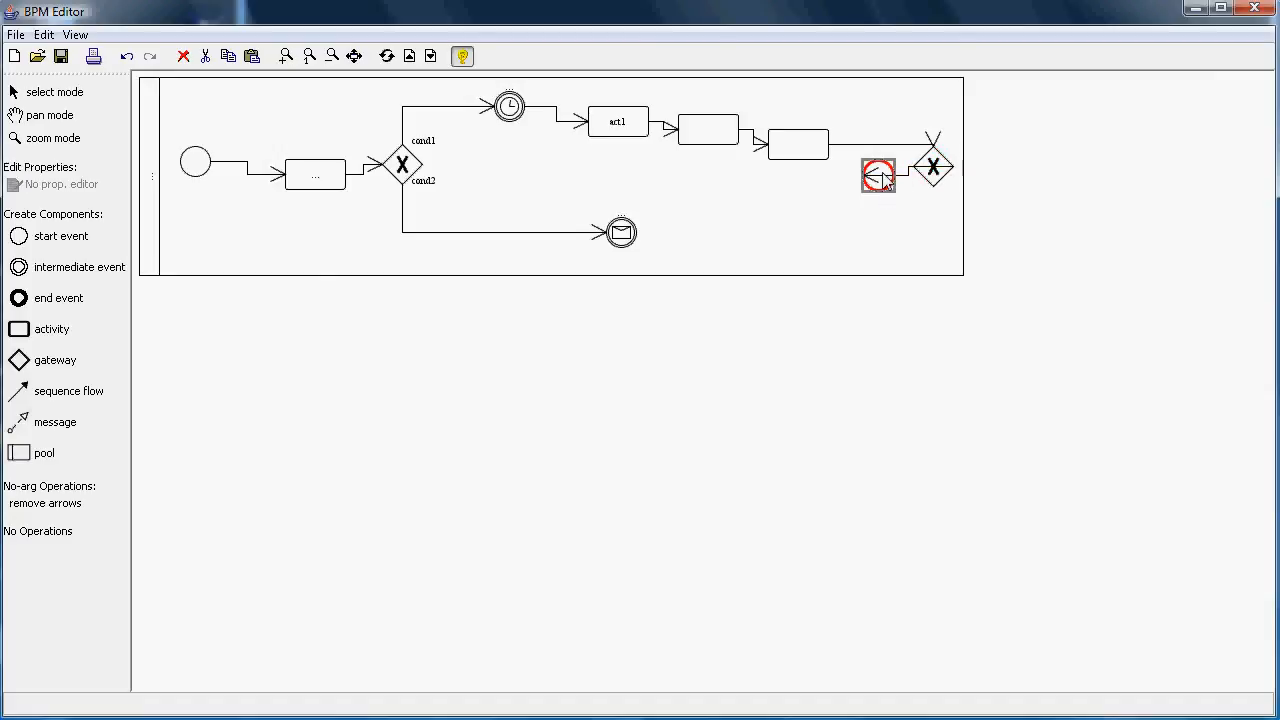
left_click_drag(876, 176, 1010, 170)
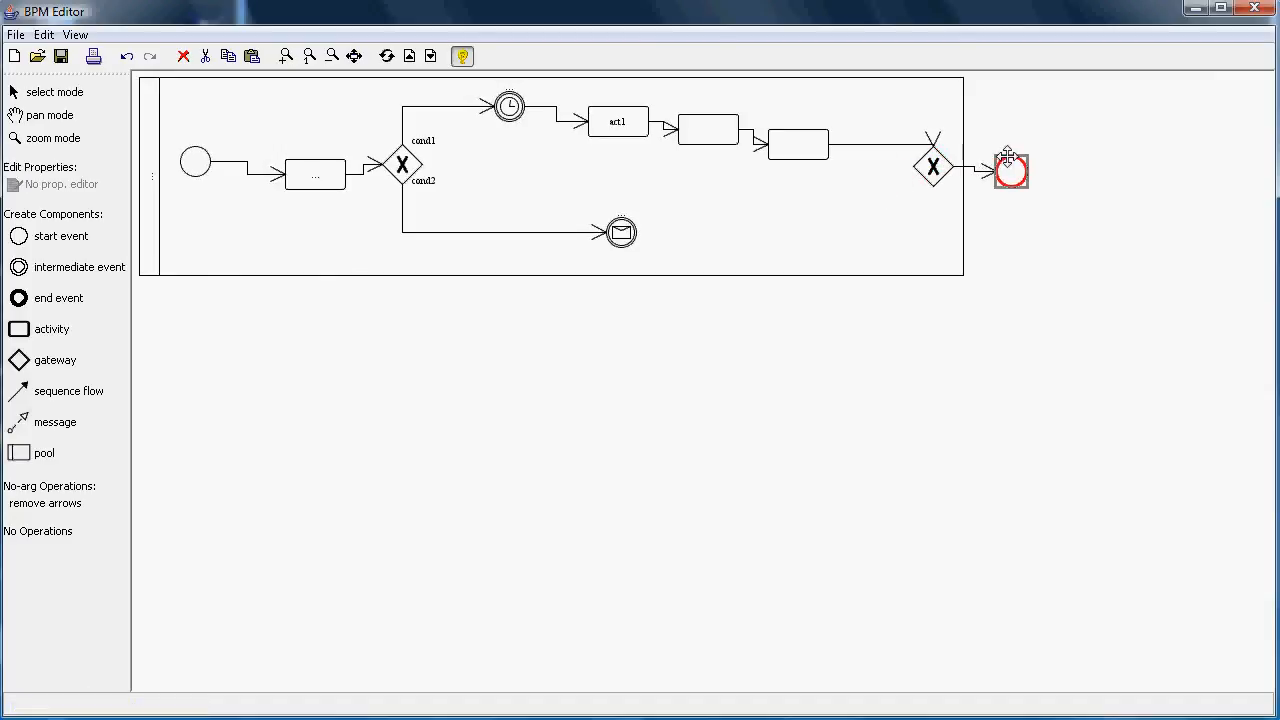
left_click(676, 356)
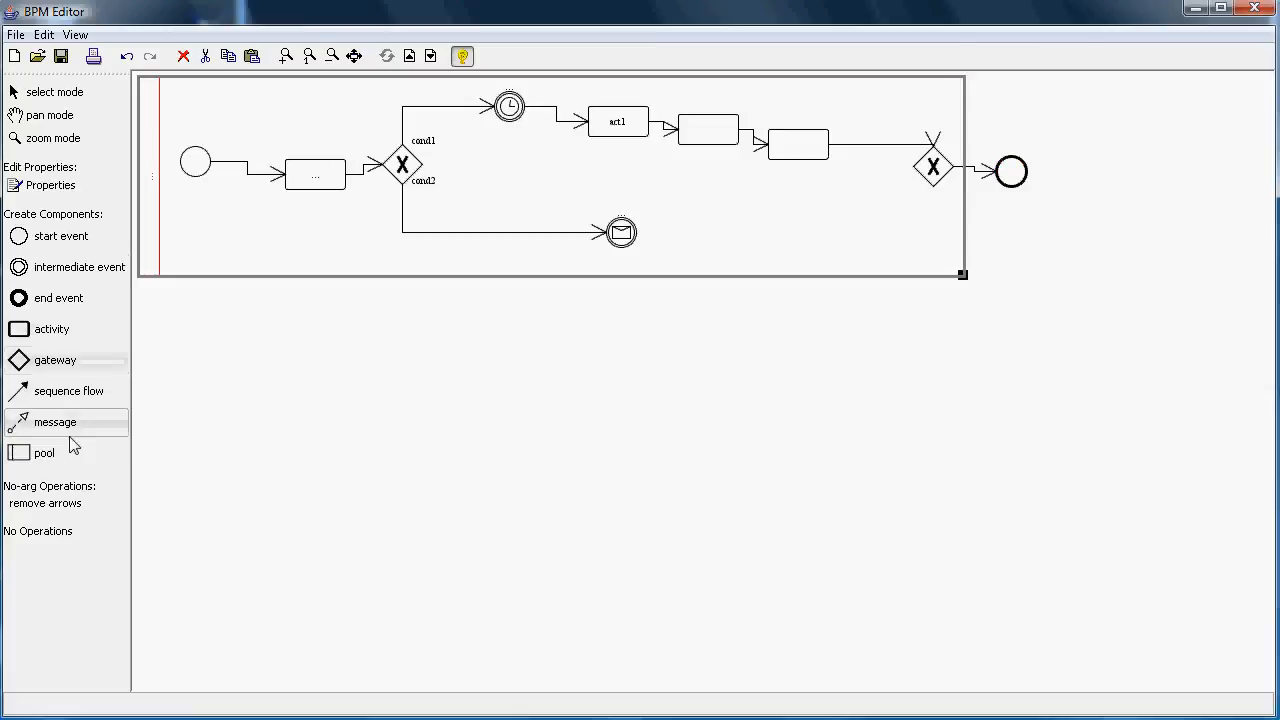
Place a splitting gateway after the message event on the lower branch and switch to activities.
left_click(56, 360)
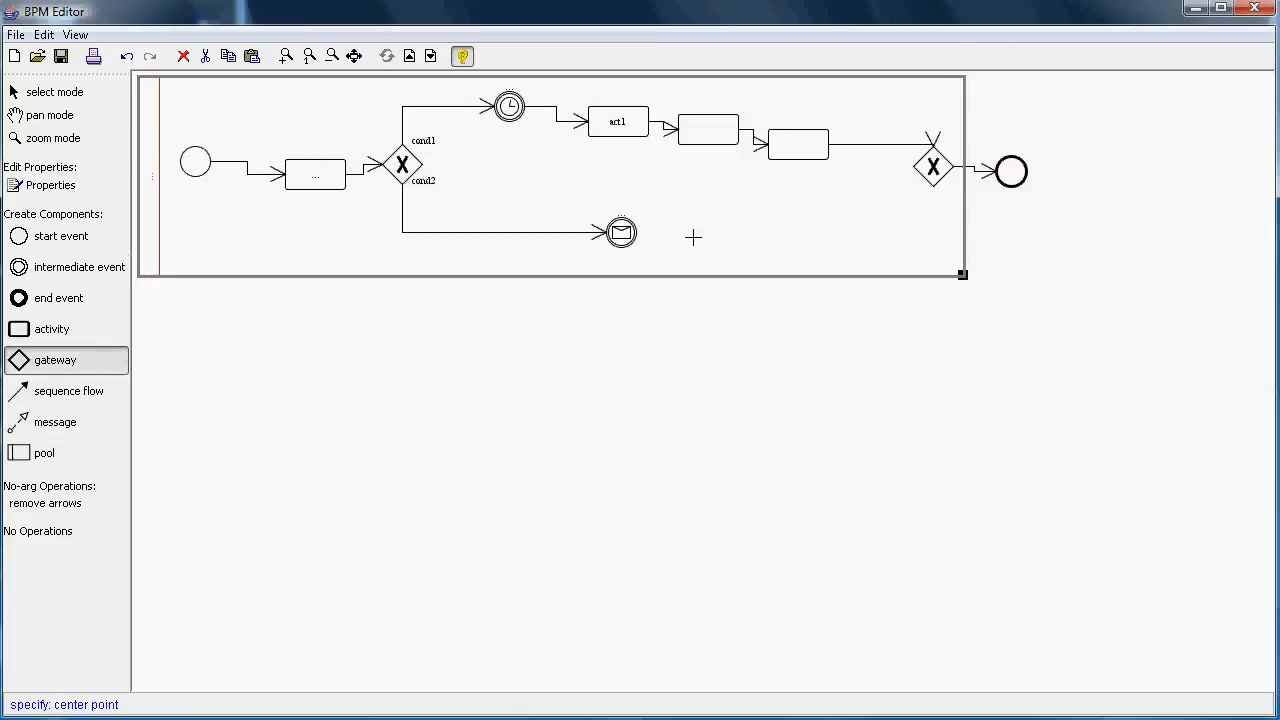
left_click(692, 238)
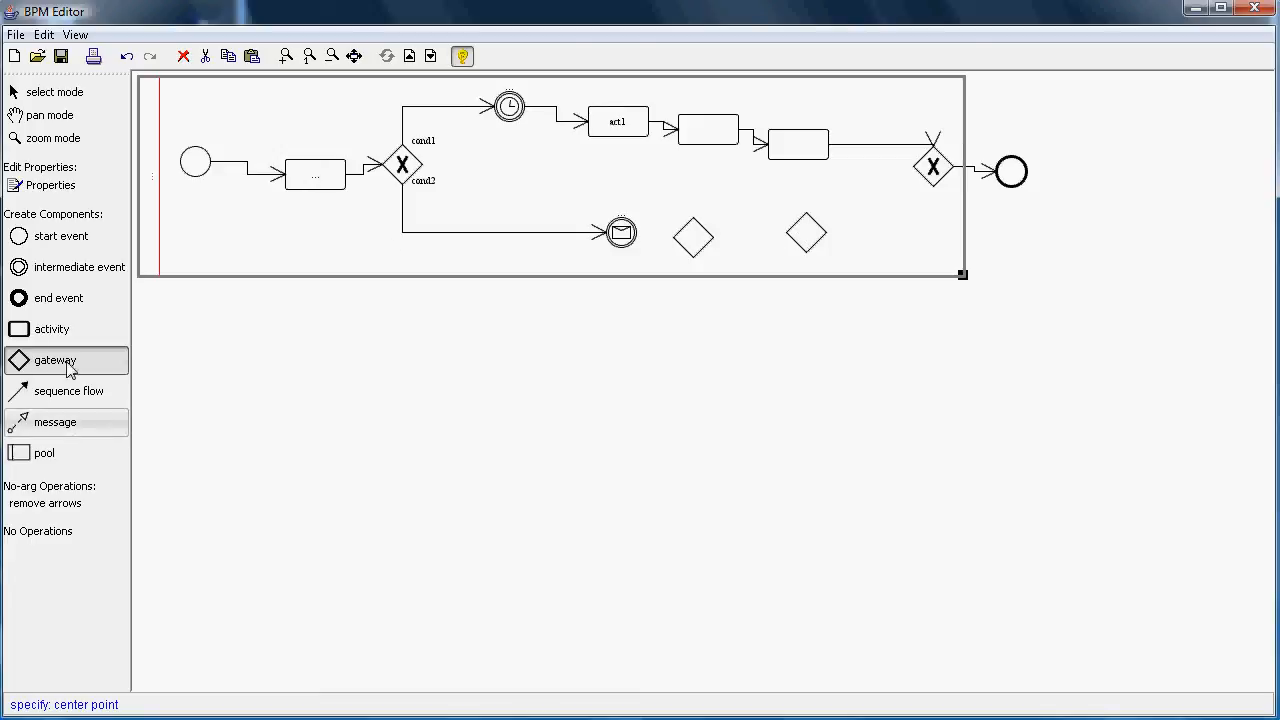
left_click(52, 328)
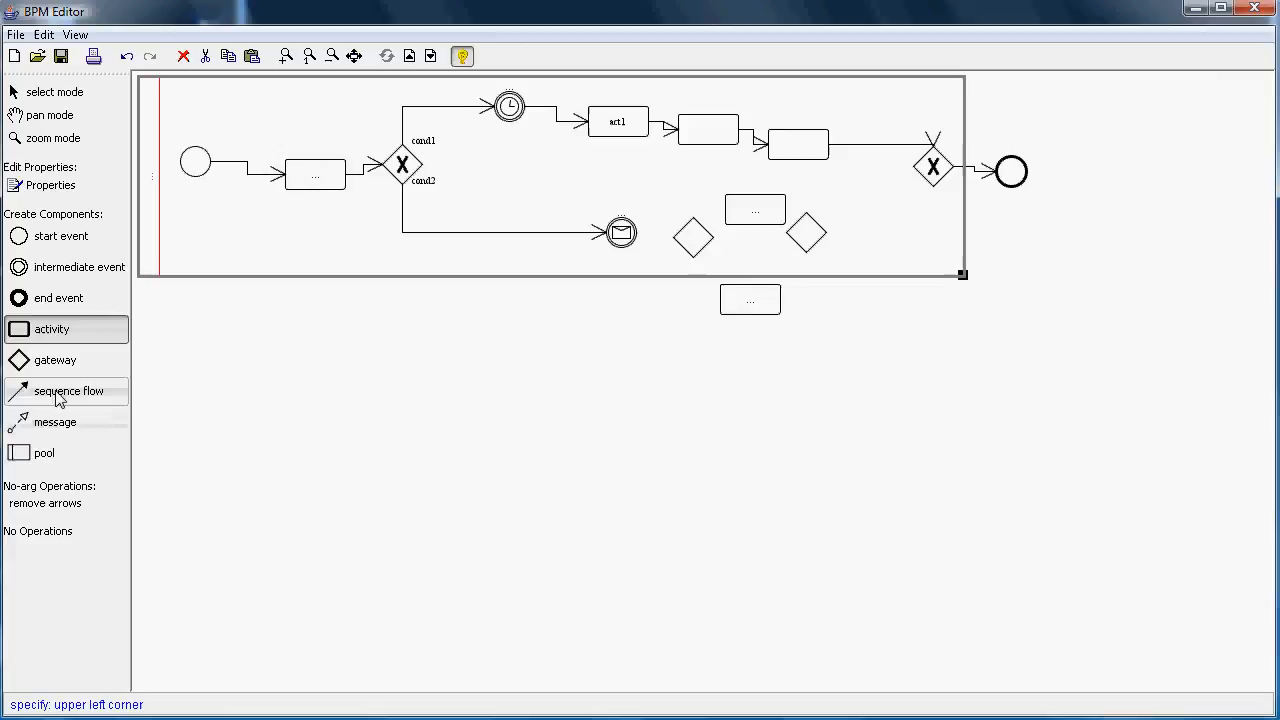
Wire the lower activity to the joining gateway with a sequence flow.
left_click(68, 390)
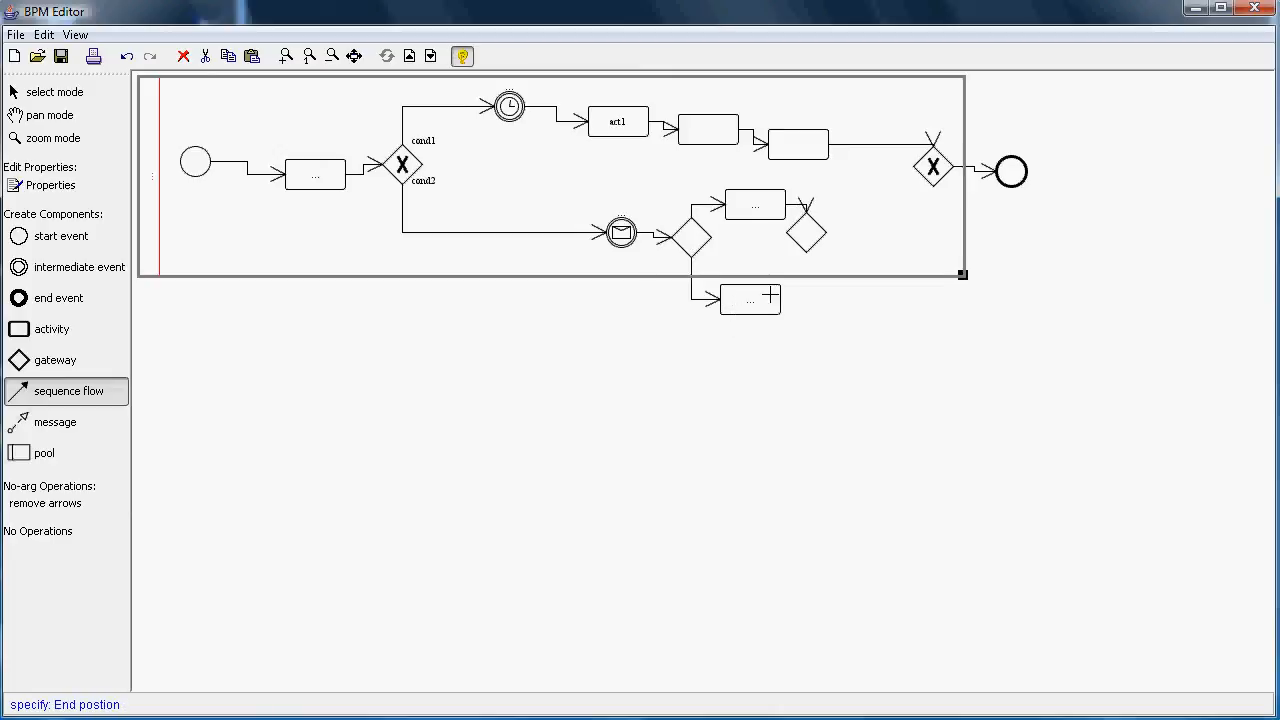
left_click(808, 236)
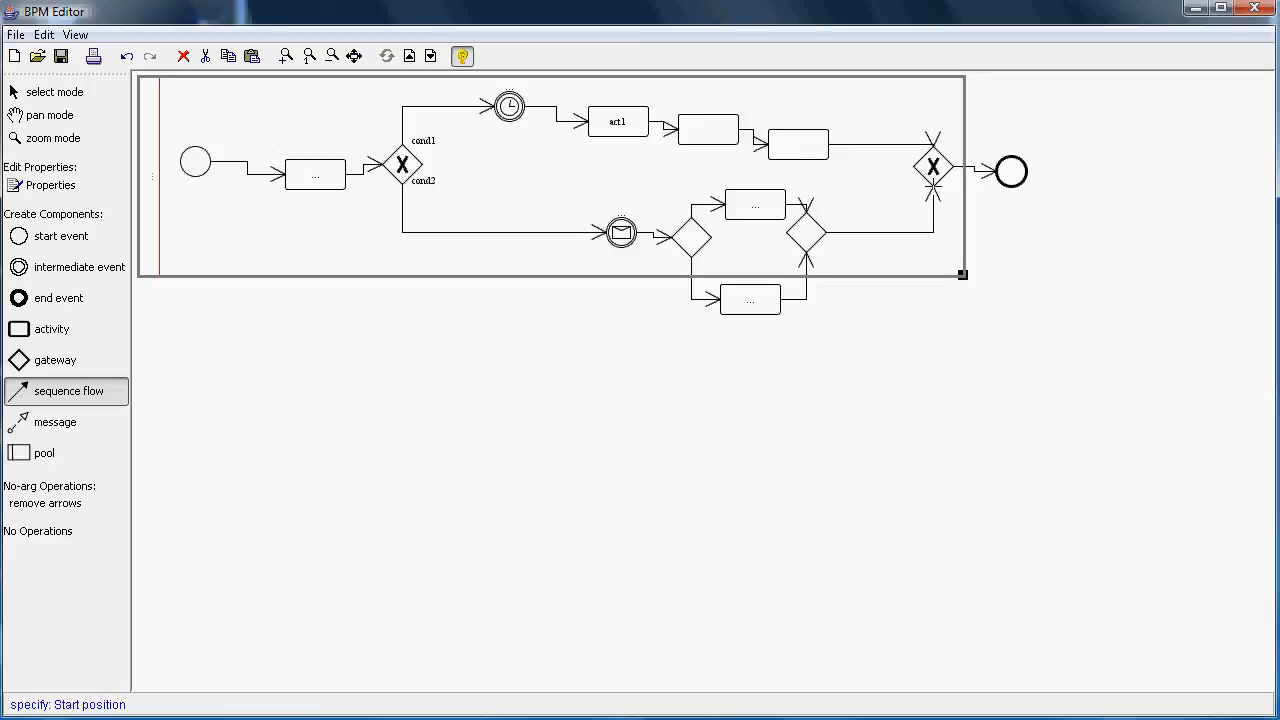
left_click(52, 92)
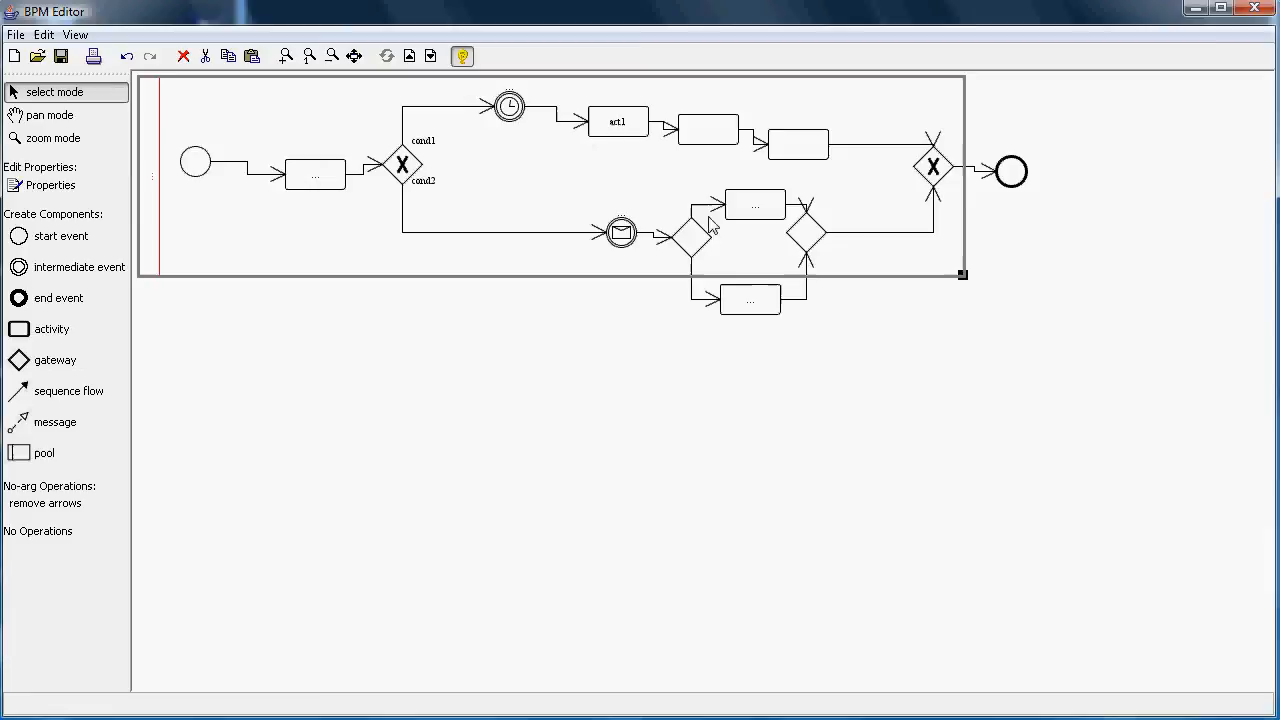
Set the splitting gateway on the lower branch to PARALLEL and confirm.
double_click(690, 236)
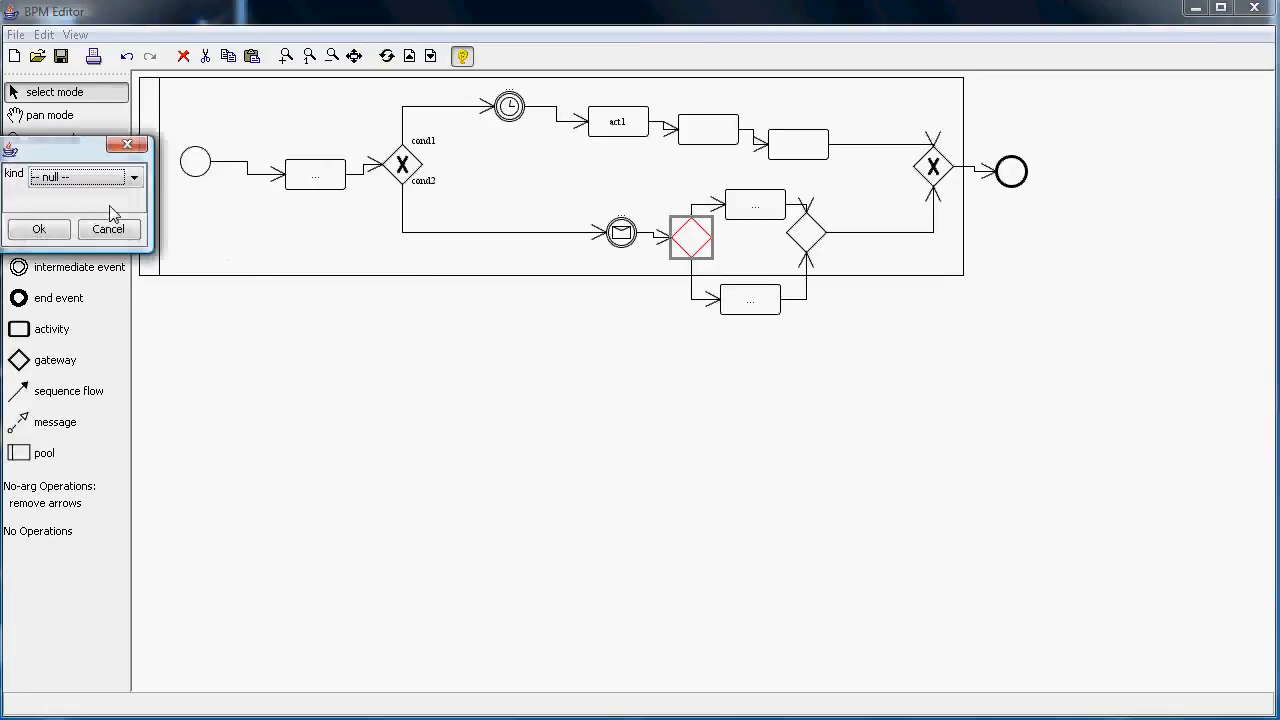
left_click(80, 176)
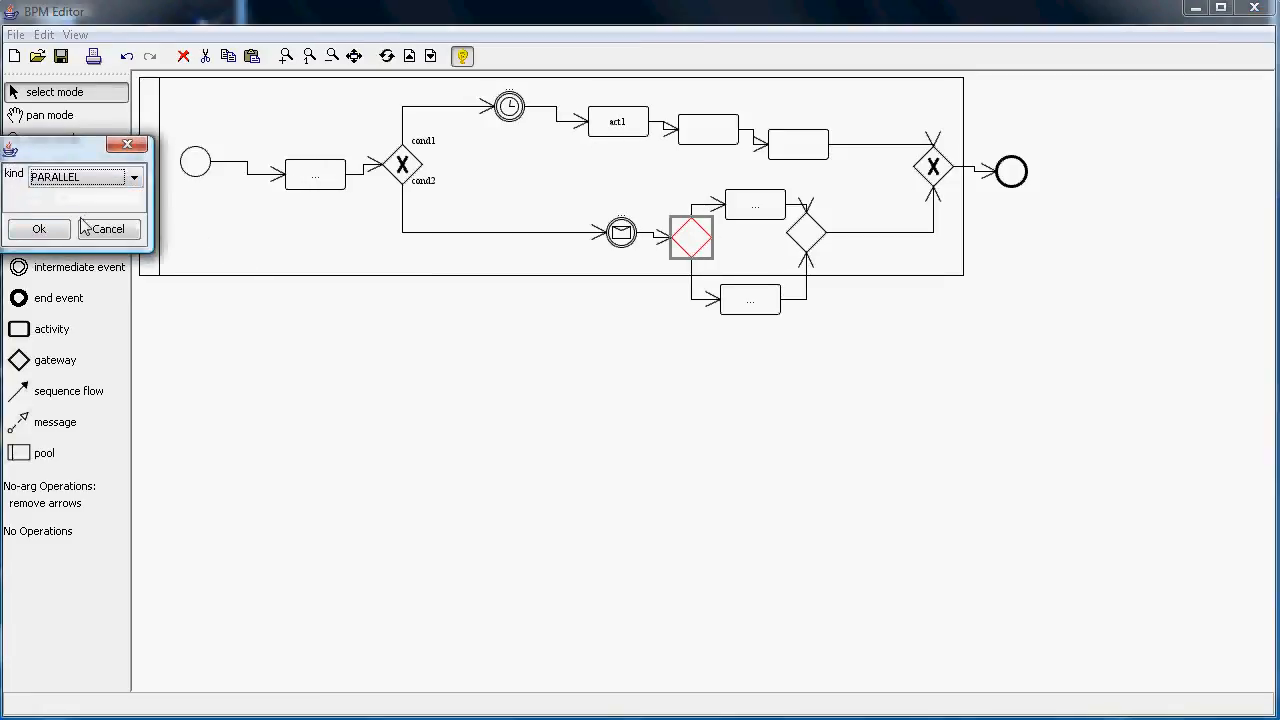
left_click(38, 228)
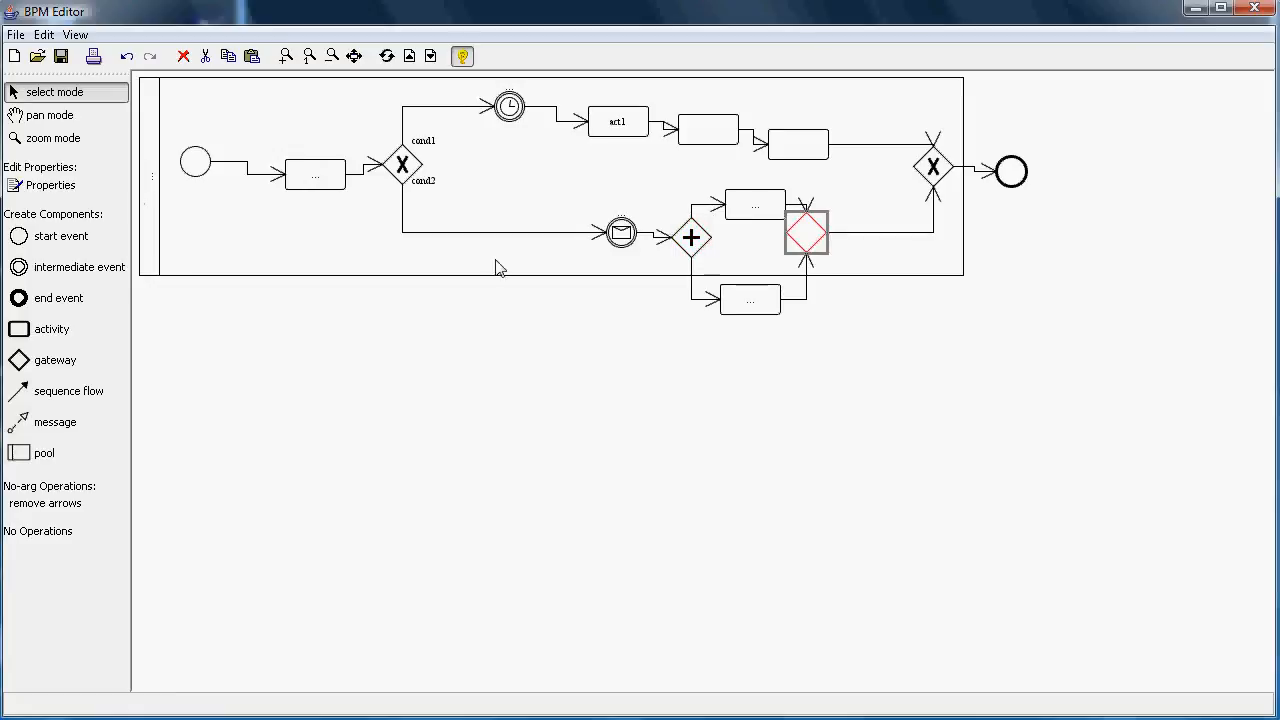
Set the joining gateway on the lower branch to PARALLEL.
left_click(134, 176)
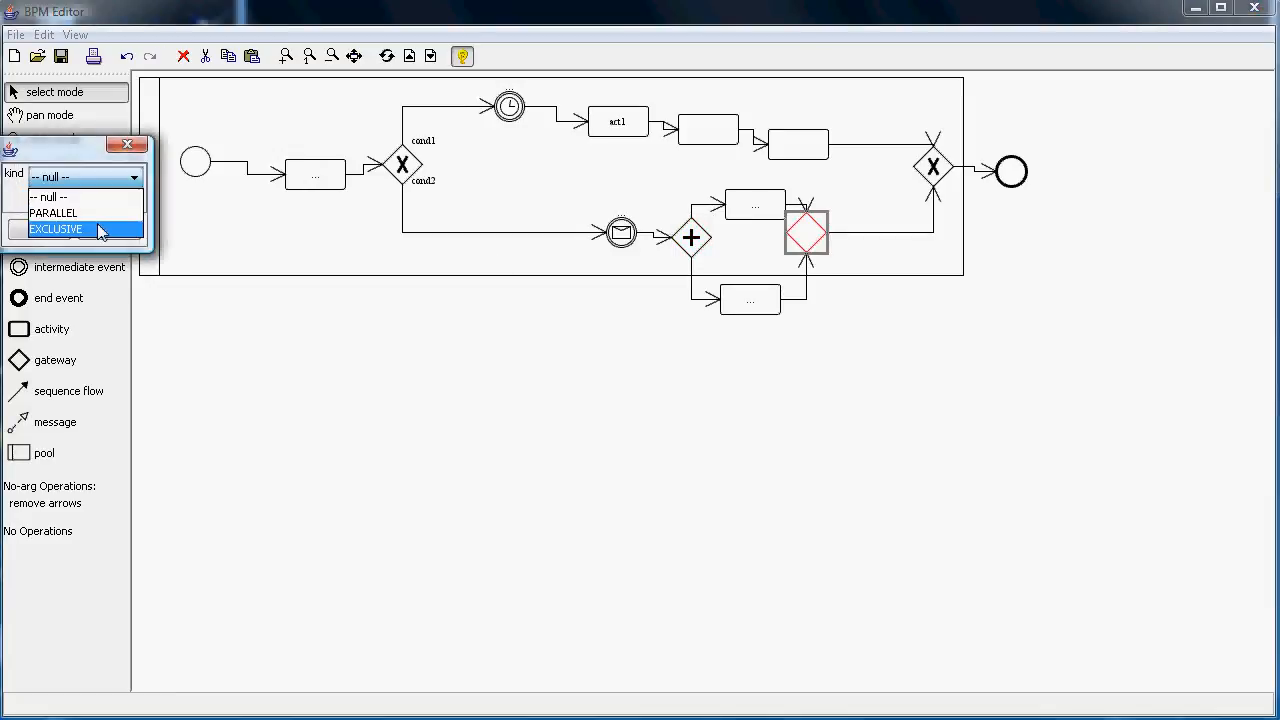
left_click(56, 228)
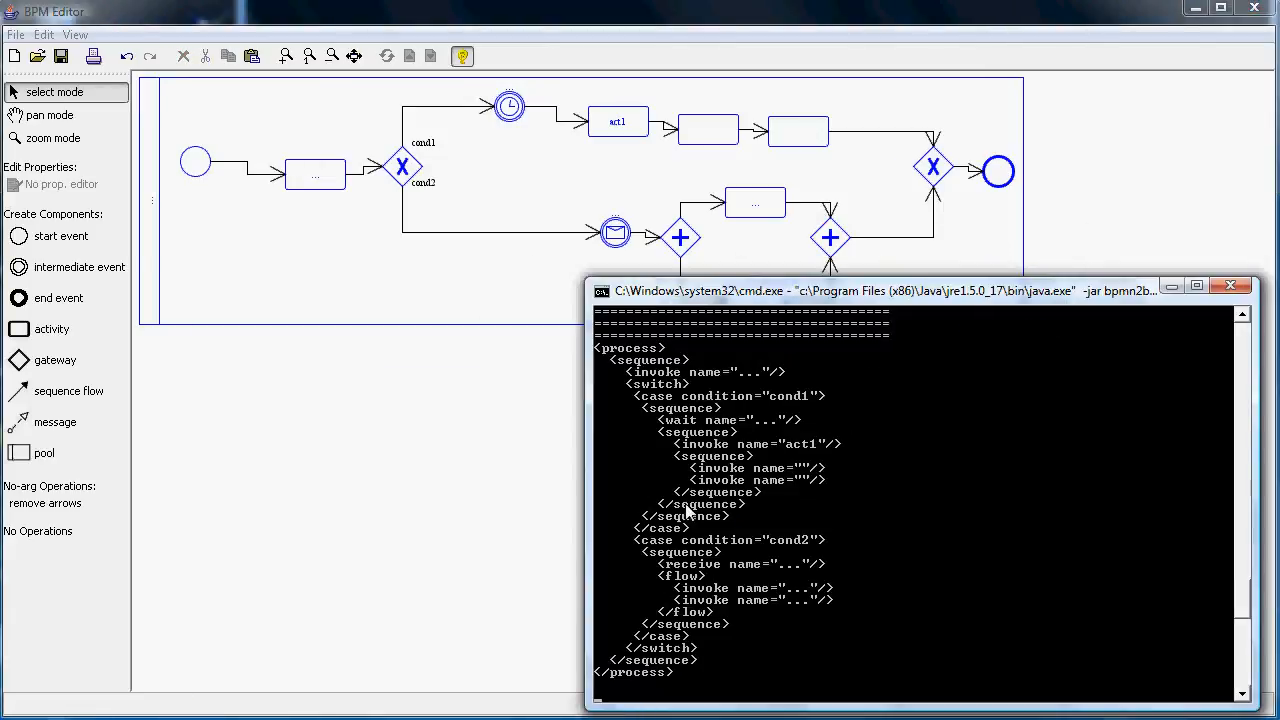
mouse_move(690, 456)
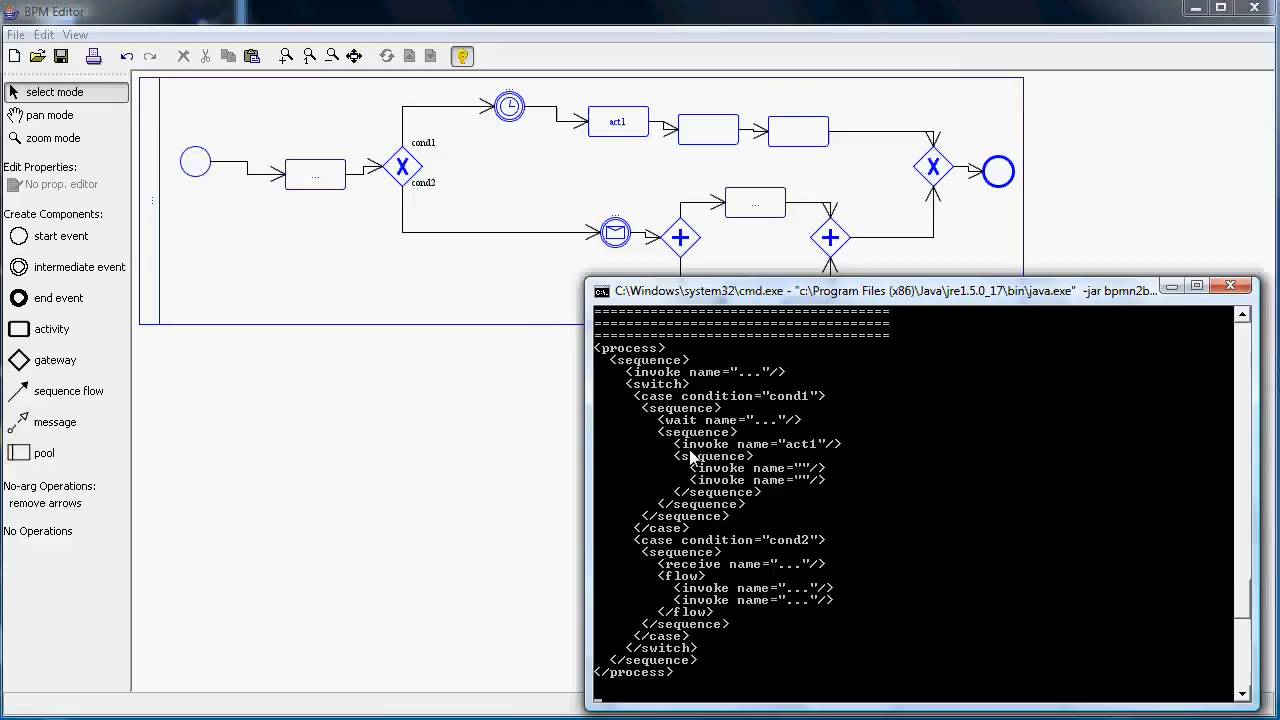
mouse_move(650, 390)
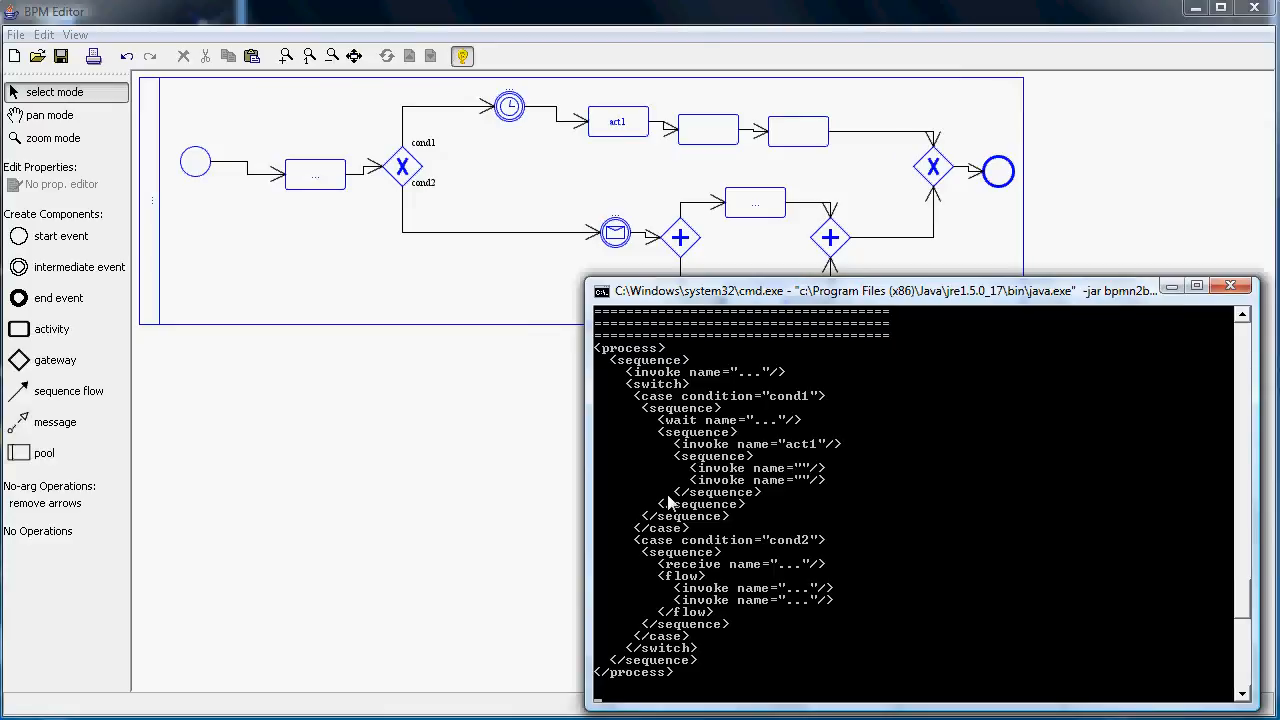
mouse_move(688, 588)
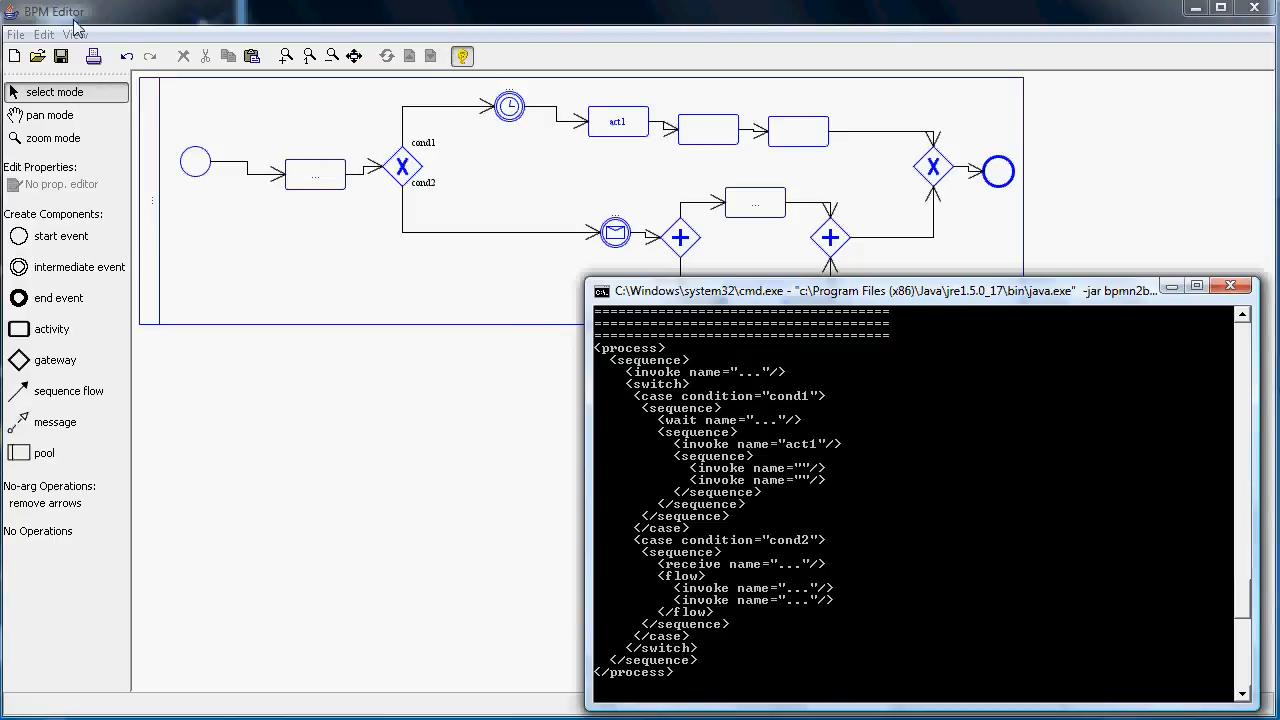
Open the editor preferences from the Edit menu.
left_click(44, 34)
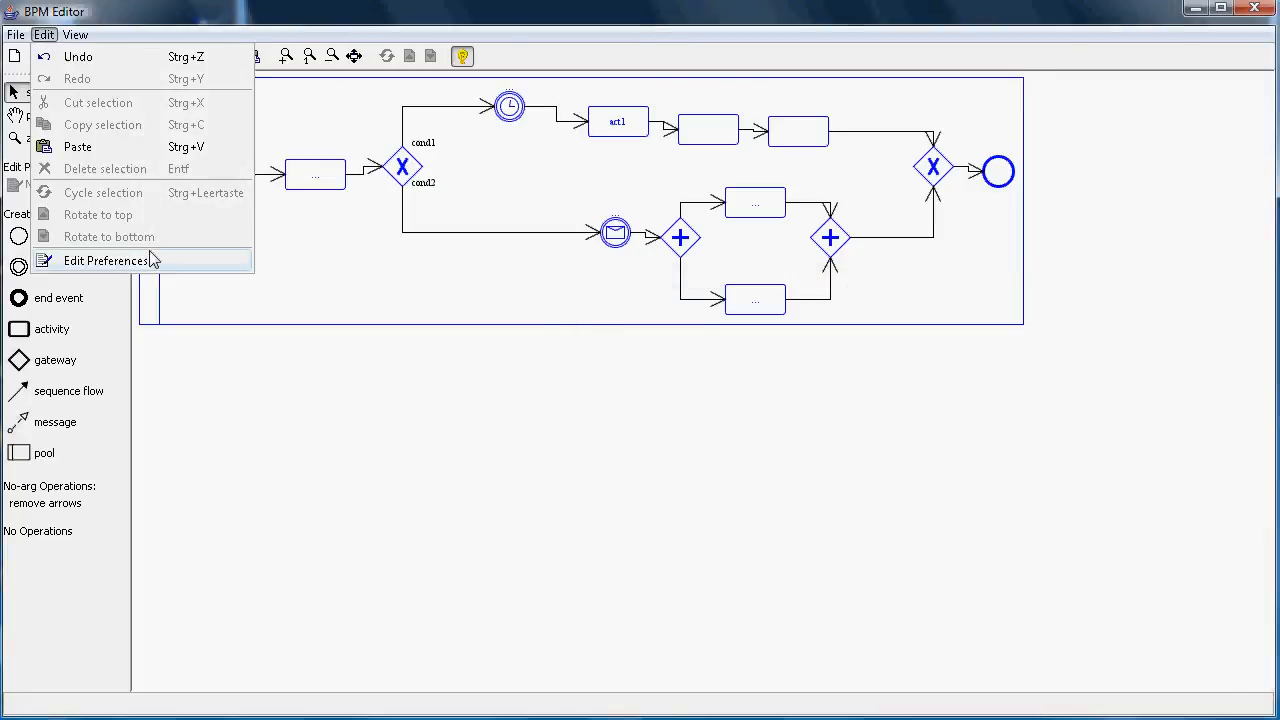
left_click(104, 260)
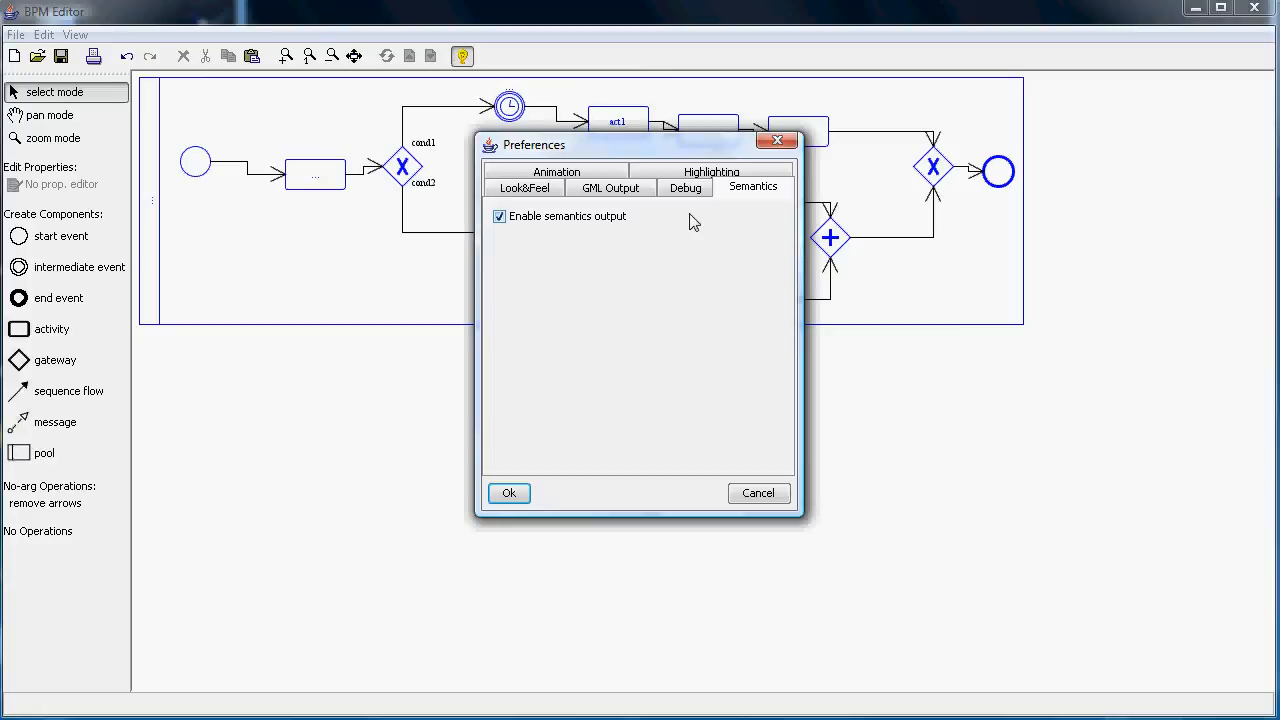
mouse_move(700, 398)
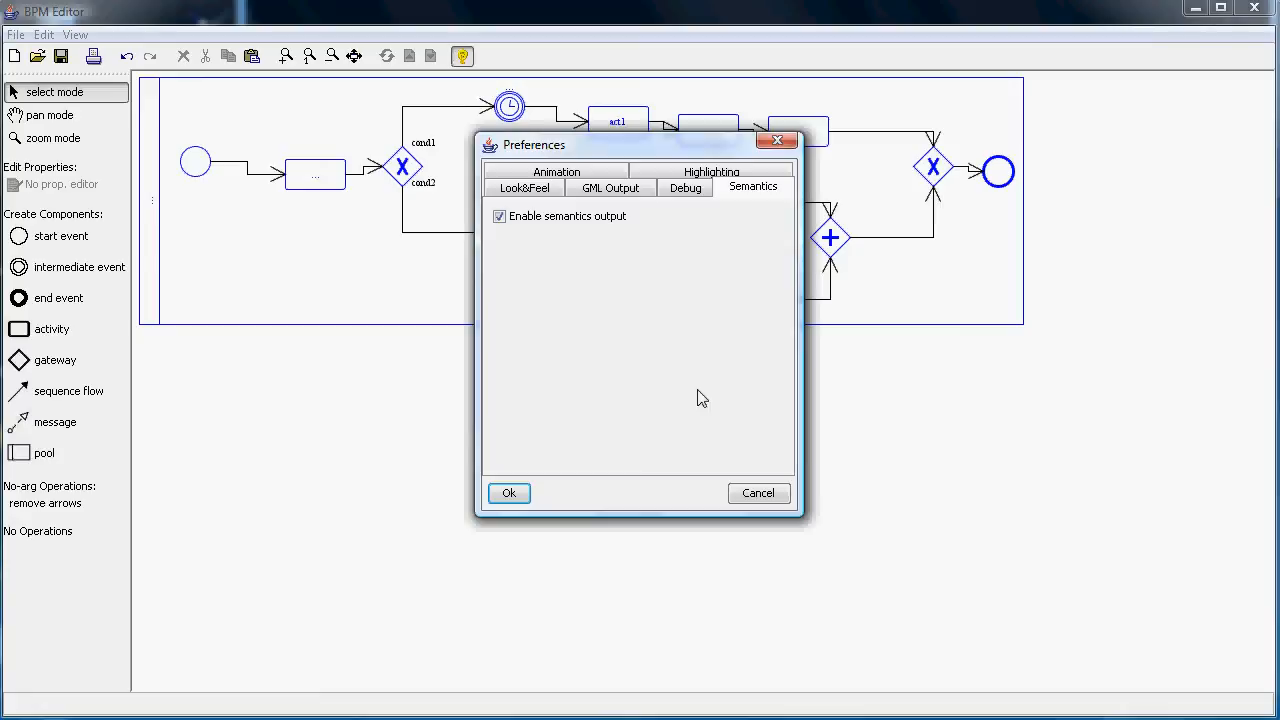